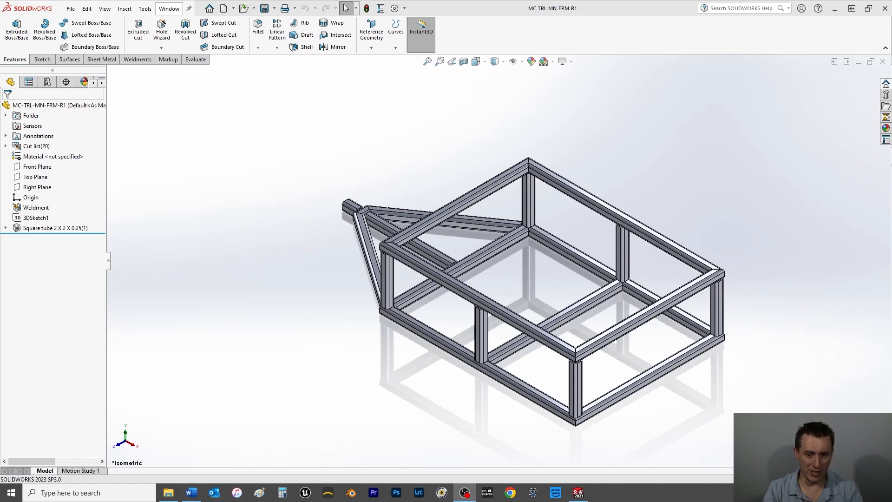
Activate the Weldments tools and view the trailer frame from the side.
click(527, 199)
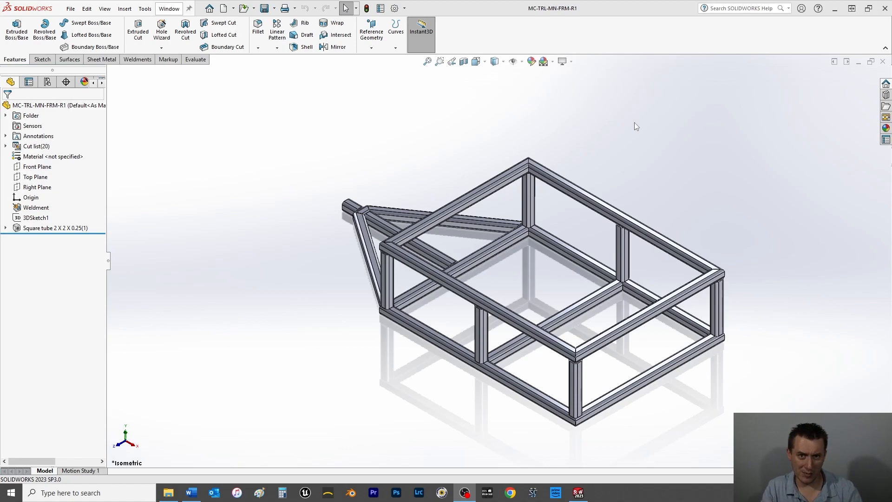
click(136, 59)
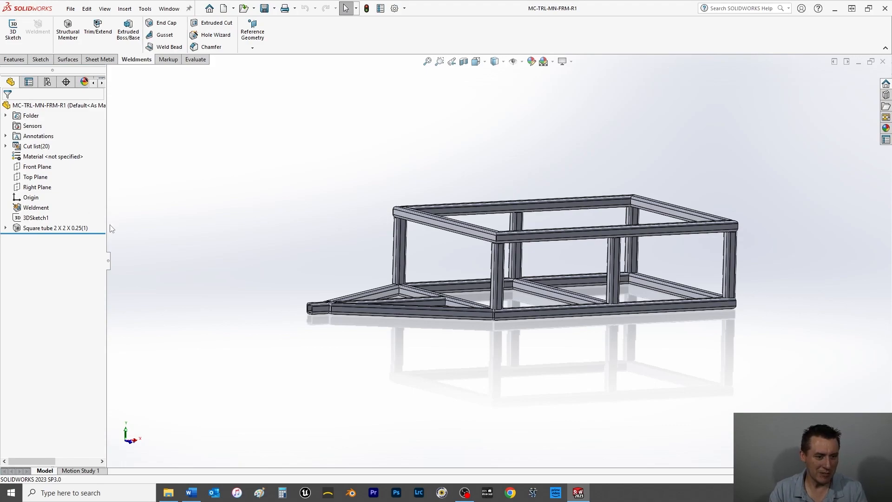
In 3DSketch1, draw two brace lines from the tongue tip to the top front corners.
click(37, 218)
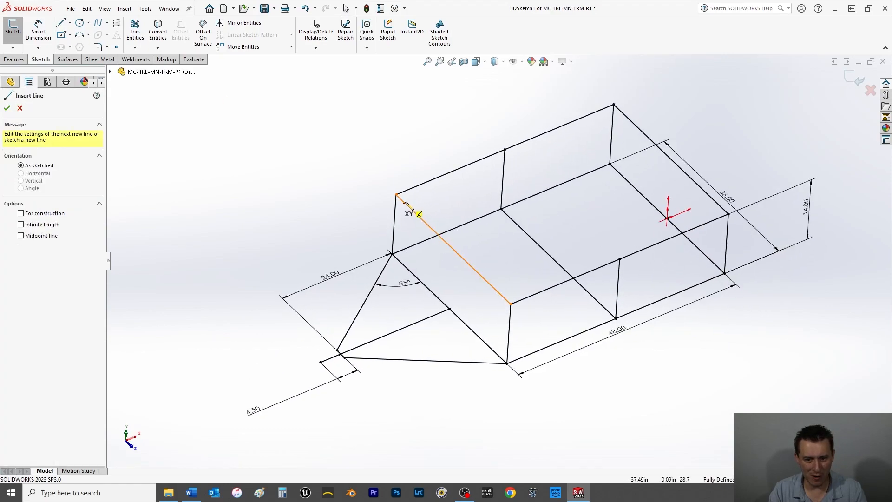
click(341, 350)
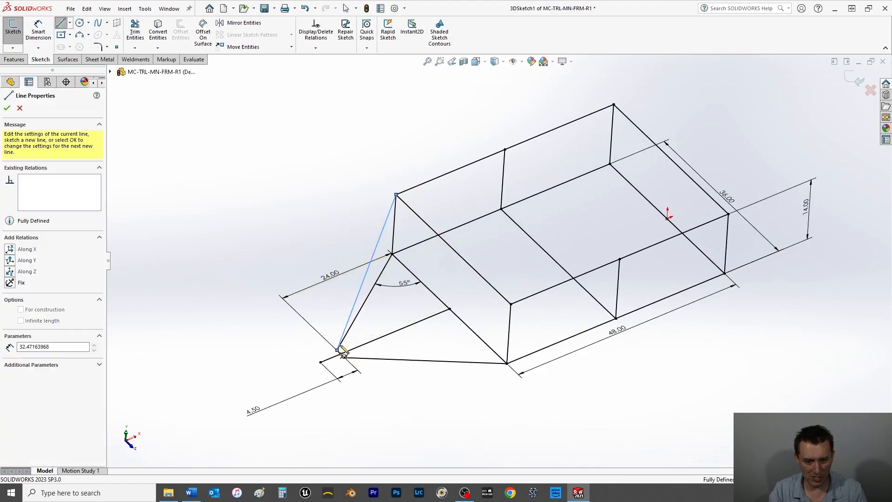
click(6, 108)
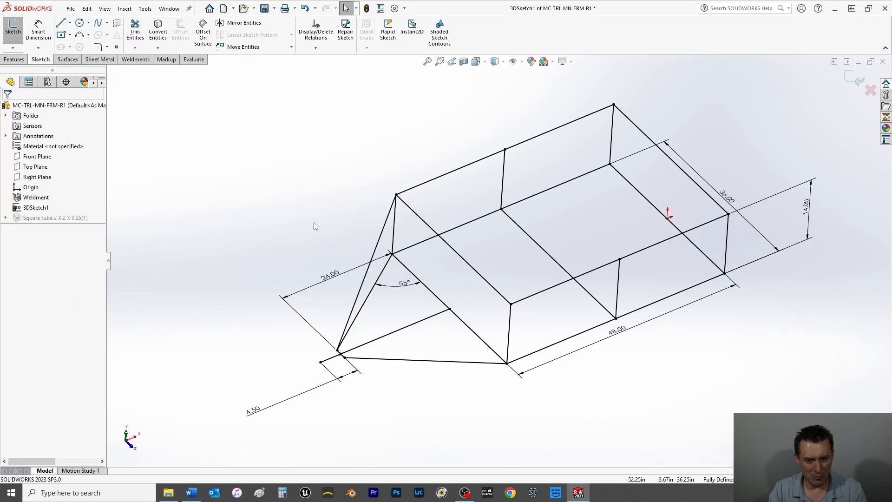
click(62, 22)
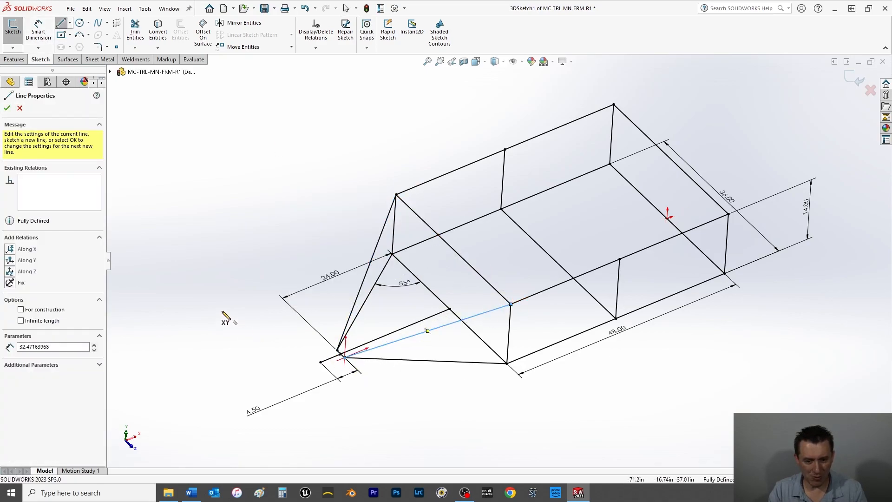
click(7, 108)
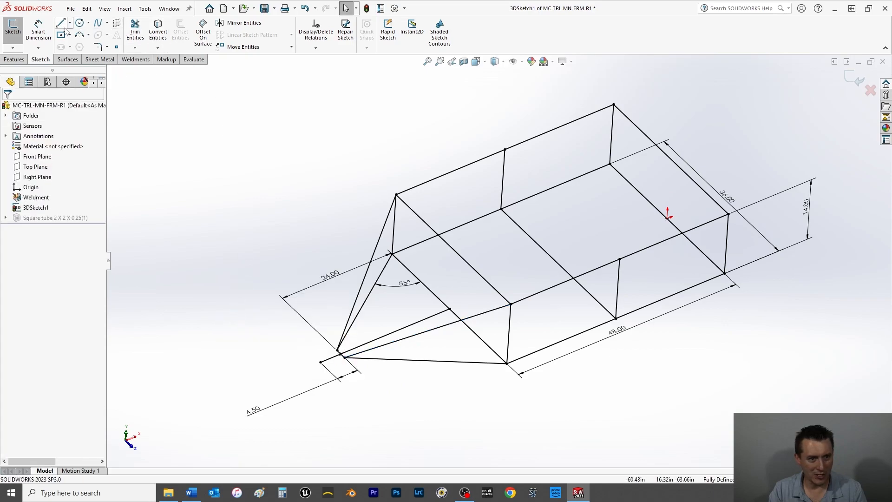
click(61, 22)
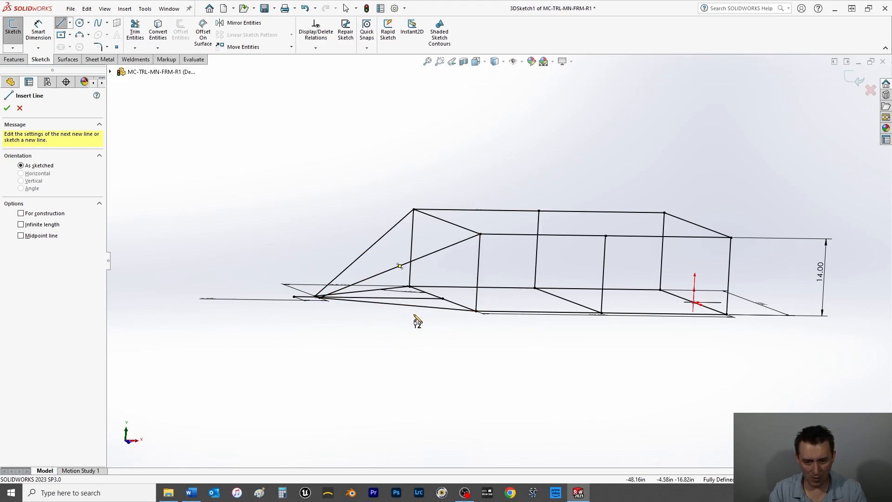
mouse_move(353, 153)
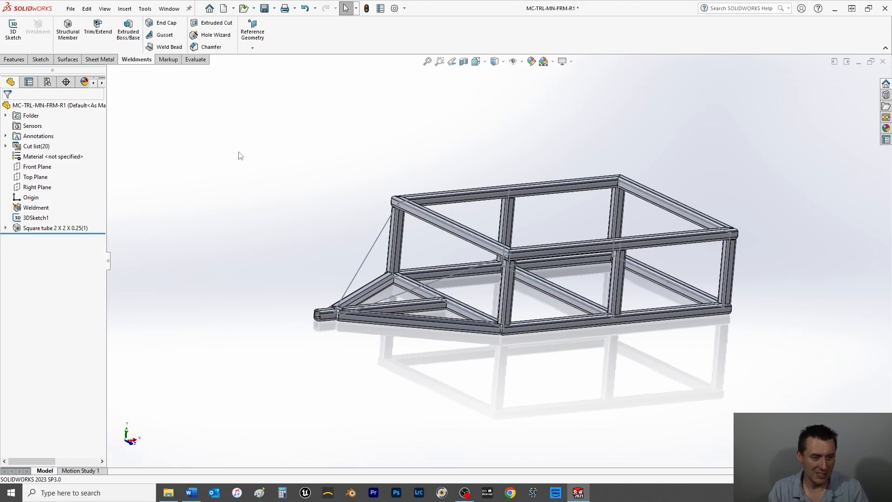
mouse_move(67, 30)
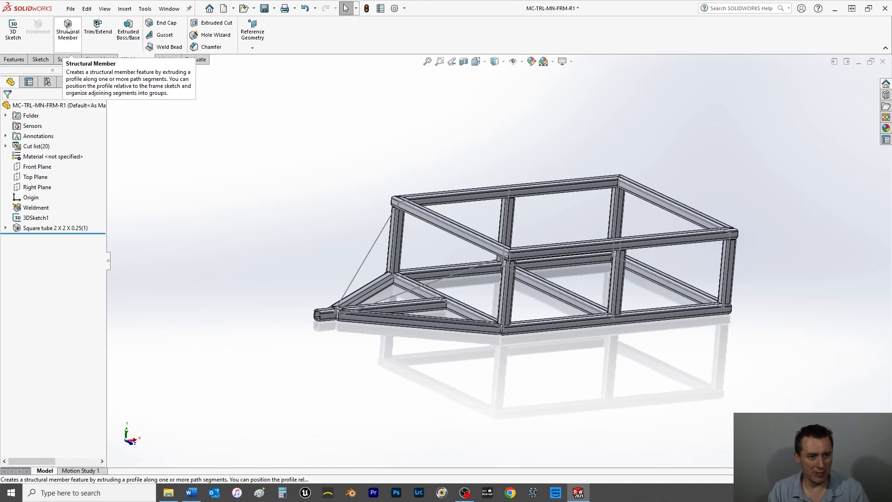
Define ansi inch 1.5 sch 40 pipe members on the two brace lines, each in its own group.
click(67, 32)
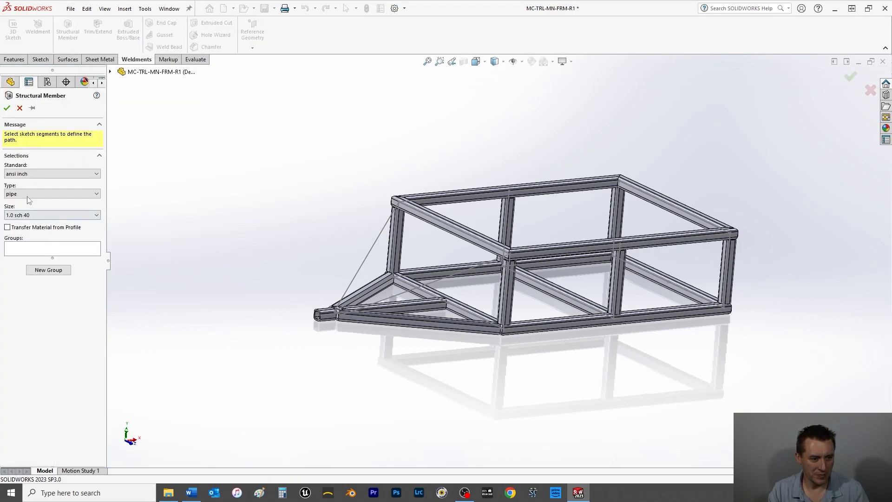
click(51, 193)
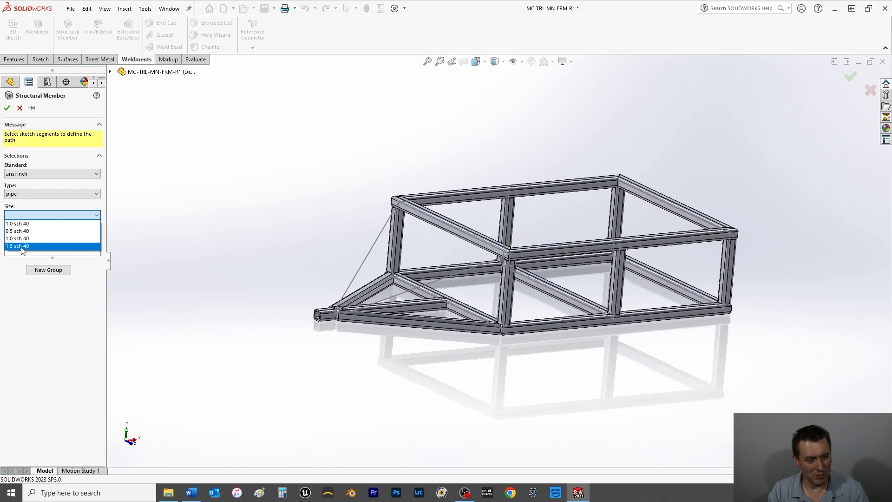
click(17, 245)
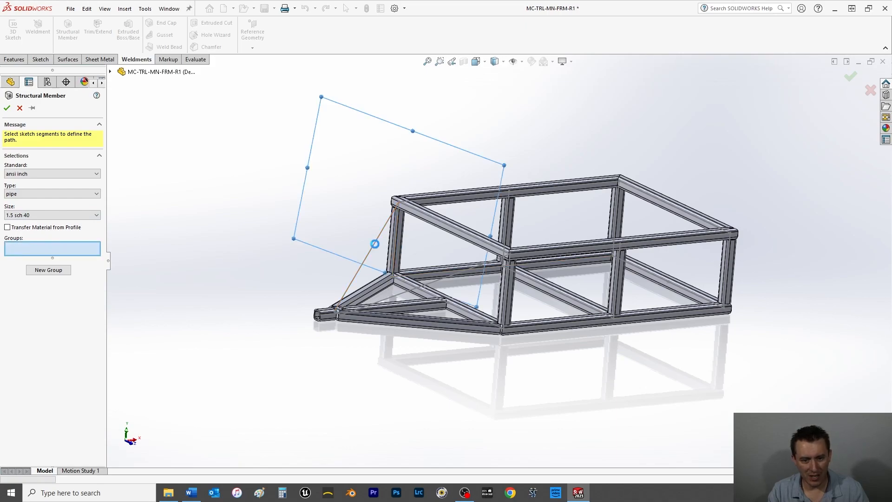
click(373, 244)
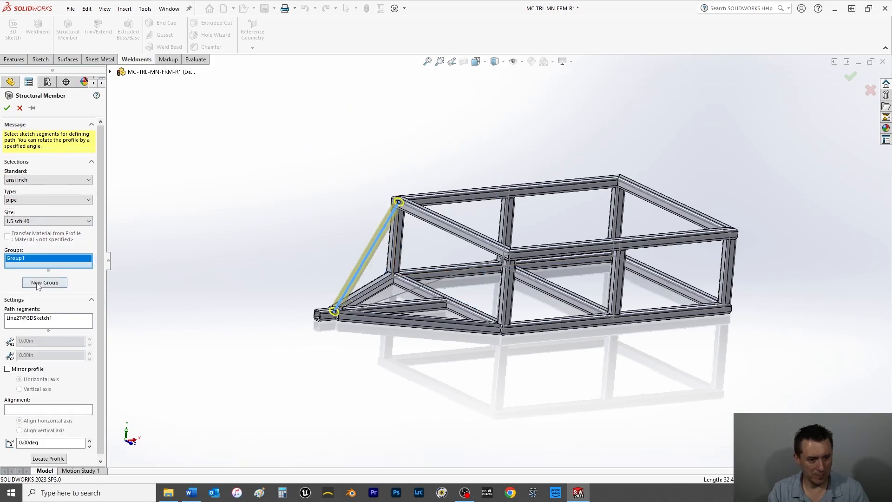
click(45, 283)
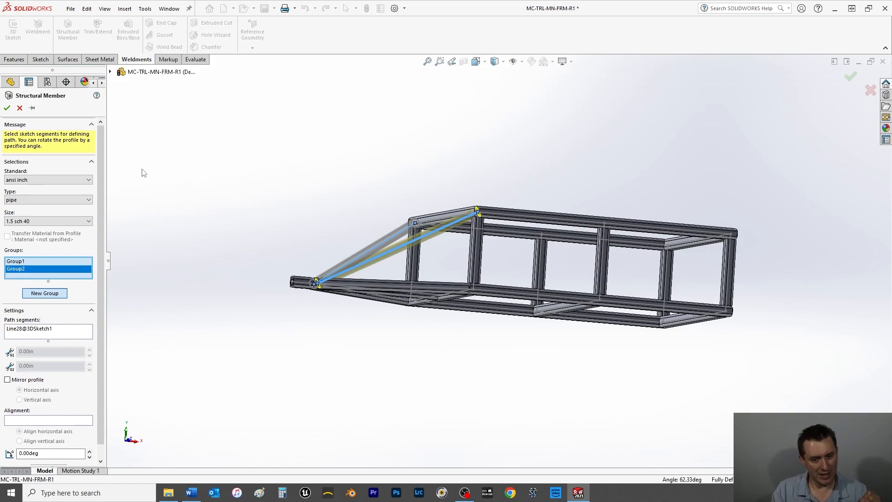
mouse_move(145, 167)
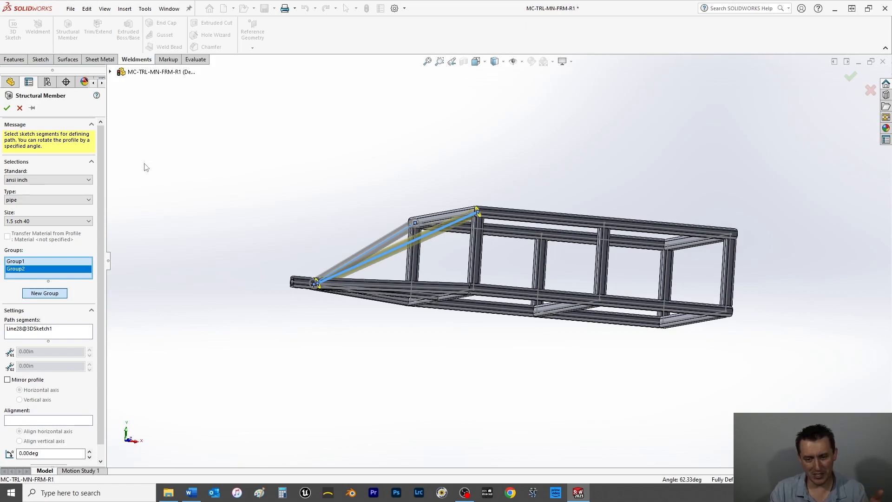
mouse_move(176, 157)
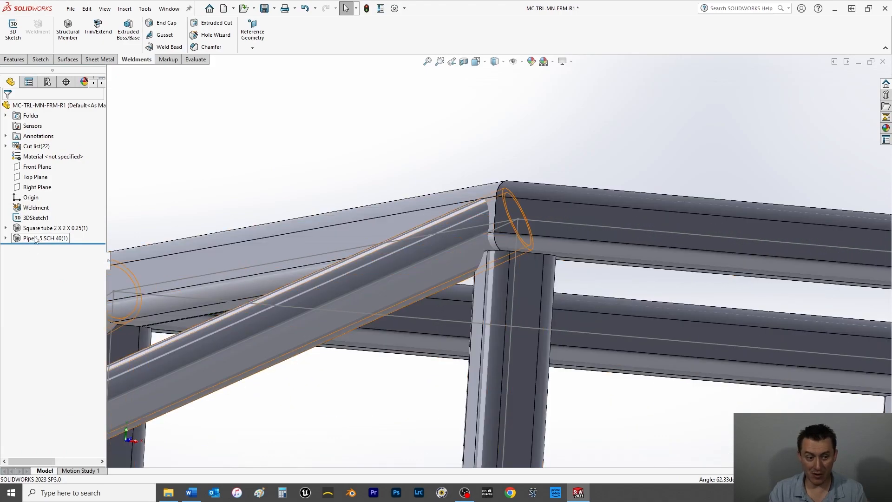
click(56, 228)
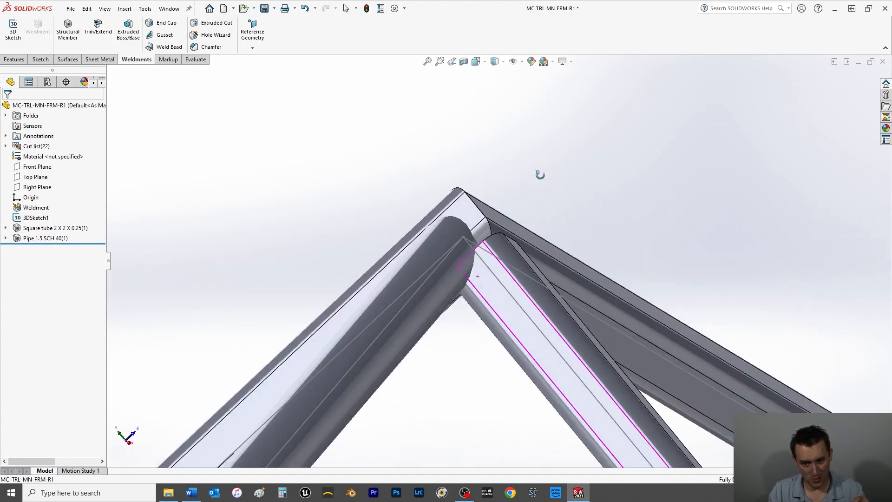
drag(539, 173, 531, 213)
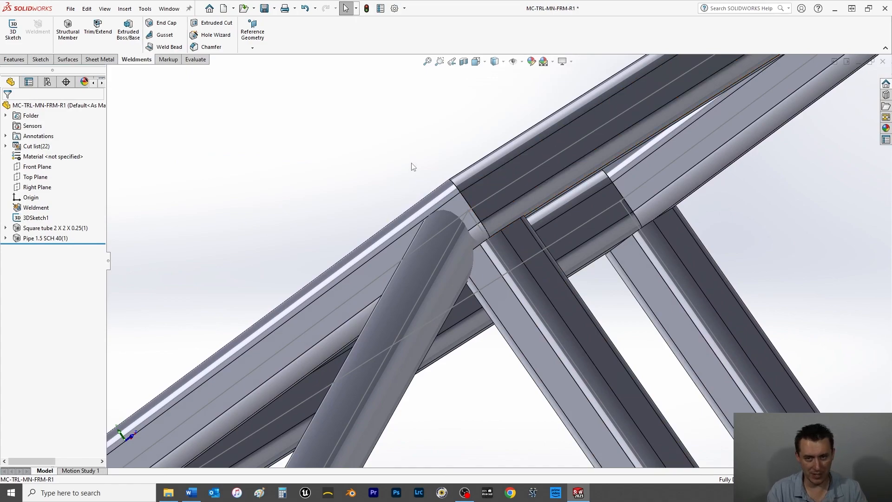
key(space)
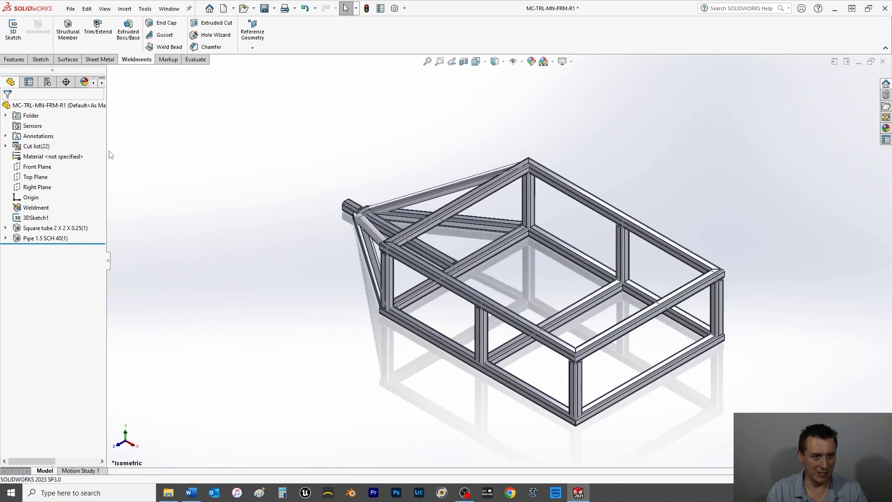
Trim the first pipe brace back against the adjoining square tubes, keeping the main body.
click(97, 32)
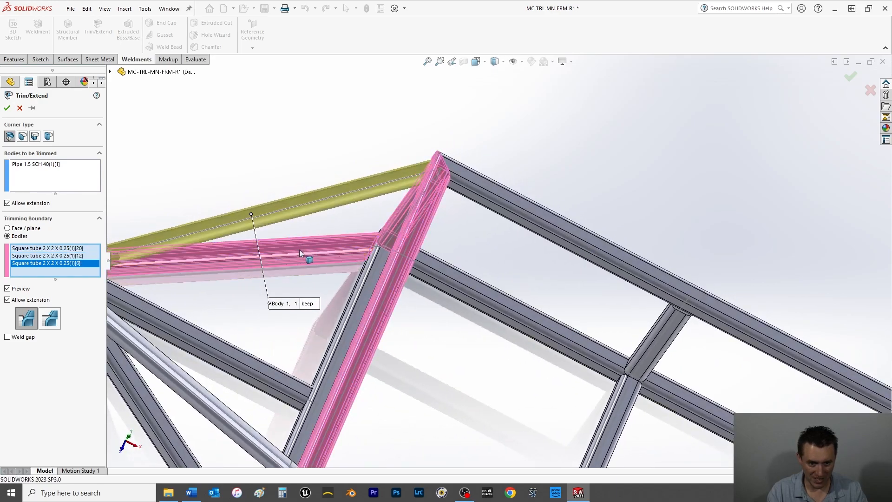
click(7, 108)
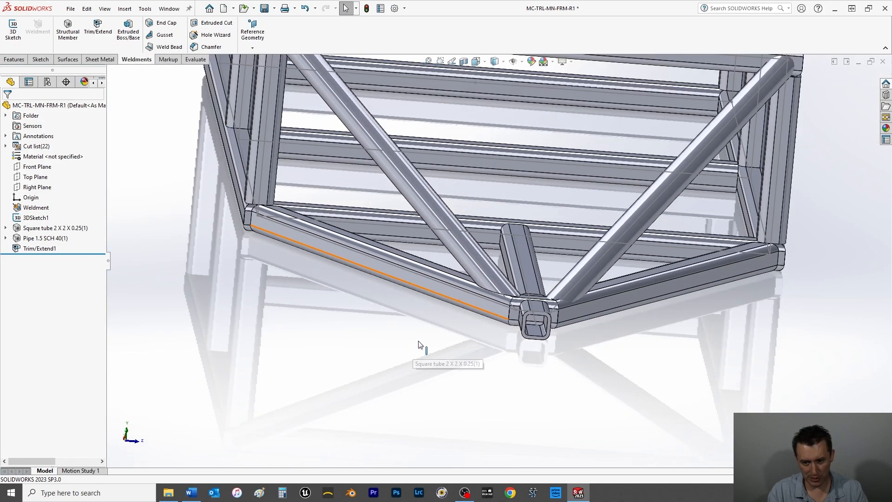
mouse_move(98, 30)
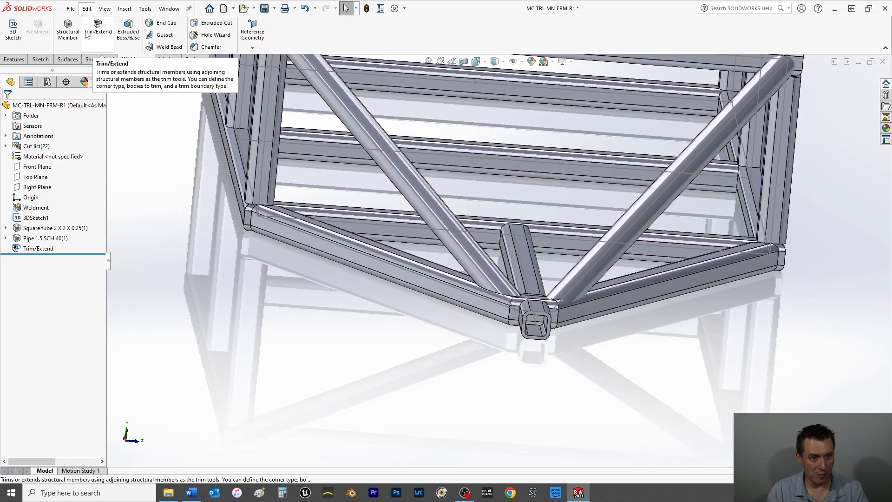
Trim the second pipe brace against its three adjoining square tubes.
click(98, 32)
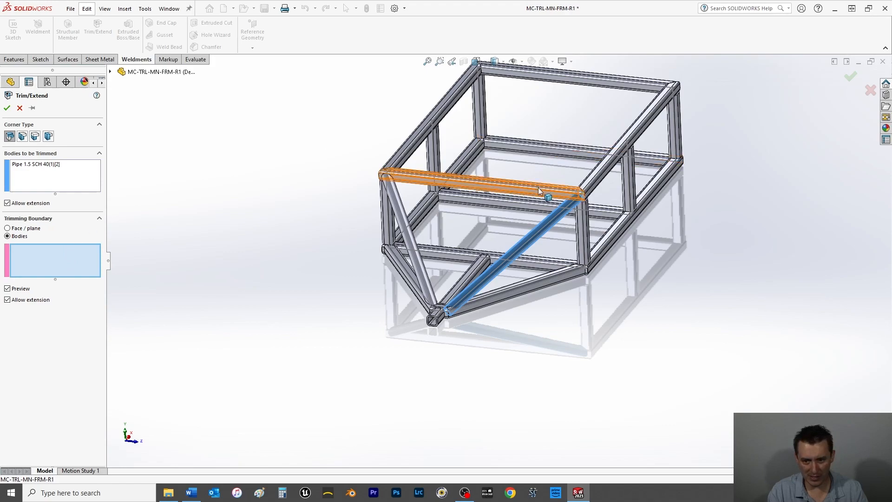
click(571, 204)
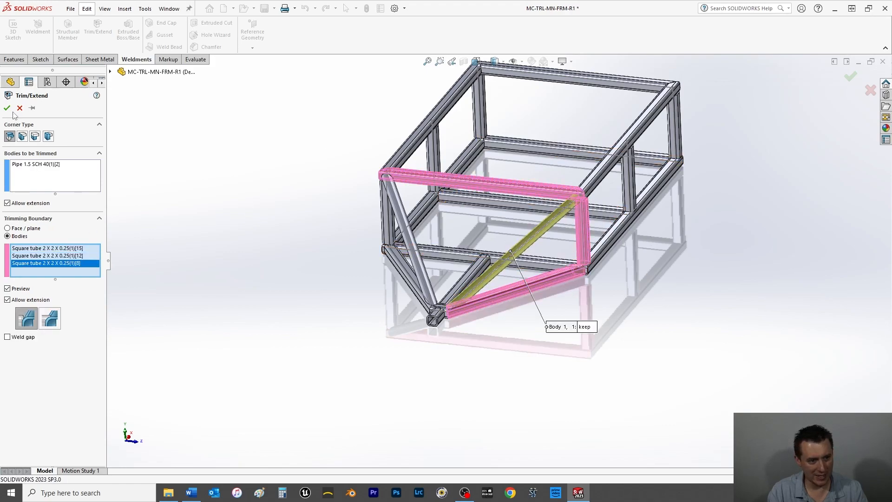
click(7, 107)
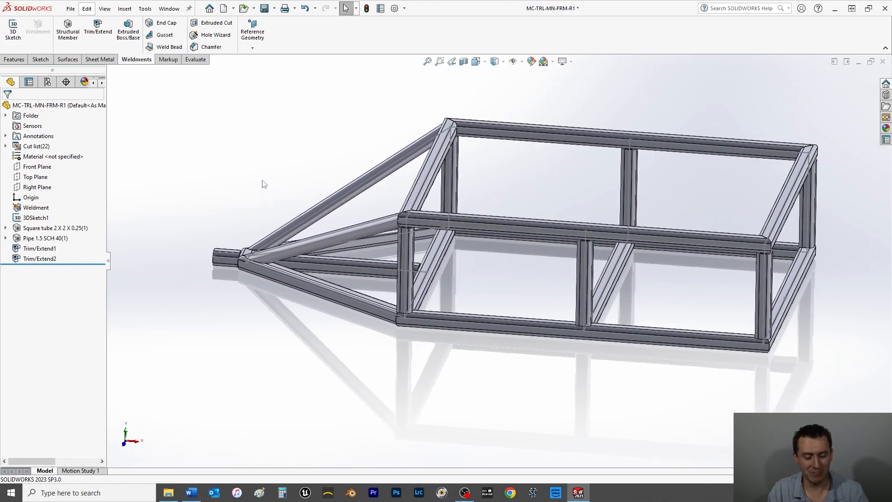
click(44, 238)
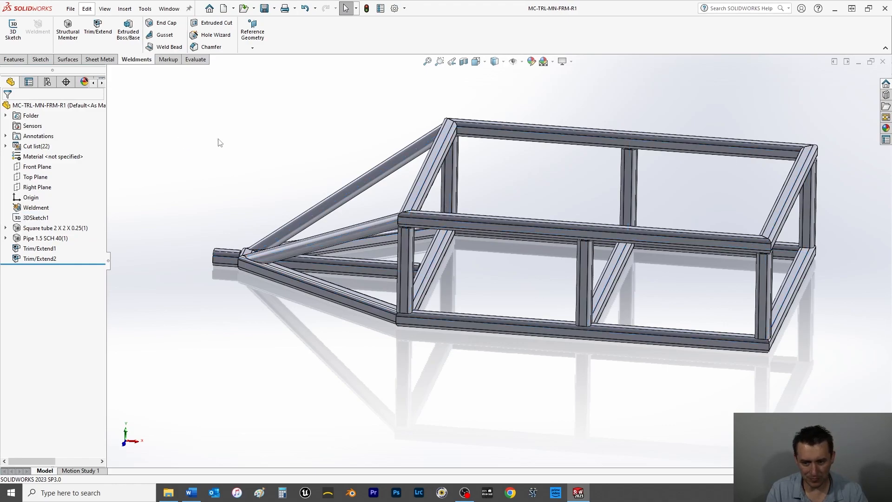
mouse_move(642, 316)
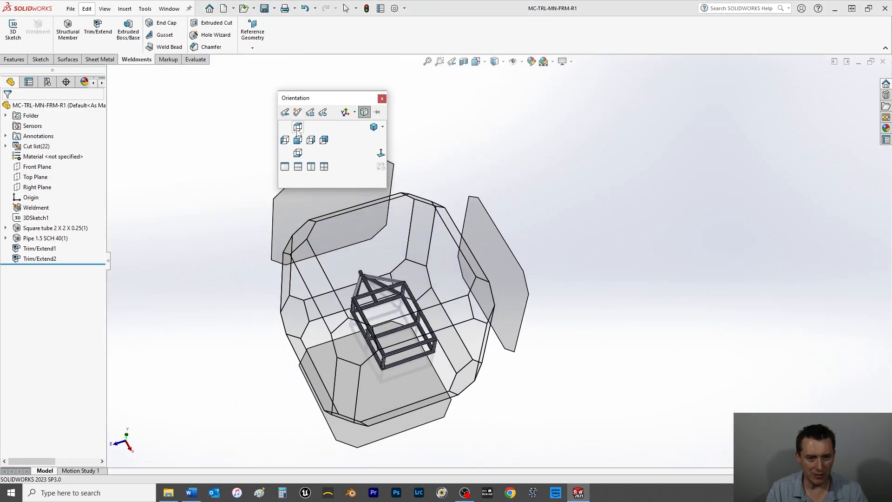
Inspect the frame from a standard view and start a sketch on the tongue's center tube face.
click(297, 139)
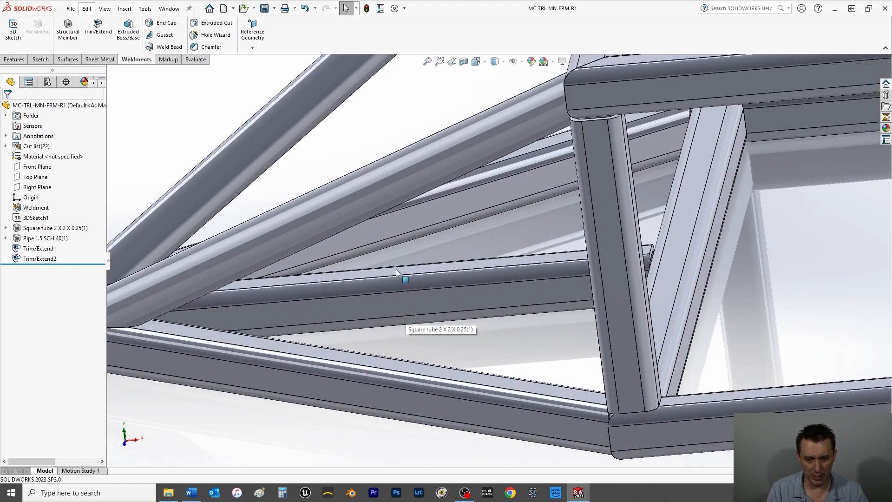
click(404, 279)
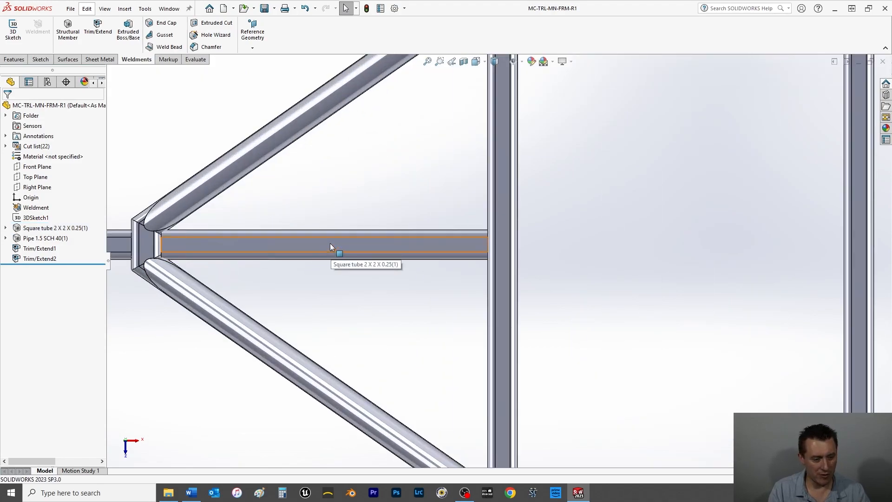
click(323, 244)
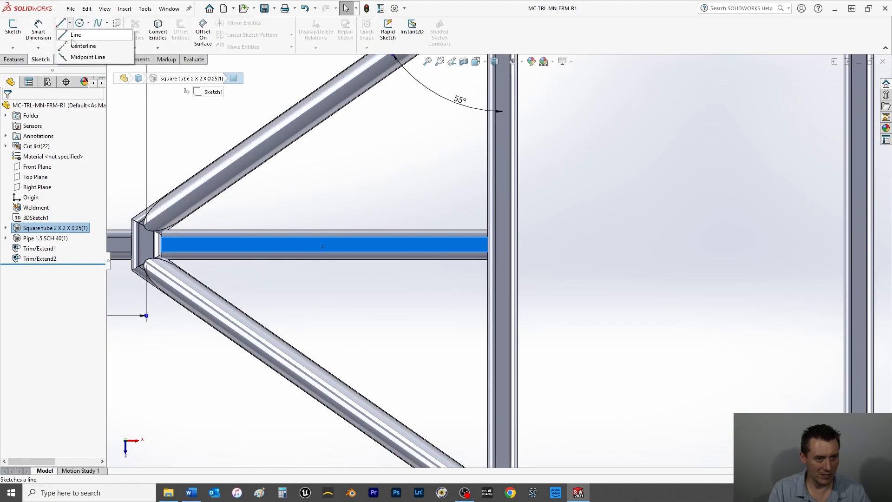
Draw a centerline along the middle tube and a construction-geometry center rectangle on it.
click(76, 34)
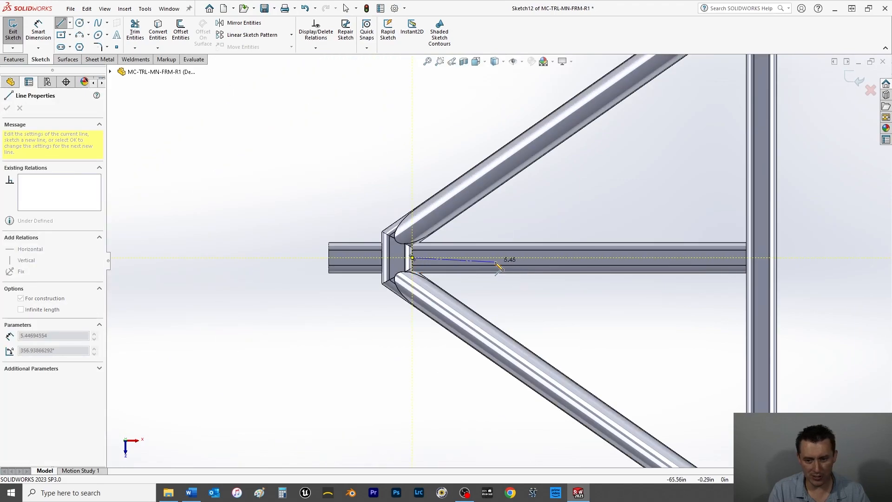
drag(495, 268, 691, 273)
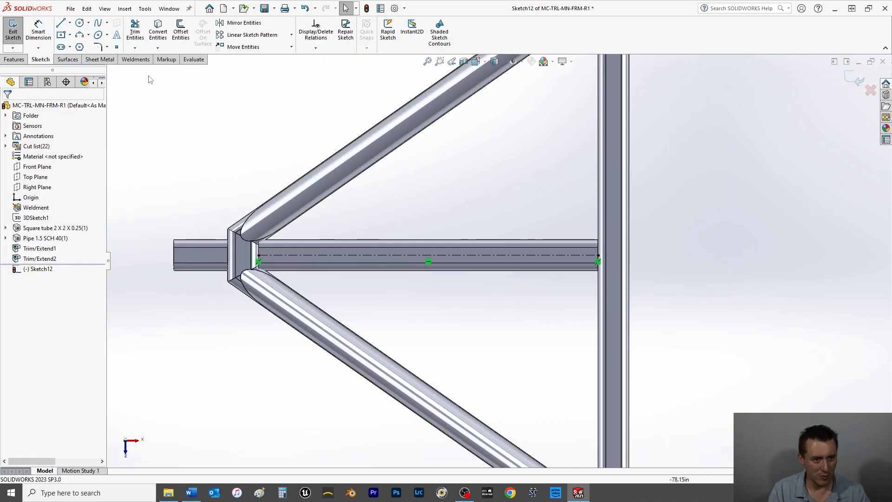
click(61, 23)
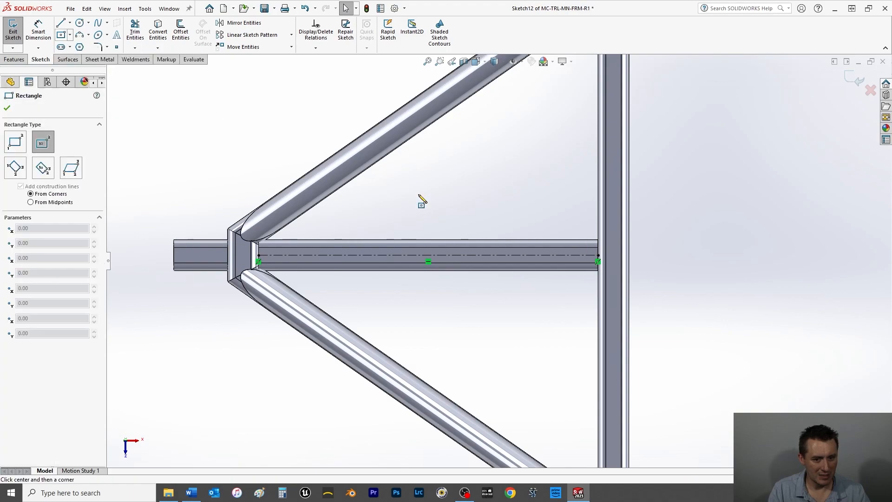
click(427, 257)
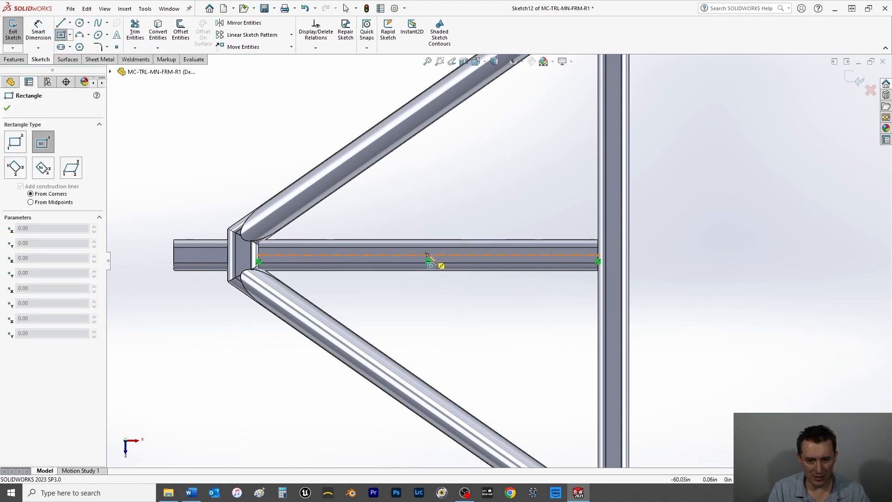
drag(428, 260, 491, 304)
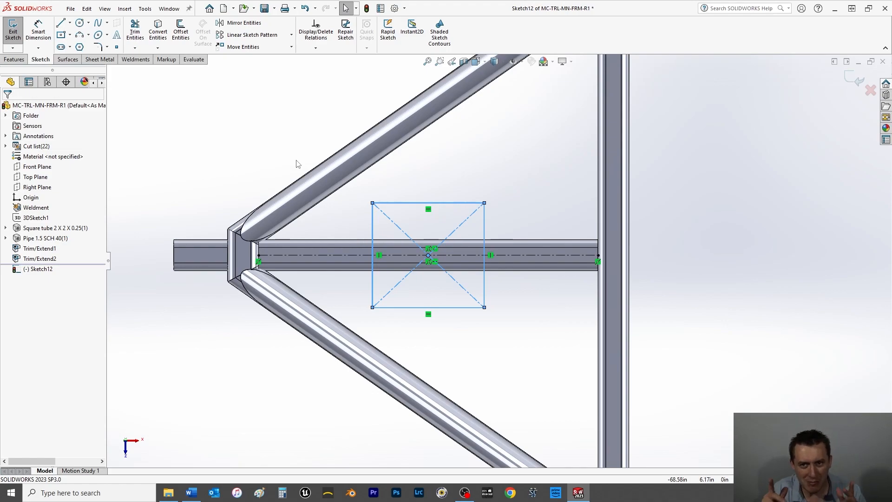
mouse_move(242, 409)
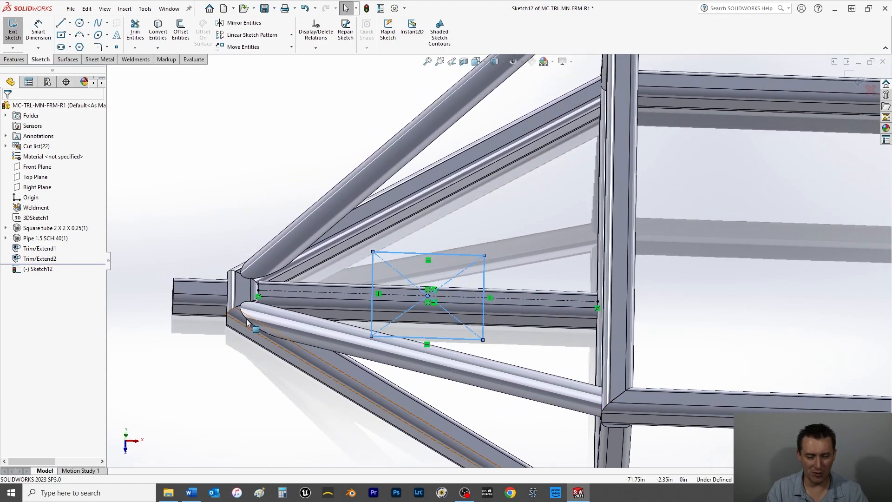
mouse_move(250, 299)
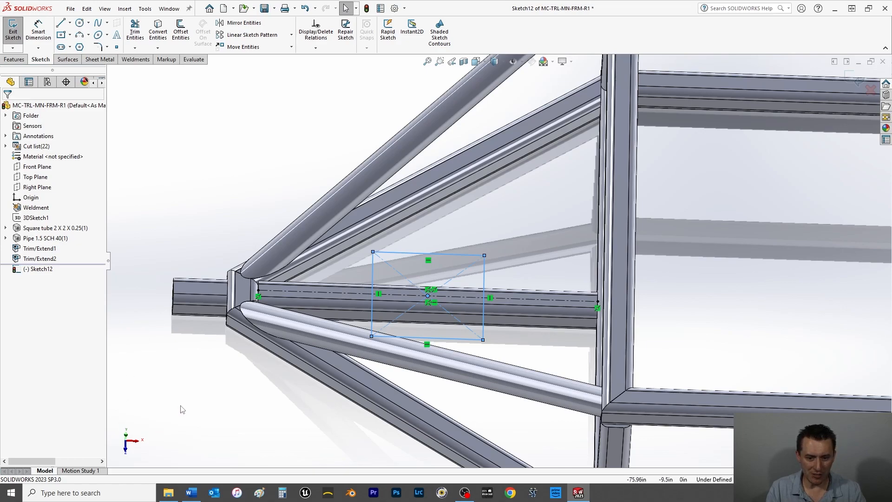
right_click(428, 254)
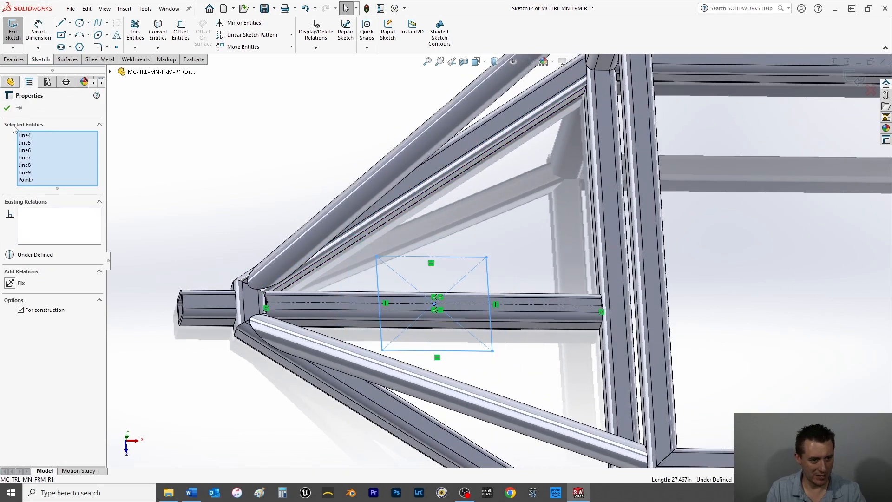
click(22, 309)
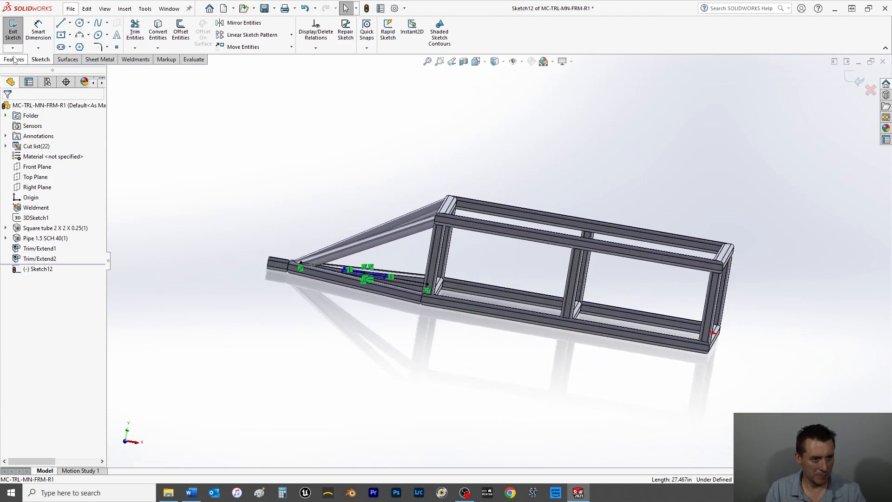
Start a 6.00in extrusion, abandon it, and look at the frame from the Top view.
click(15, 29)
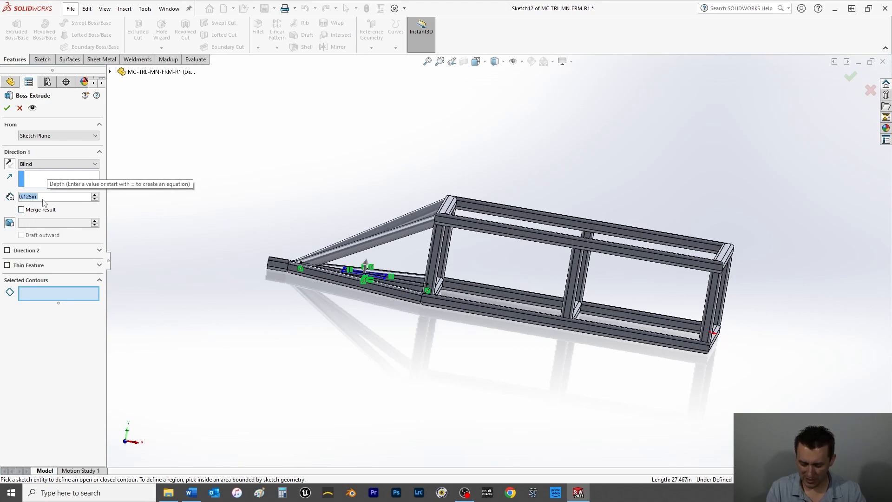
text(6.00in)
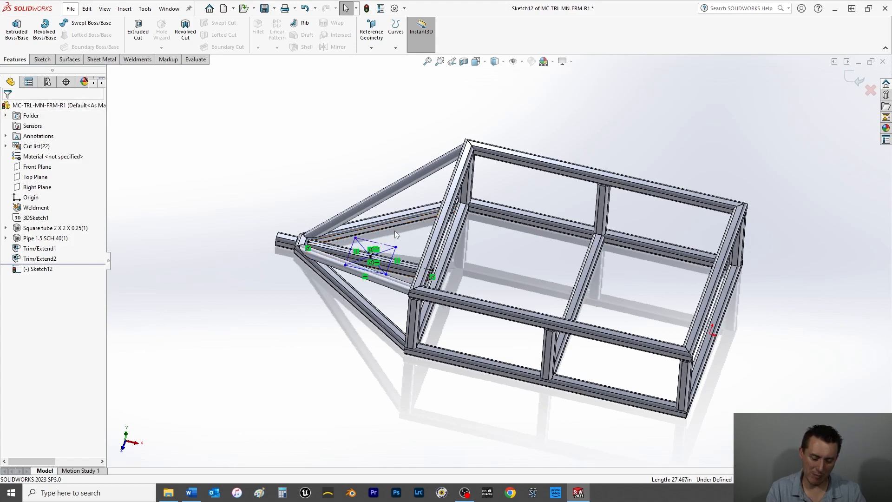
mouse_move(399, 239)
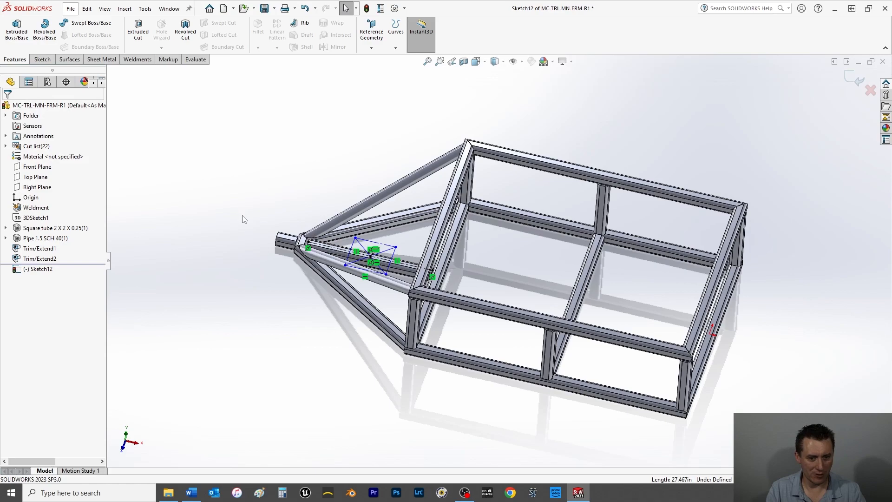
key(space)
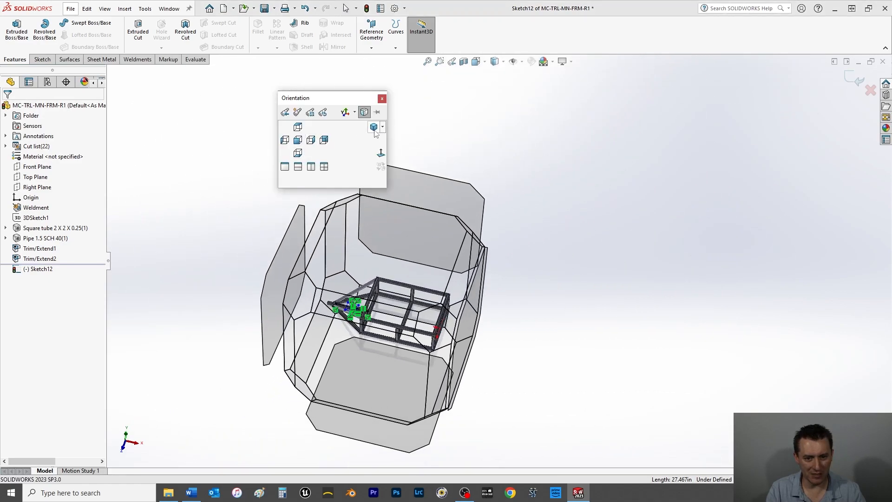
click(297, 140)
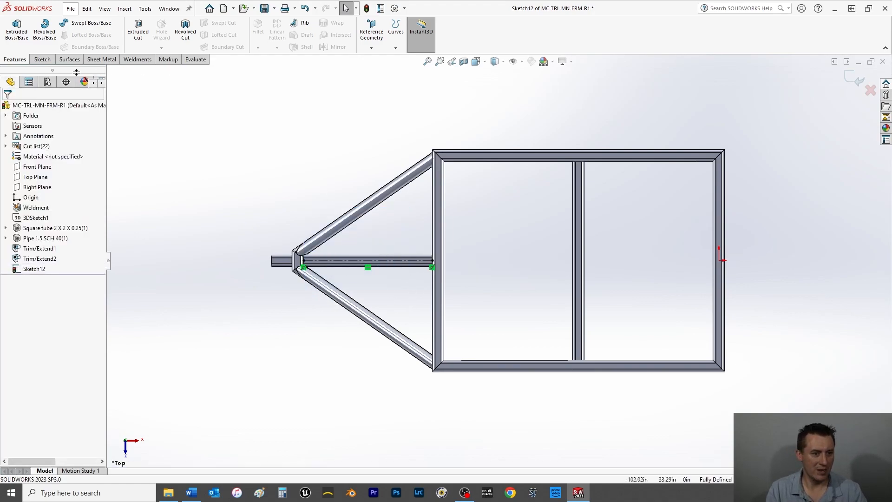
Sketch a centerpoint straight slot on the centerline and set its length to 2.5 in.
click(40, 59)
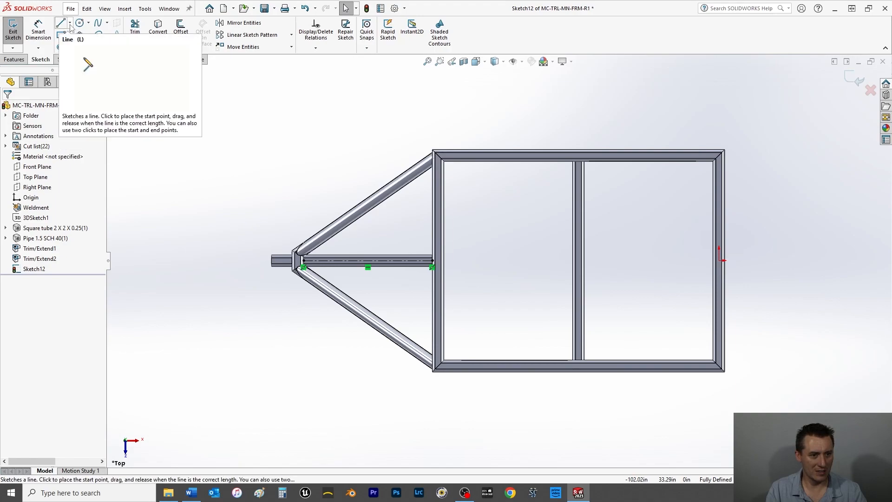
click(70, 48)
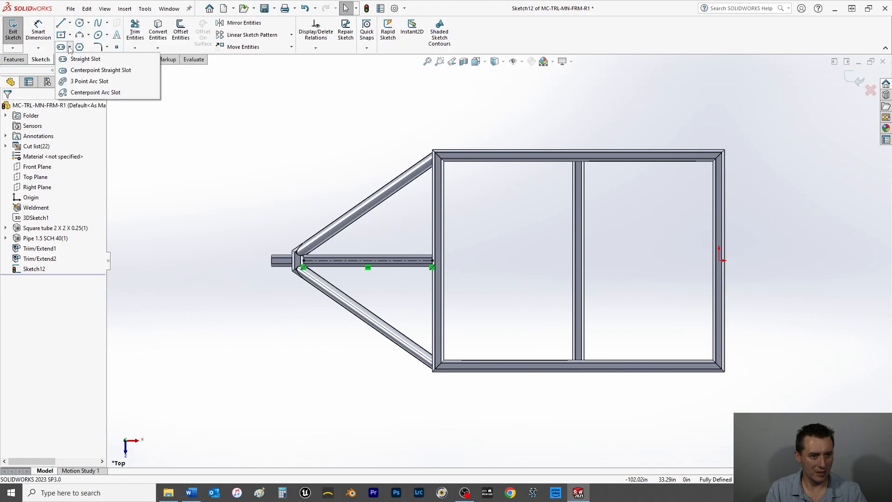
mouse_move(100, 70)
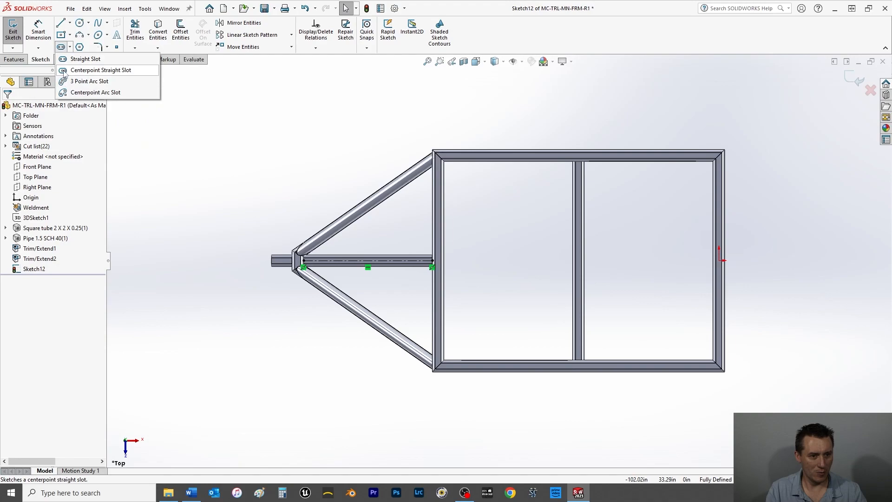
click(101, 70)
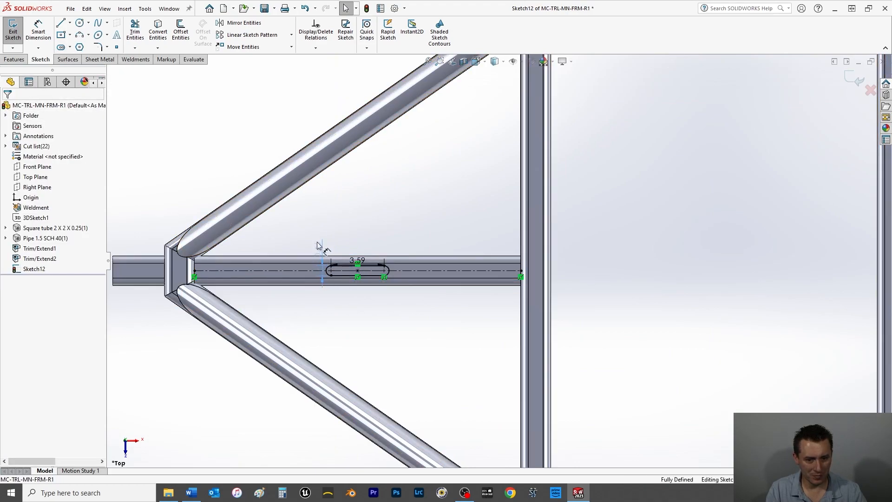
click(310, 220)
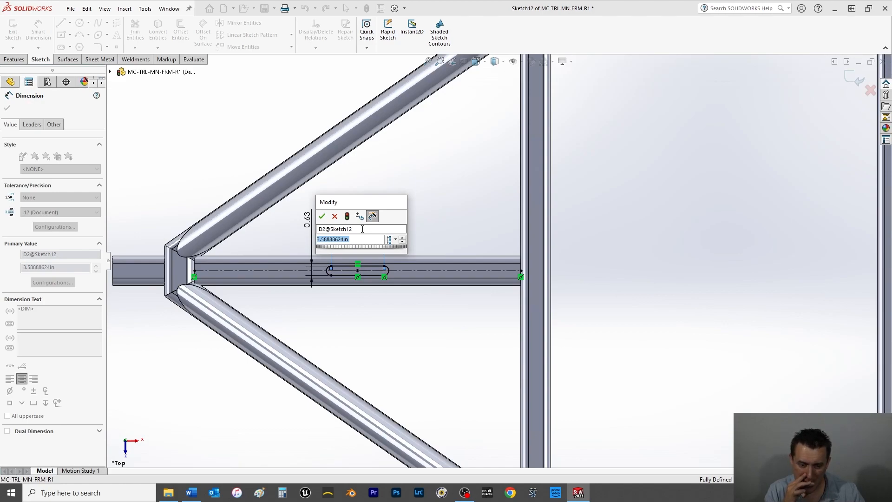
text(2.5)
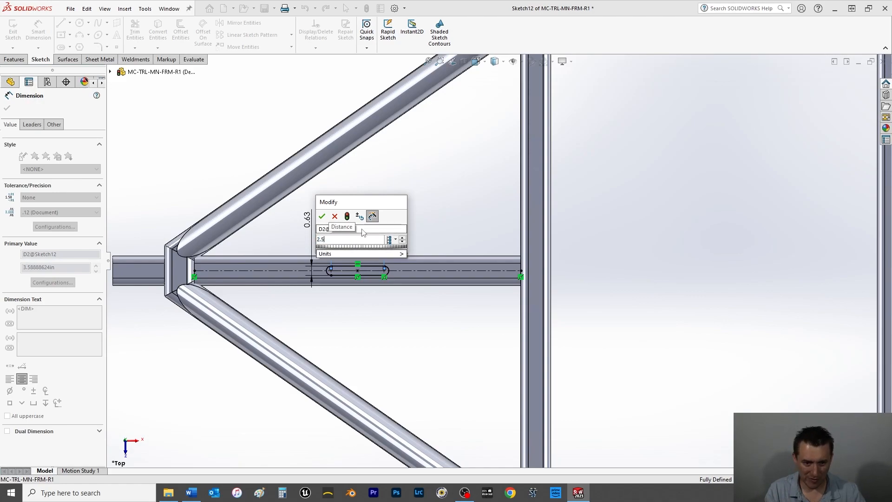
click(322, 217)
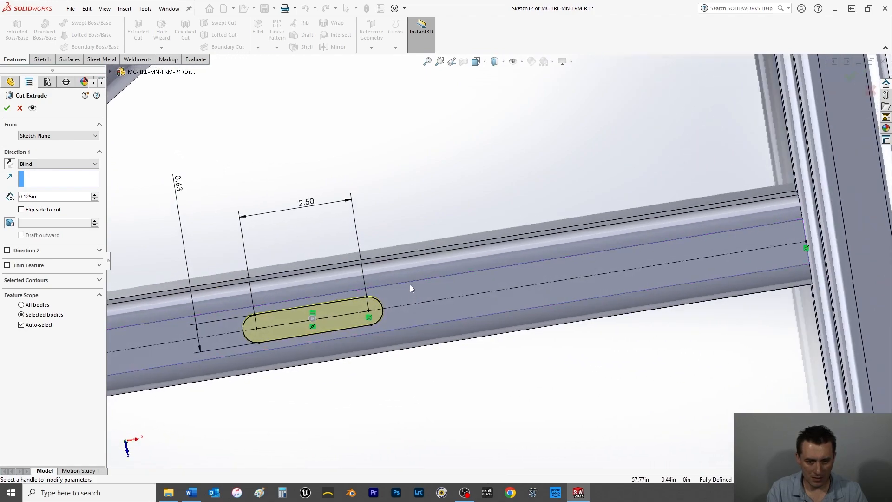
Cut the slot Up To Surface, ending at the tube's hidden inner face, as Cut-Extrude1.
right_click(411, 287)
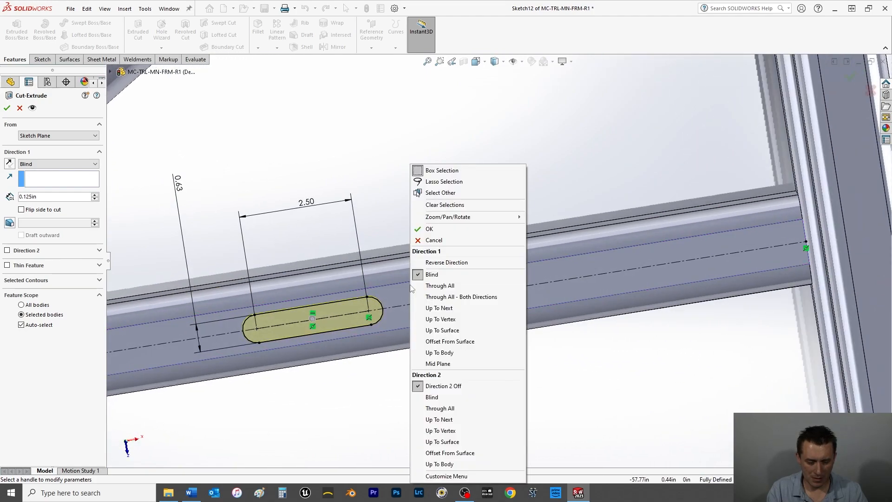
mouse_move(374, 214)
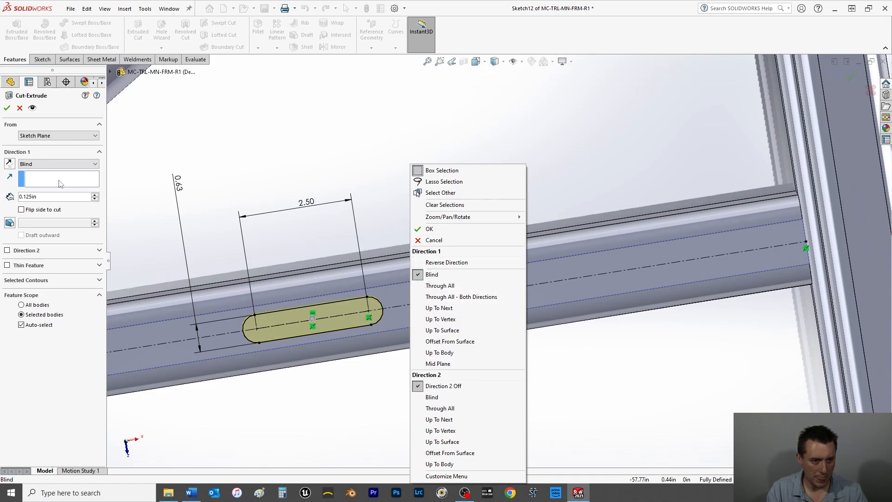
click(441, 330)
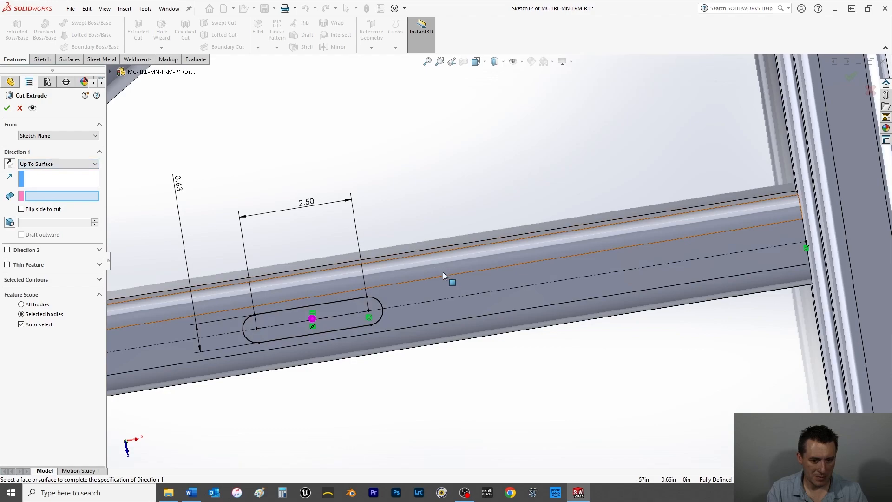
right_click(444, 276)
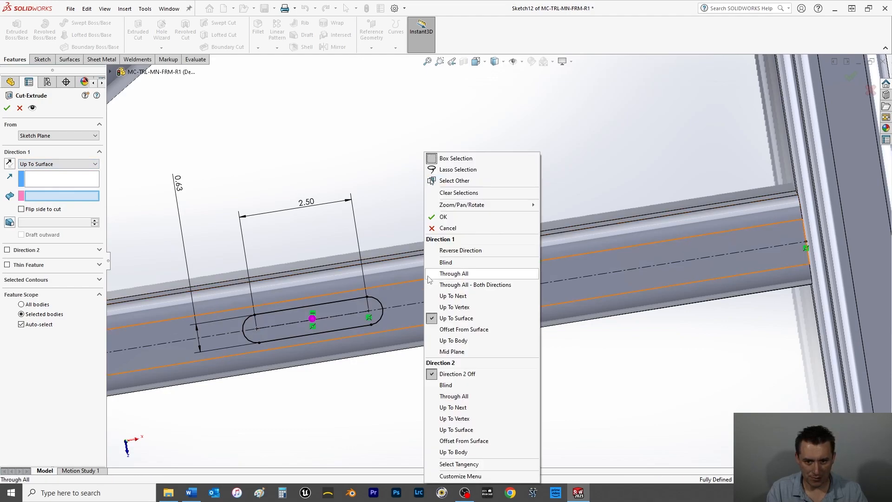
mouse_move(455, 180)
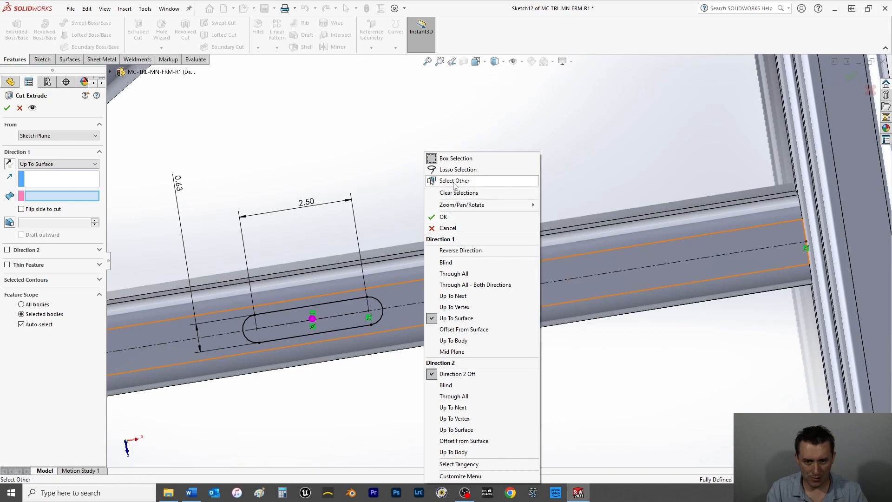
click(454, 180)
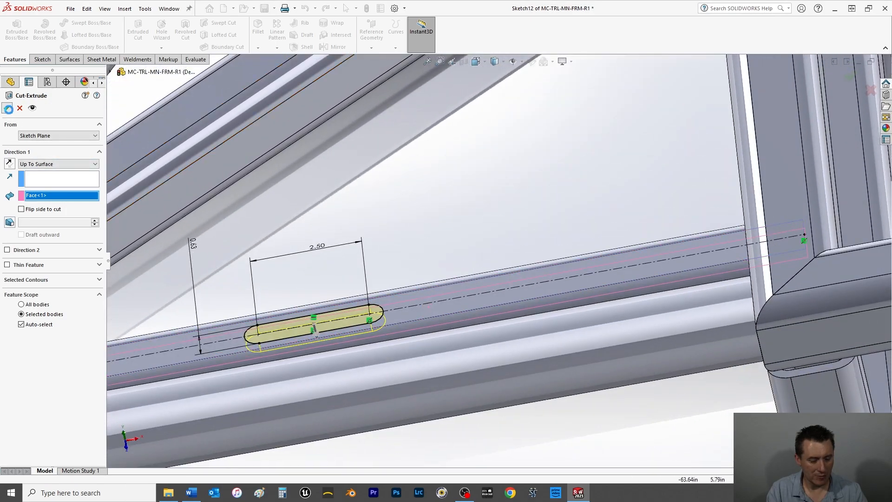
click(8, 108)
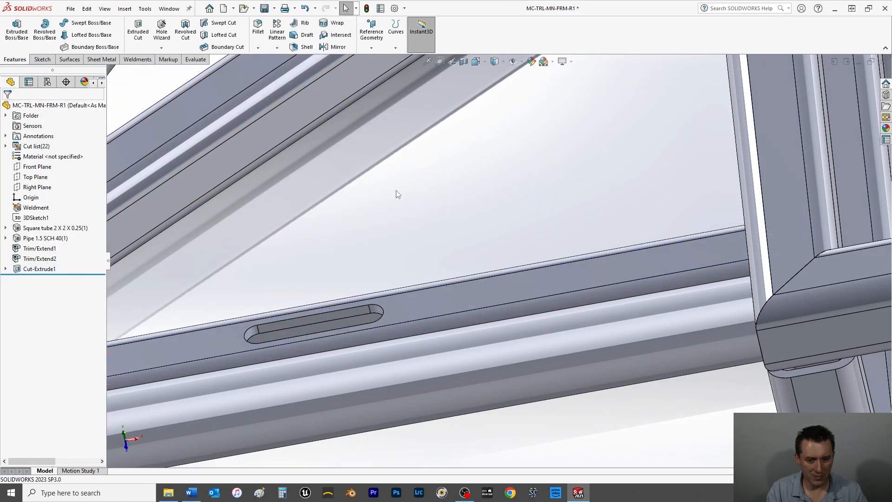
Orbit the frame to inspect the finished slot in the tongue's middle tube.
drag(399, 194, 392, 263)
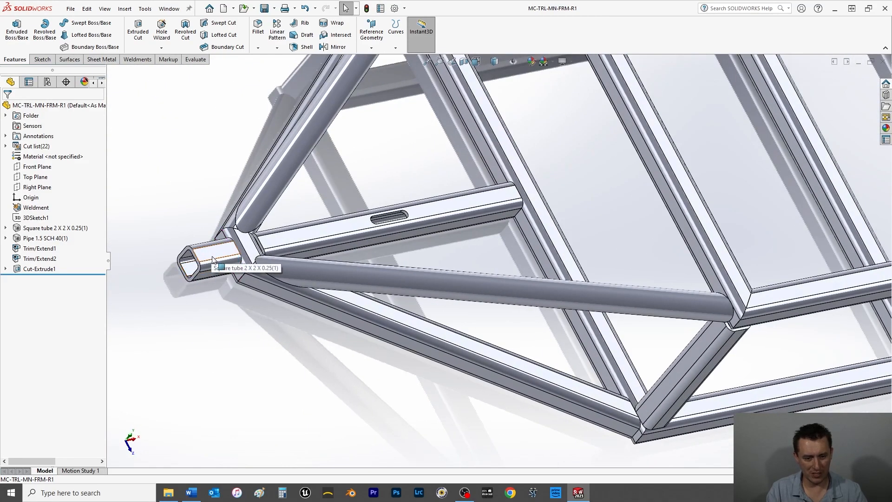
mouse_move(275, 326)
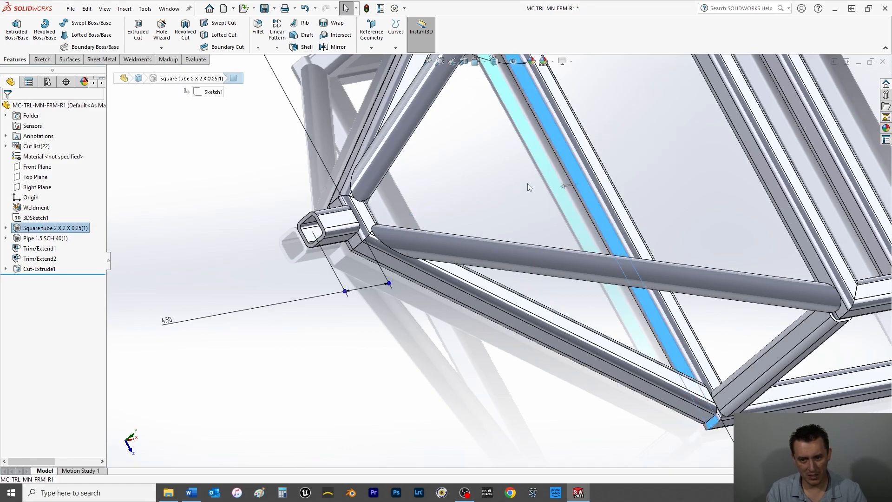
mouse_move(257, 190)
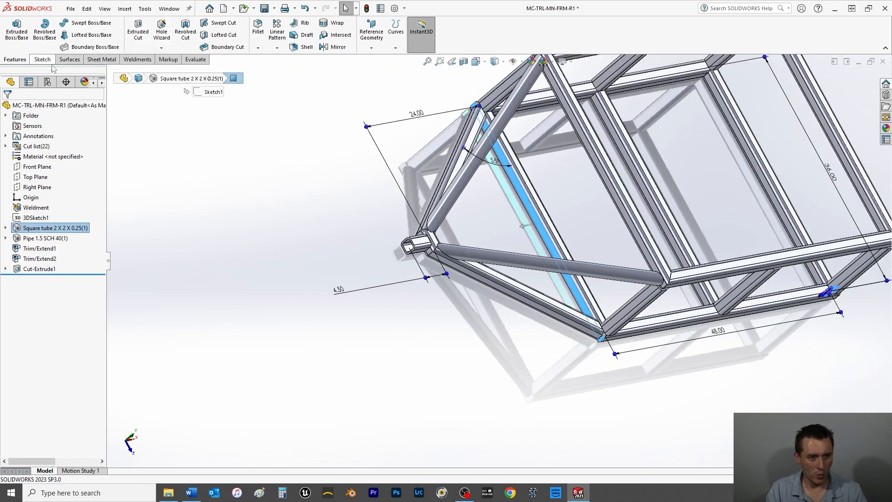
Start Sketch13 on the Left plane and draw a horizontal centerline through the tube end's middle.
click(40, 59)
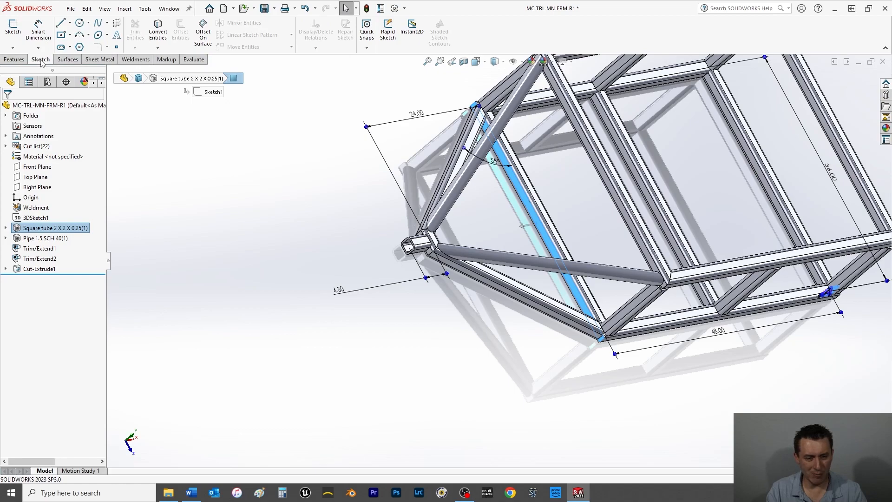
click(71, 22)
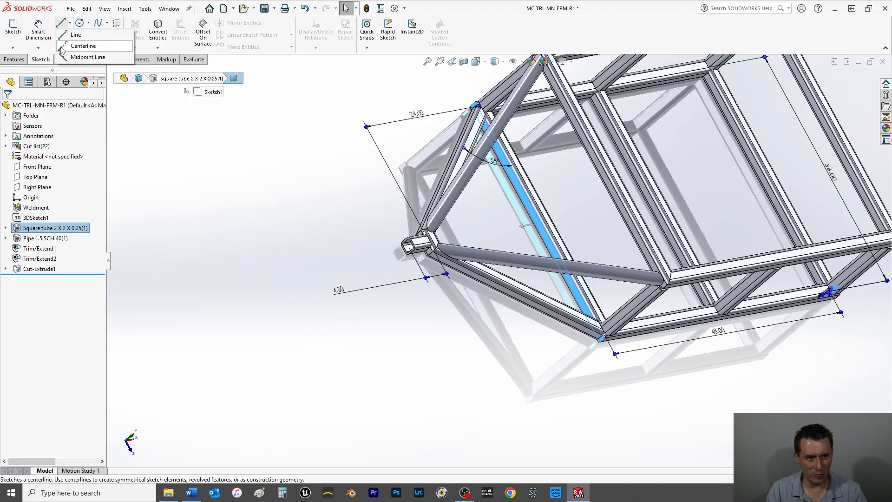
click(83, 46)
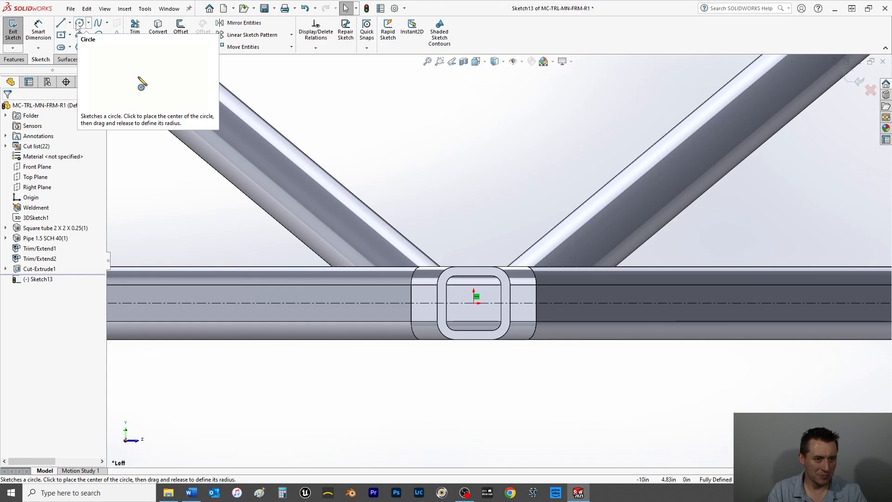
Sketch a centerpoint straight slot on the centerline with a 5/8 (0.625 in) width.
click(100, 22)
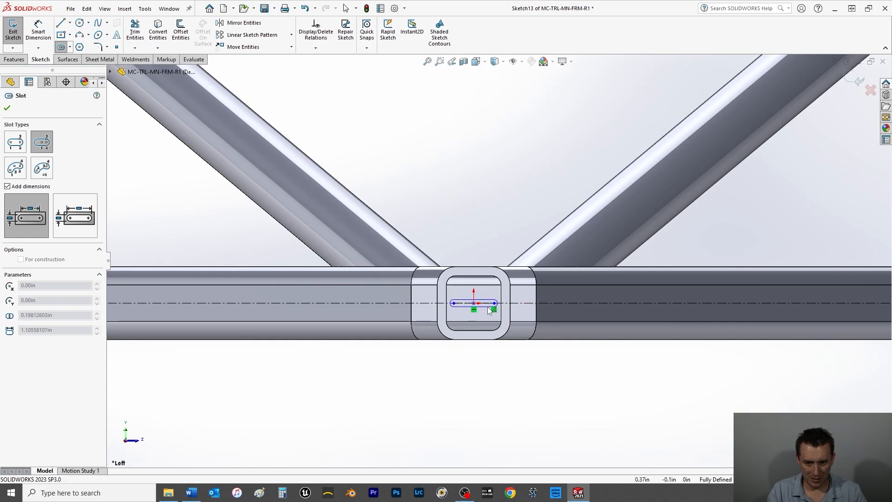
click(7, 108)
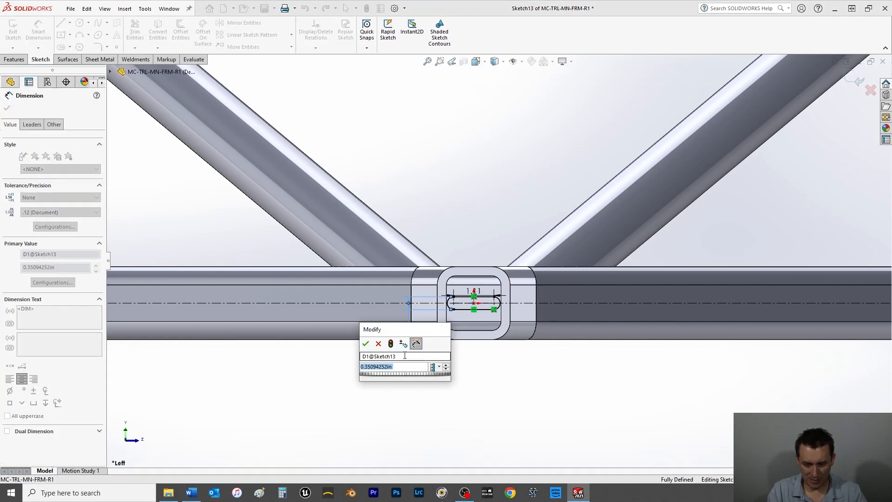
text(5/8)
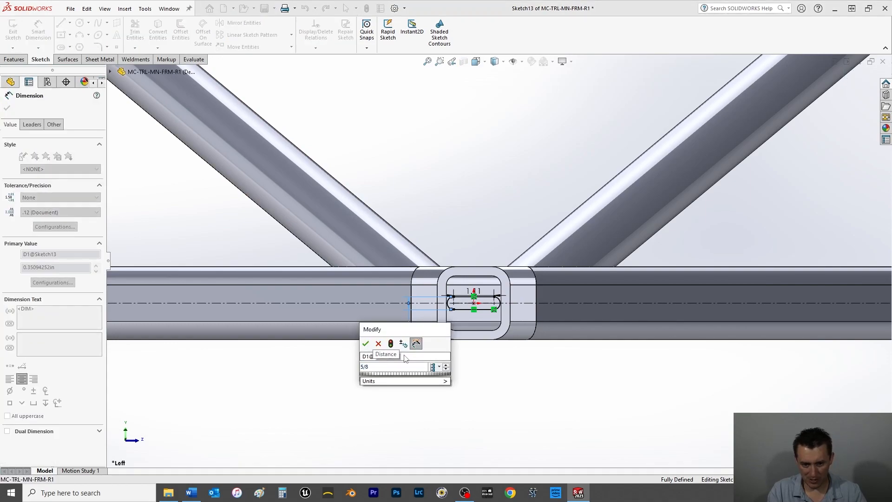
click(366, 343)
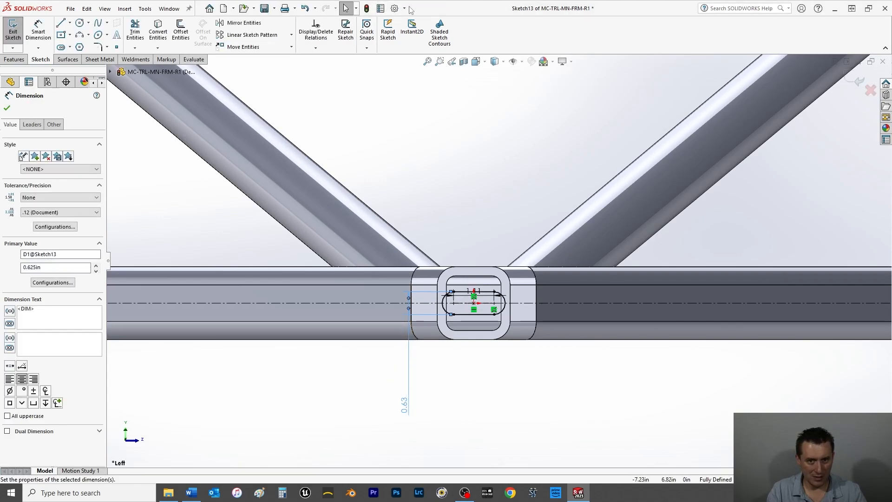
click(60, 212)
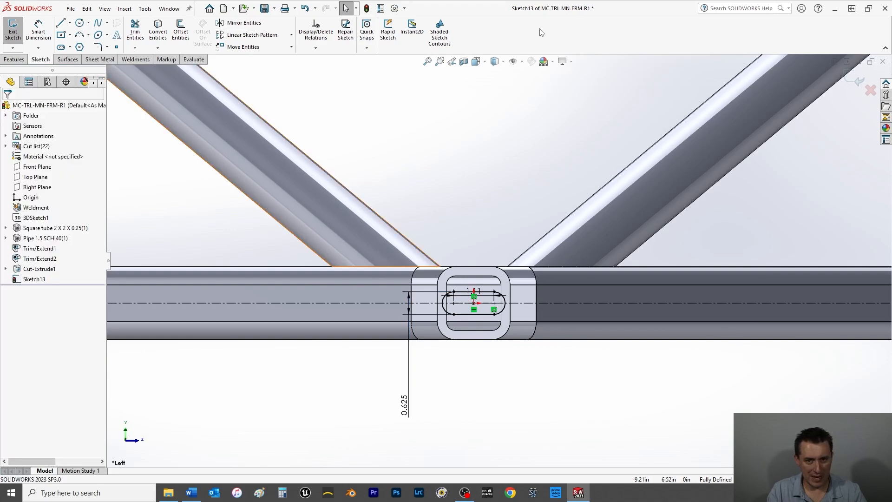
Set the document's length units to show three decimal places (.123).
click(393, 9)
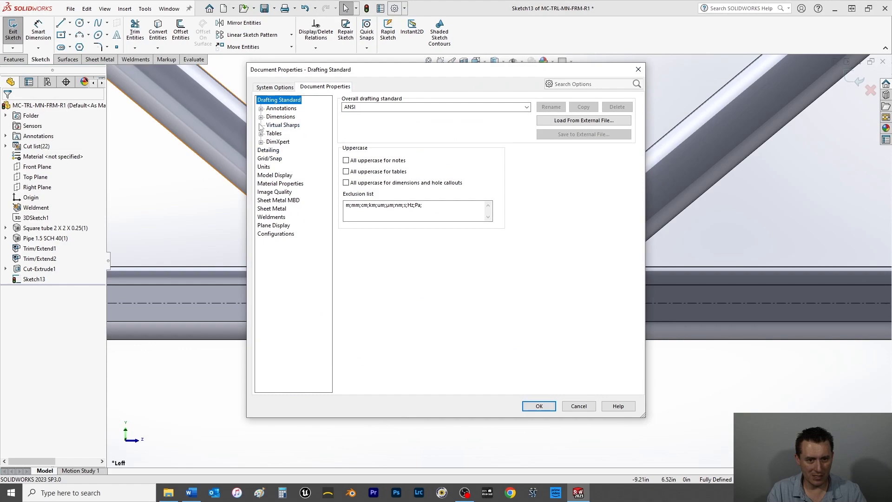
click(263, 167)
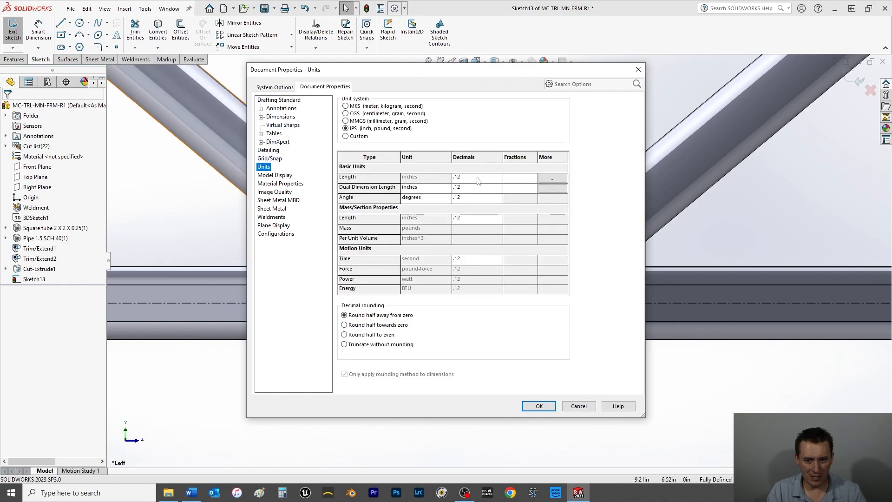
click(498, 187)
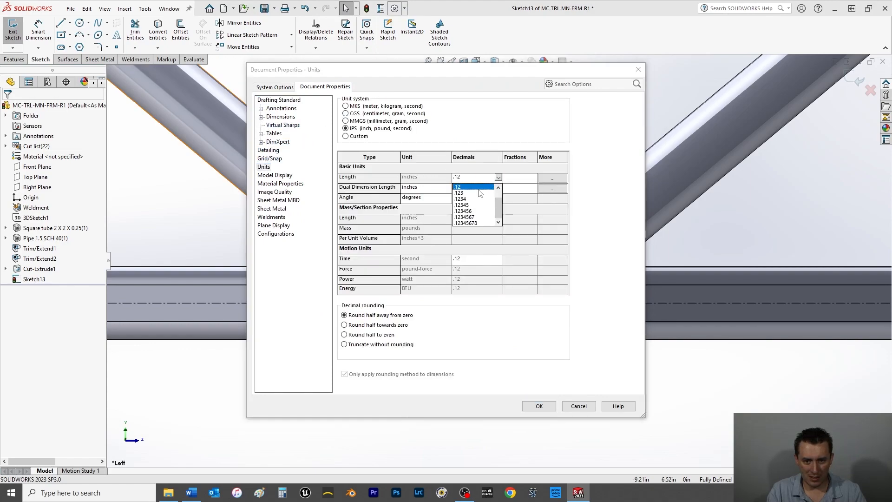
click(460, 192)
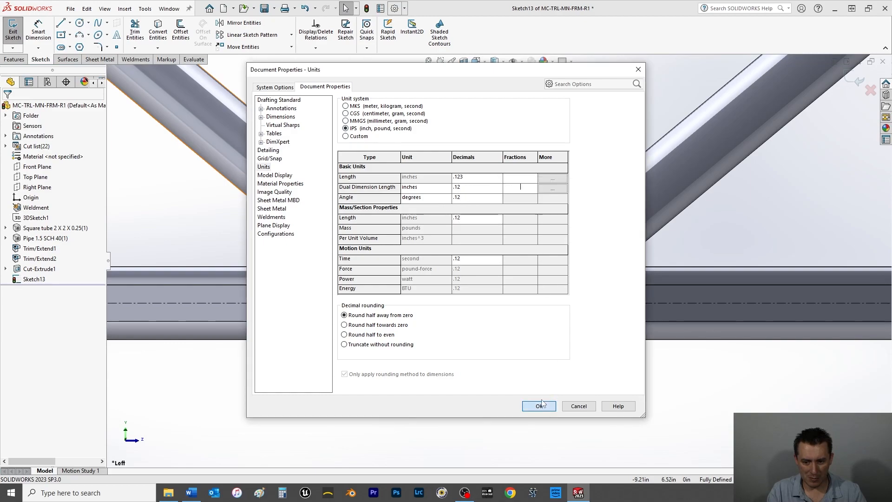
mouse_move(500, 429)
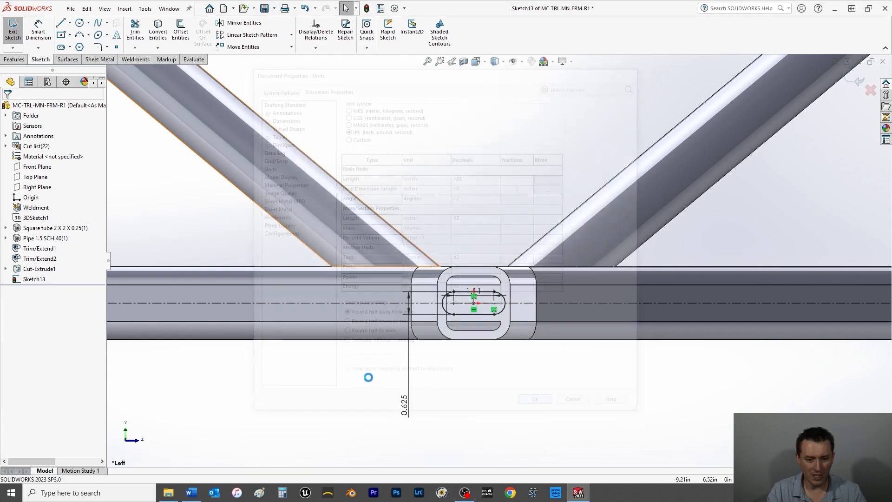
Edit Sketch13's slot length from 0.750 through 0.625 down to 0.550 in.
click(534, 398)
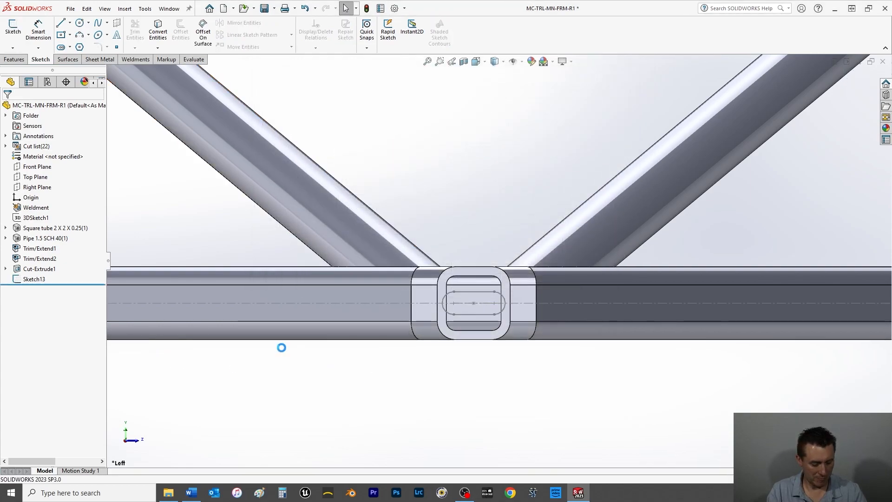
double_click(35, 278)
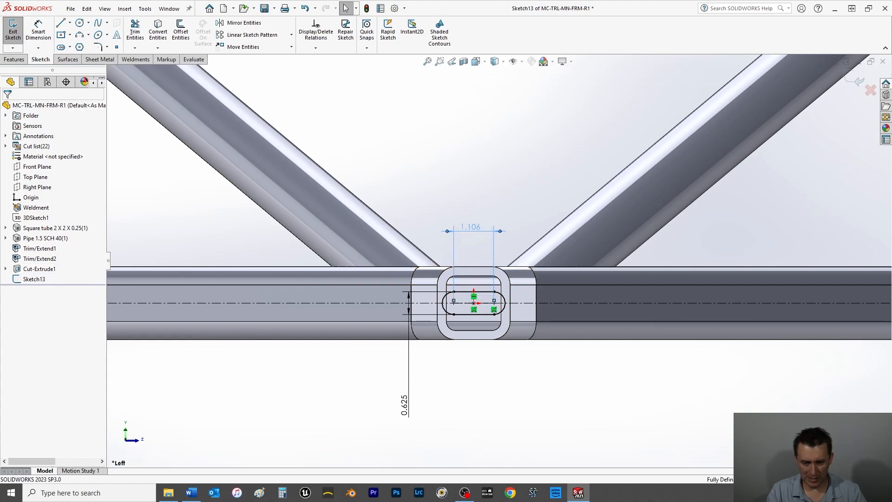
click(471, 227)
text(.75)
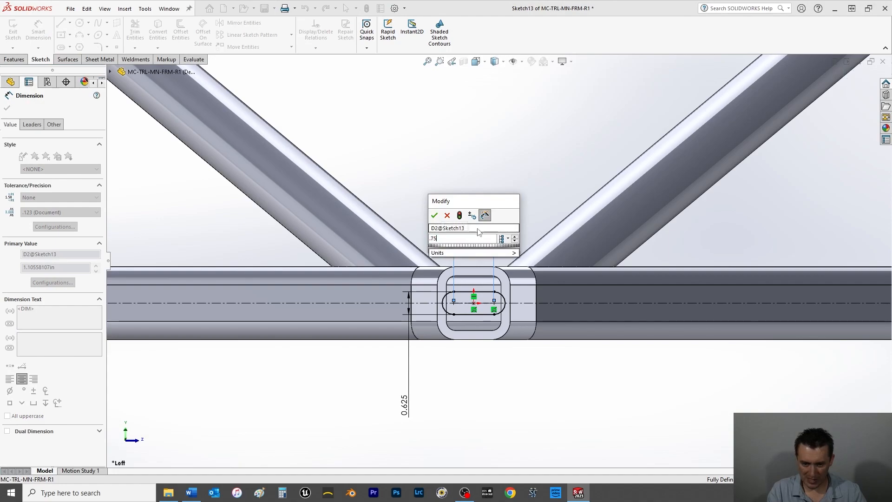
click(434, 215)
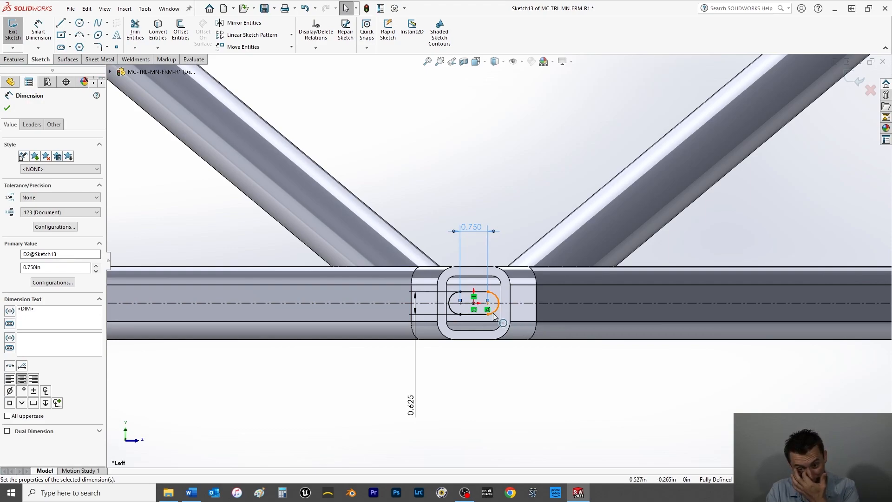
double_click(472, 230)
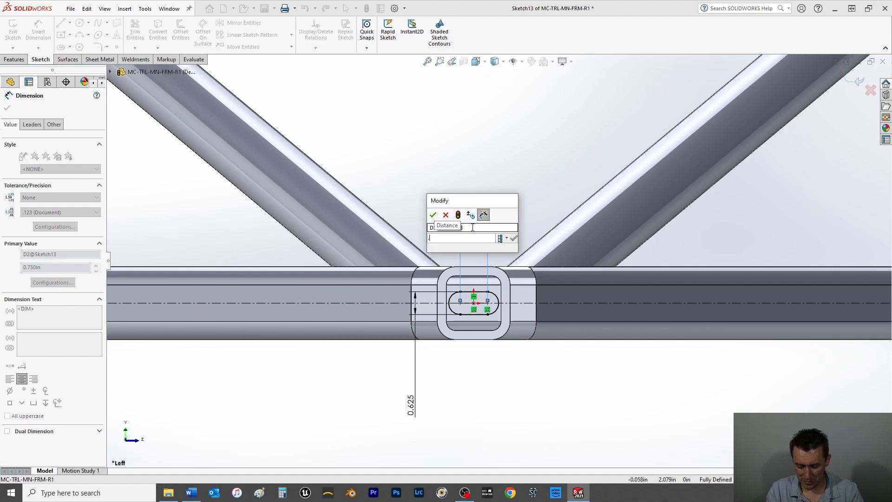
click(433, 214)
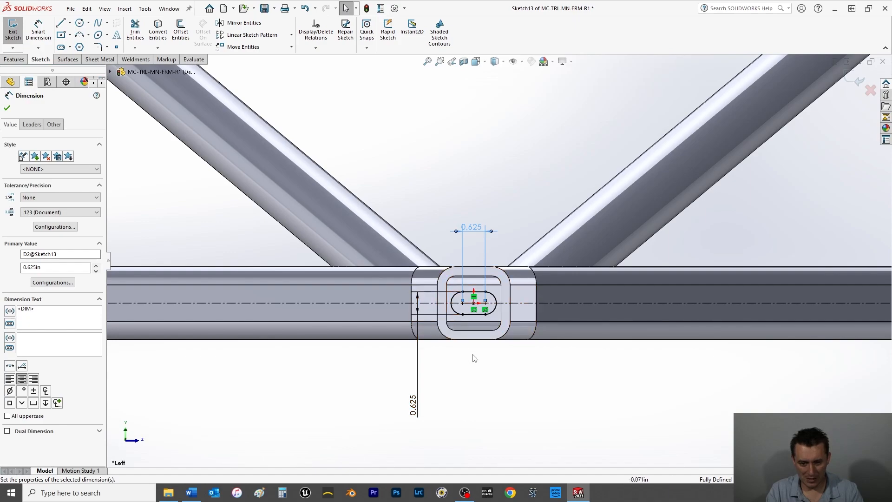
mouse_move(460, 347)
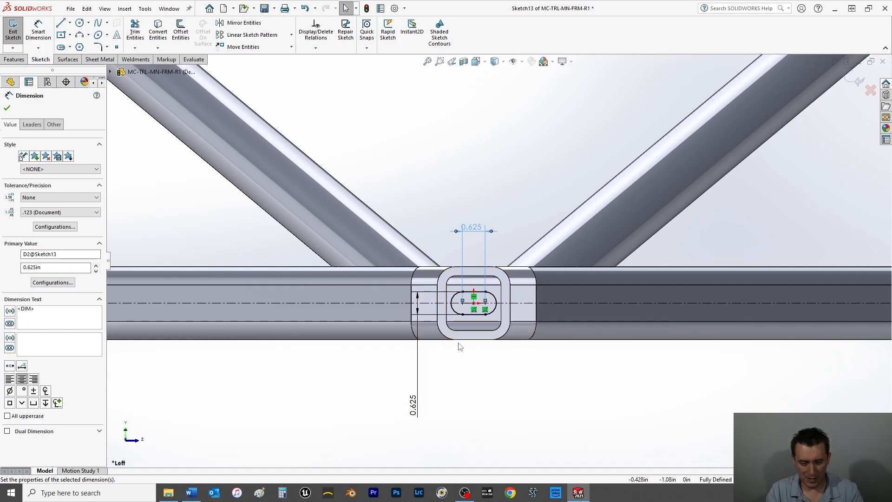
double_click(472, 226)
text(0.550)
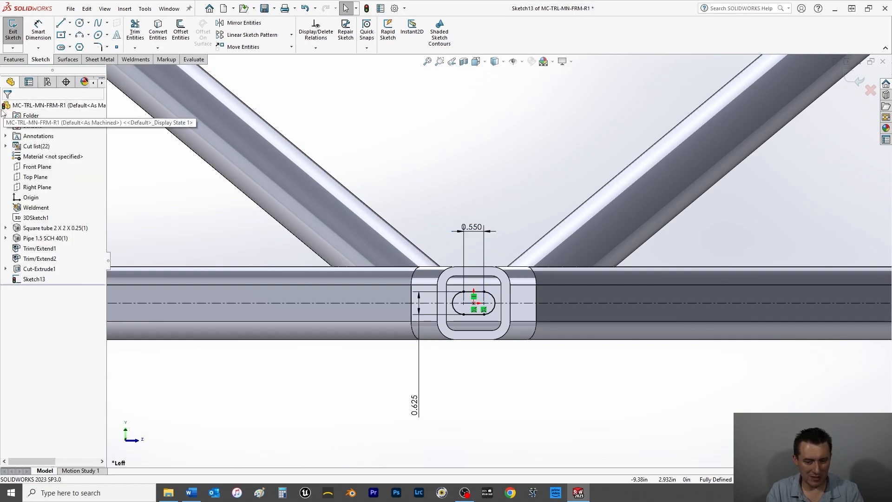
click(15, 59)
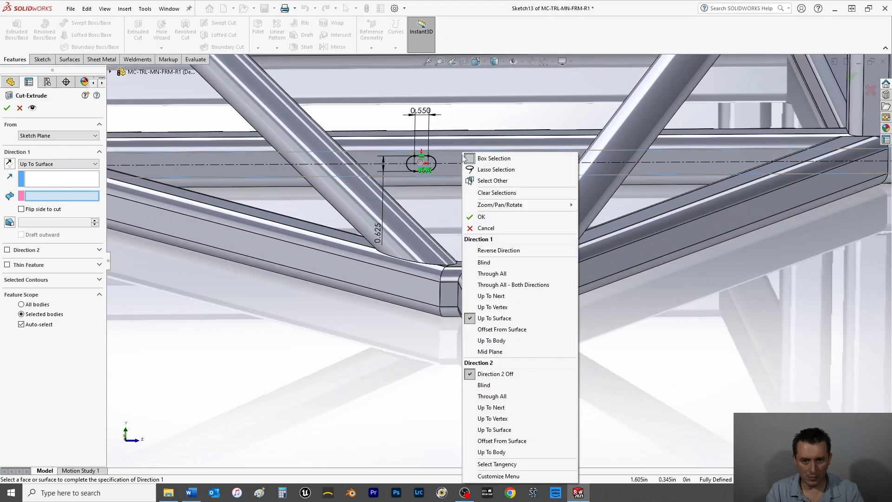
Cut-extrude the slot Up To Surface, using Select Other to end at the tube's inner face.
click(492, 181)
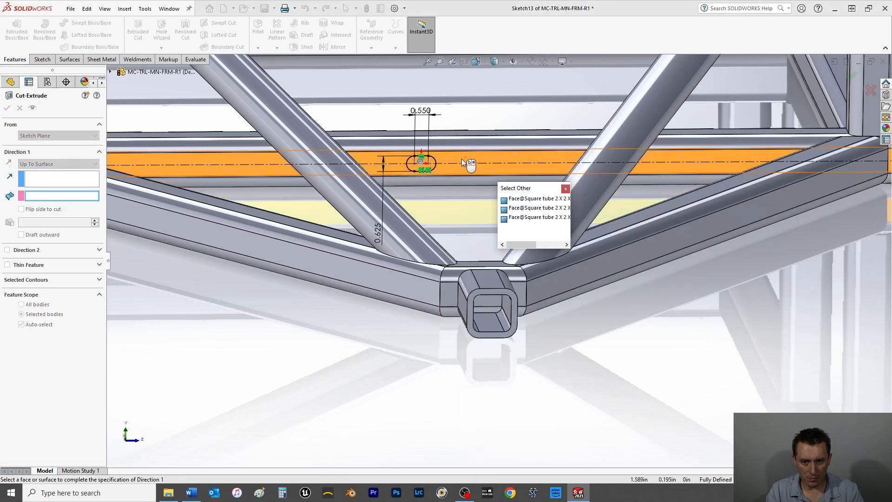
click(537, 198)
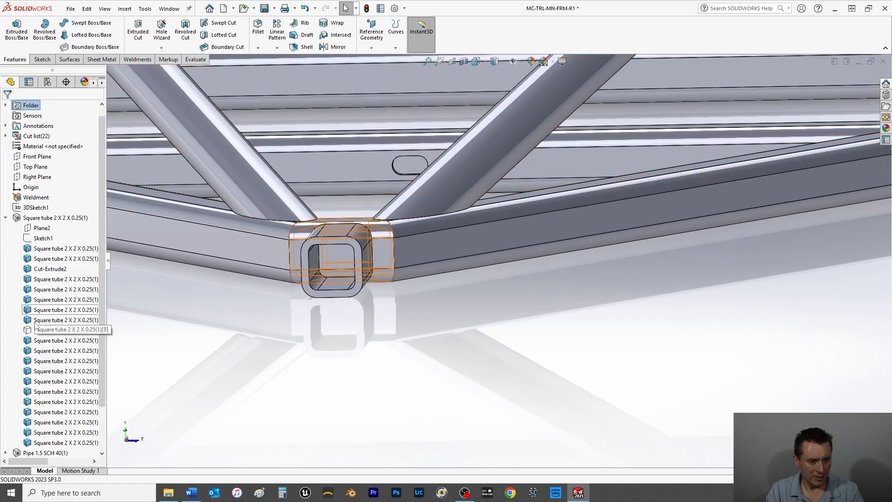
click(51, 330)
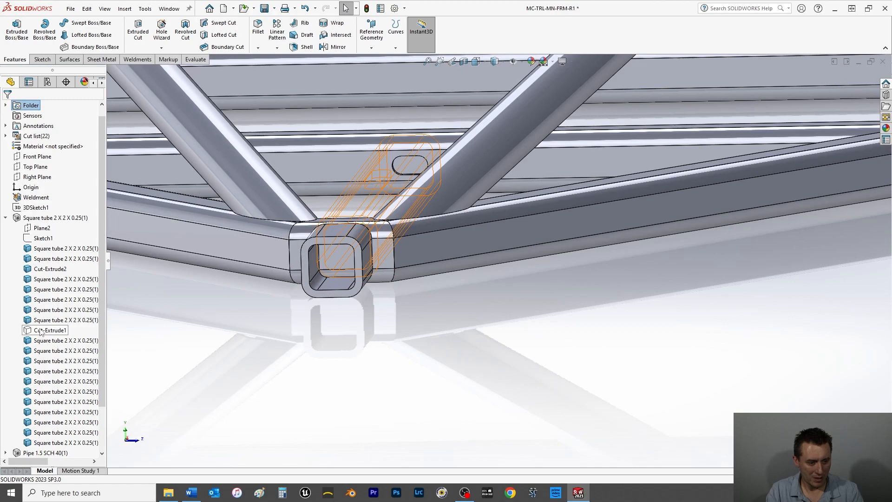
click(49, 329)
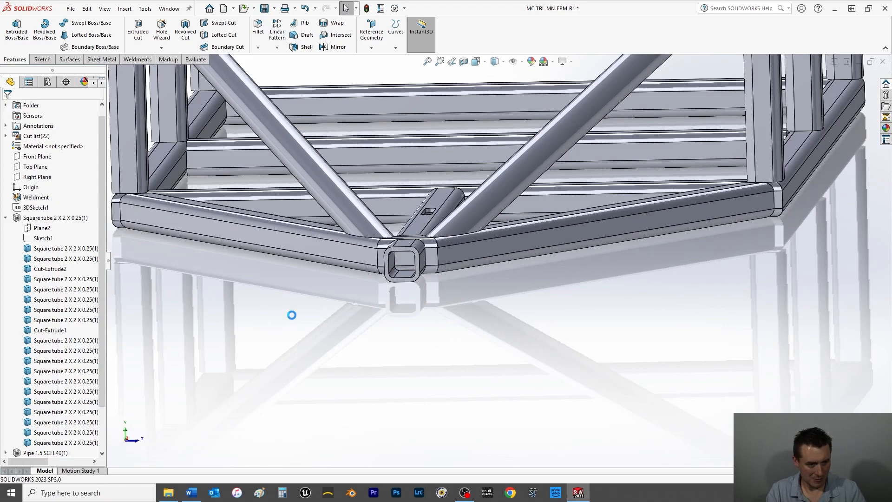
click(50, 340)
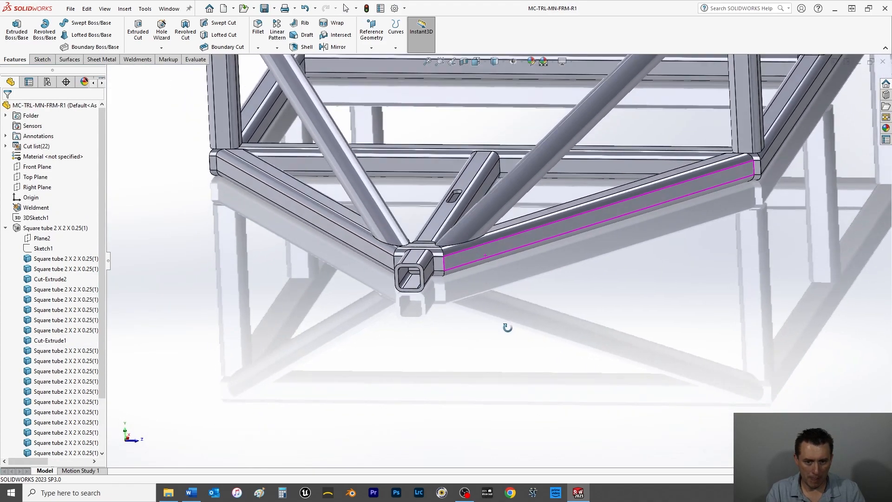
drag(506, 327, 501, 176)
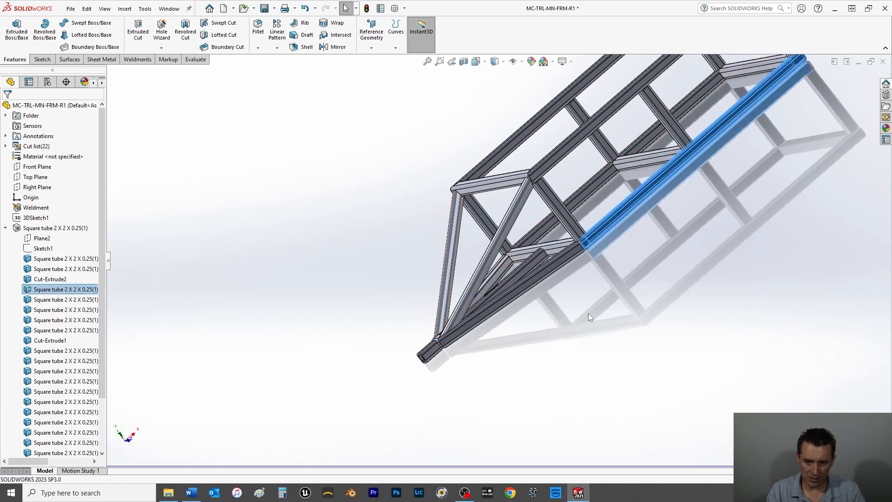
click(592, 291)
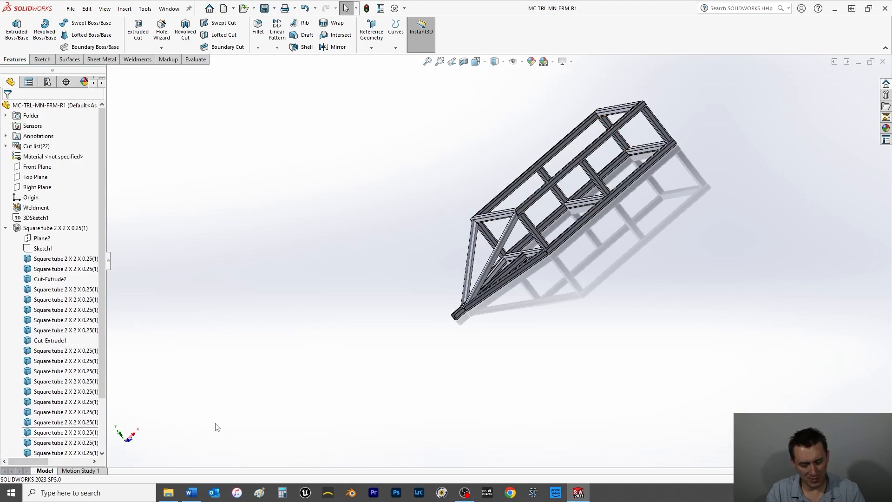
Zoom to the lower frame corner and start Sketch14 on the square tube's face there.
key(space)
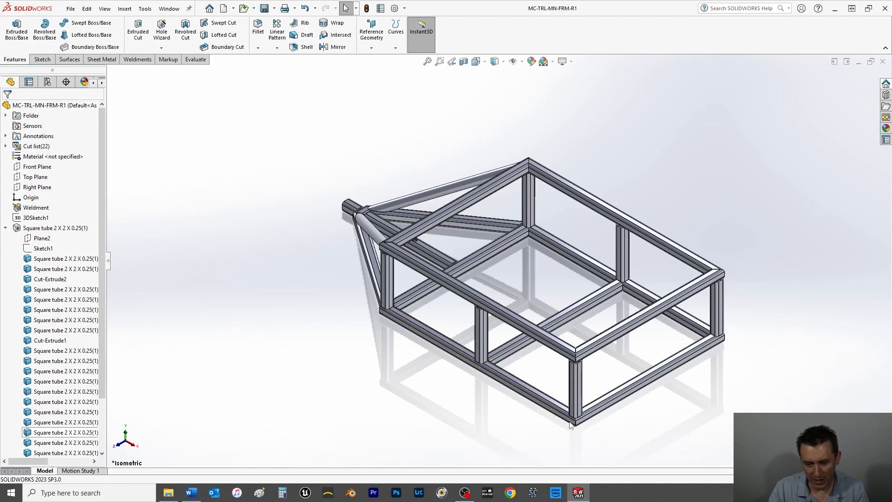
right_click(571, 424)
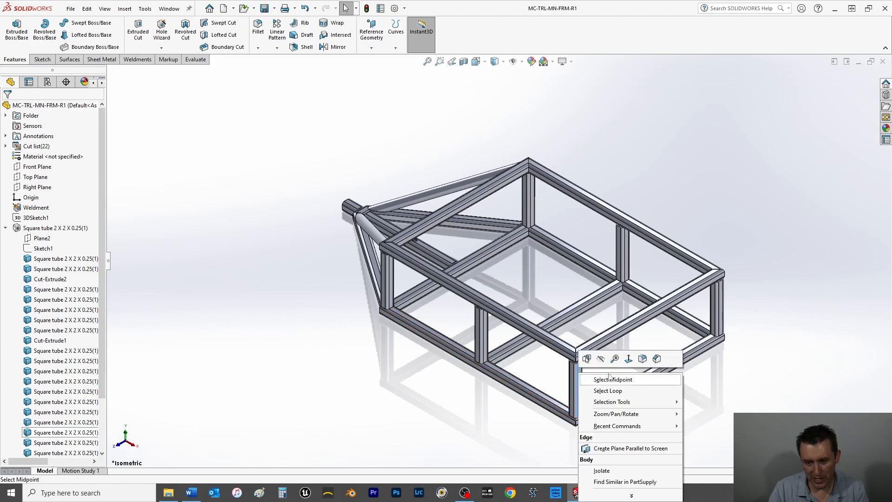
click(594, 379)
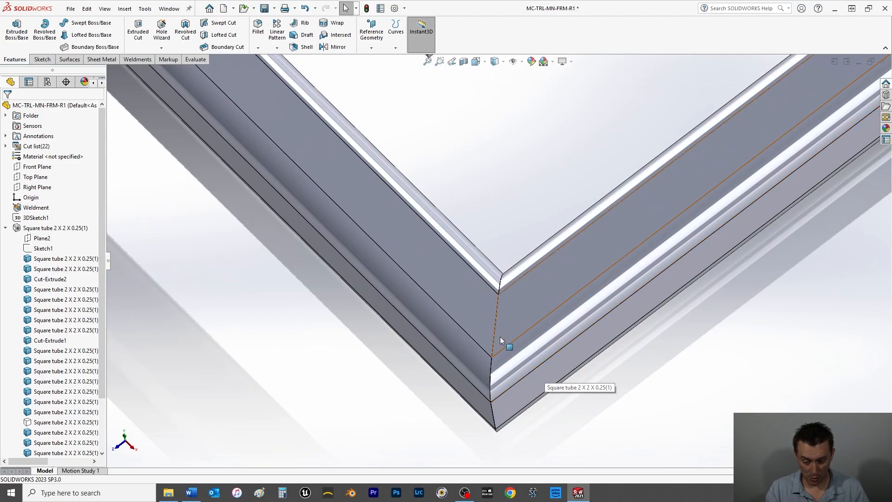
mouse_move(344, 379)
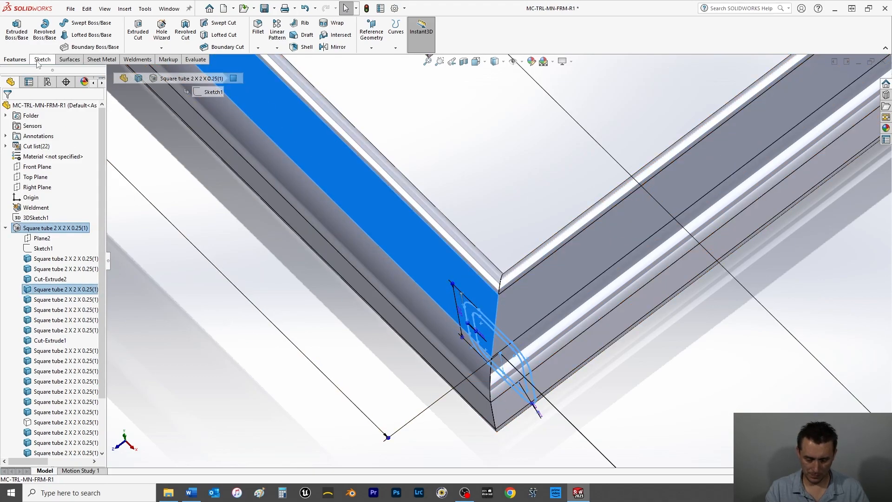
click(40, 60)
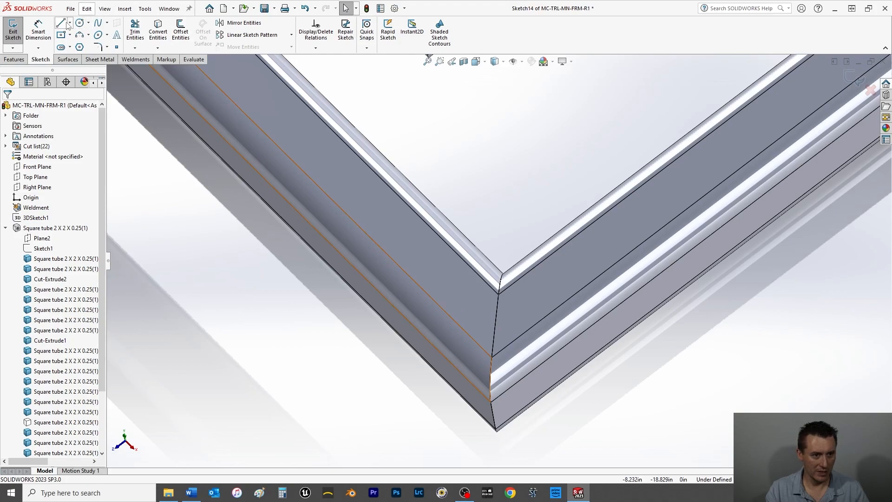
Draw a centerline along the mitered corner joint and a centerpoint straight slot on the tube face.
click(91, 22)
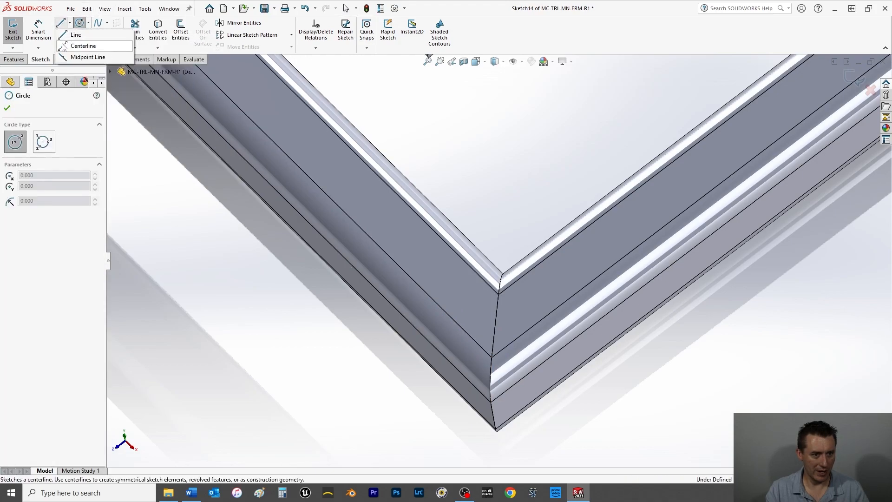
click(84, 46)
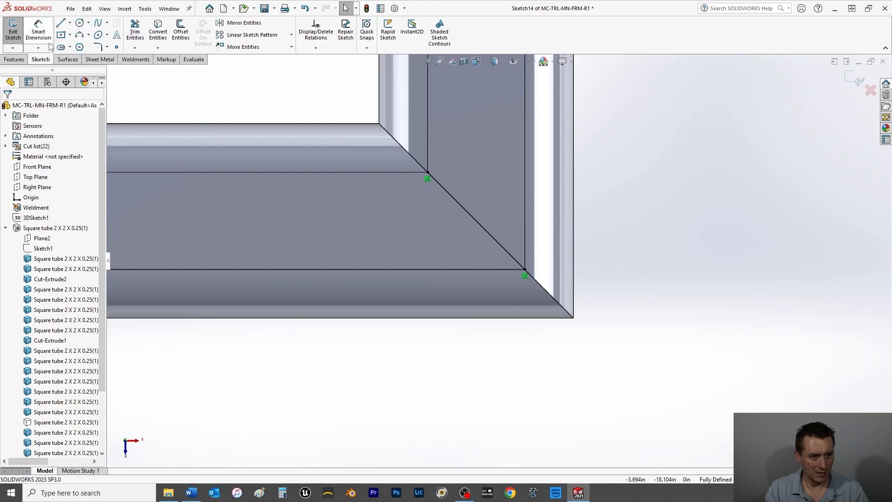
mouse_move(61, 46)
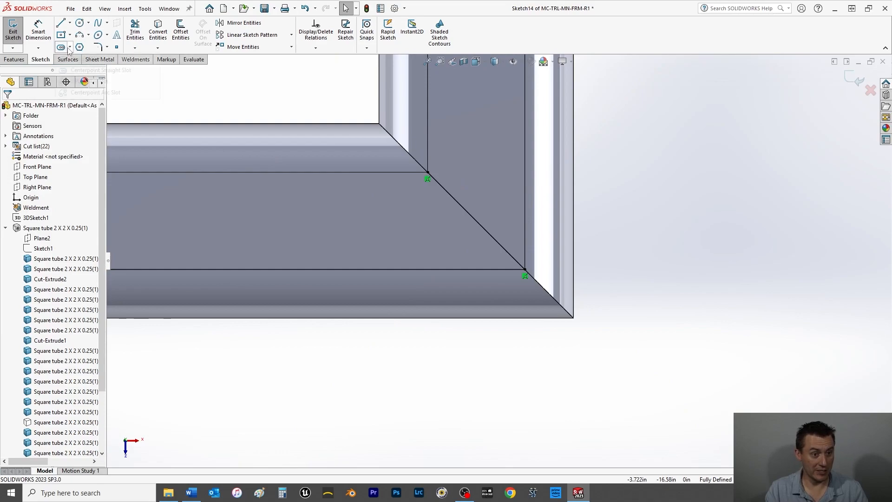
click(60, 47)
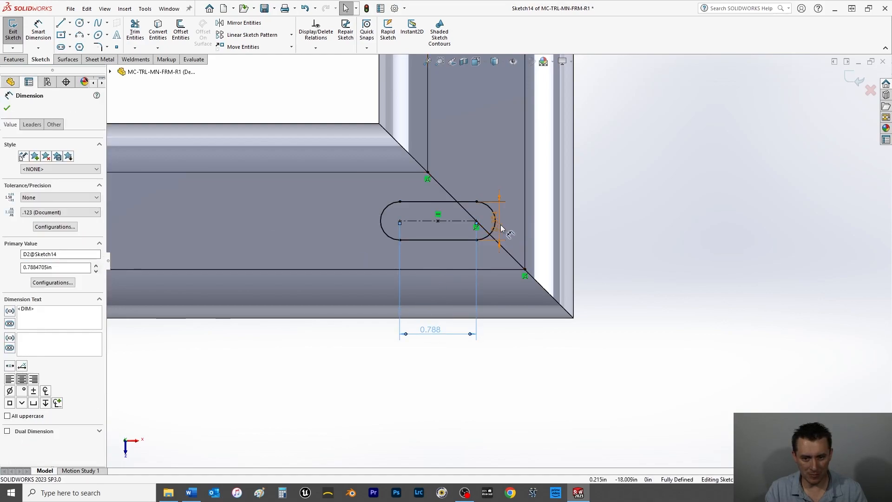
Dimension the corner slot 0.625 in wide with a .55/2 = 0.275 in centre-to-end length.
click(477, 239)
text(.0625)
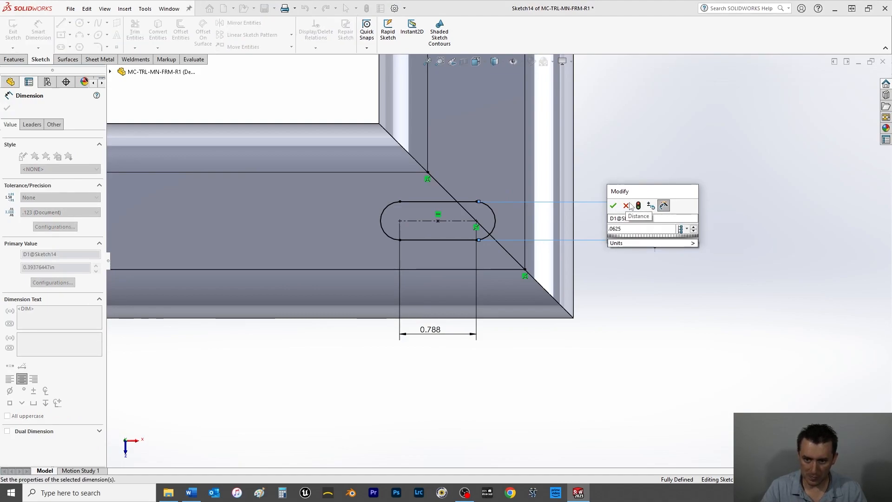
click(614, 205)
text(.625)
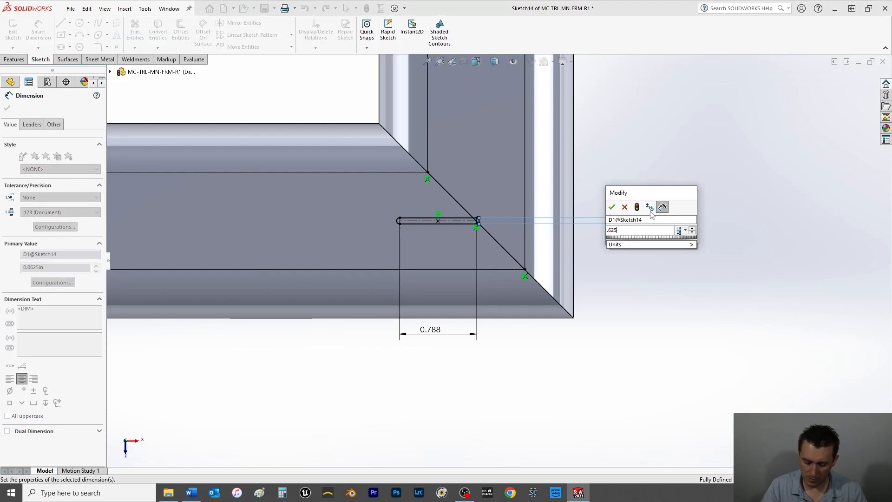
click(611, 206)
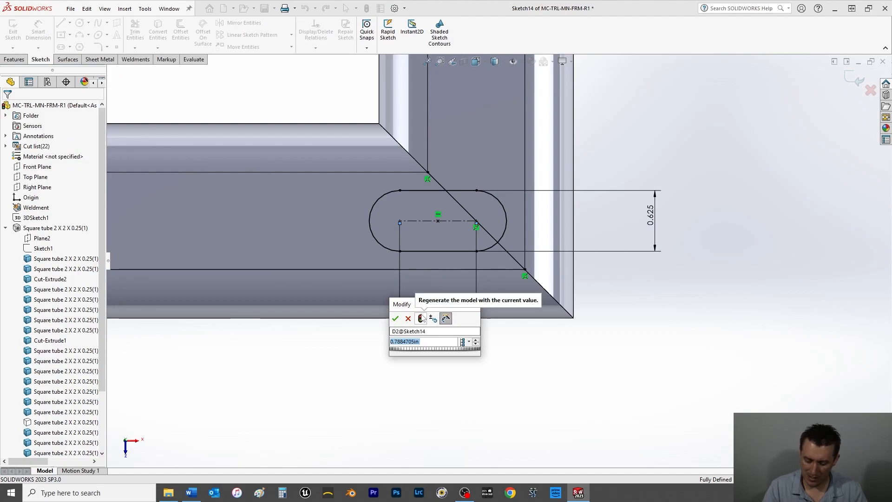
text(.55/)
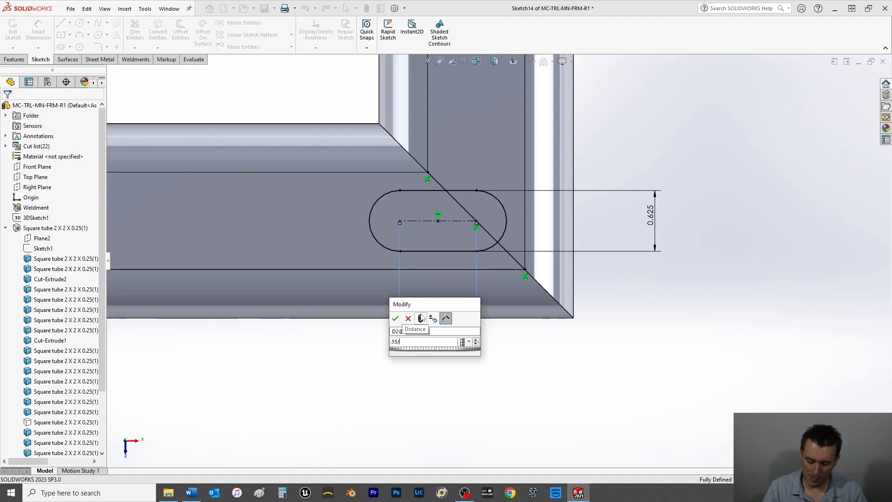
click(396, 317)
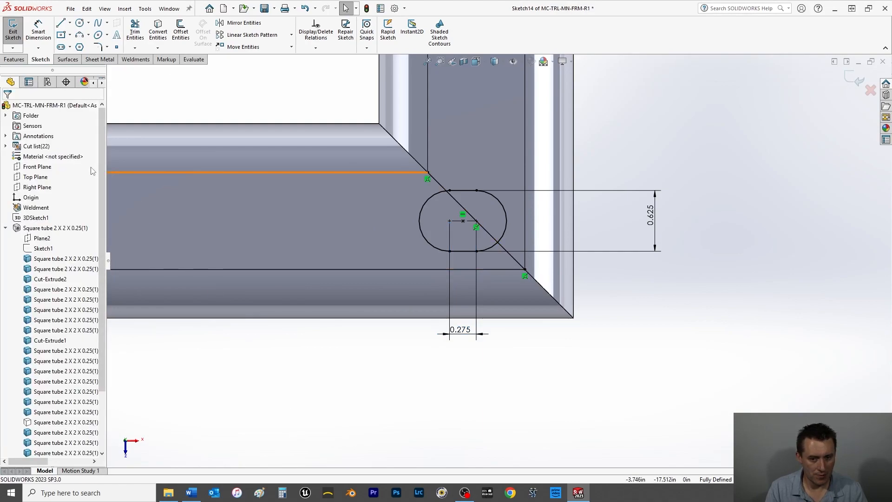
mouse_move(57, 422)
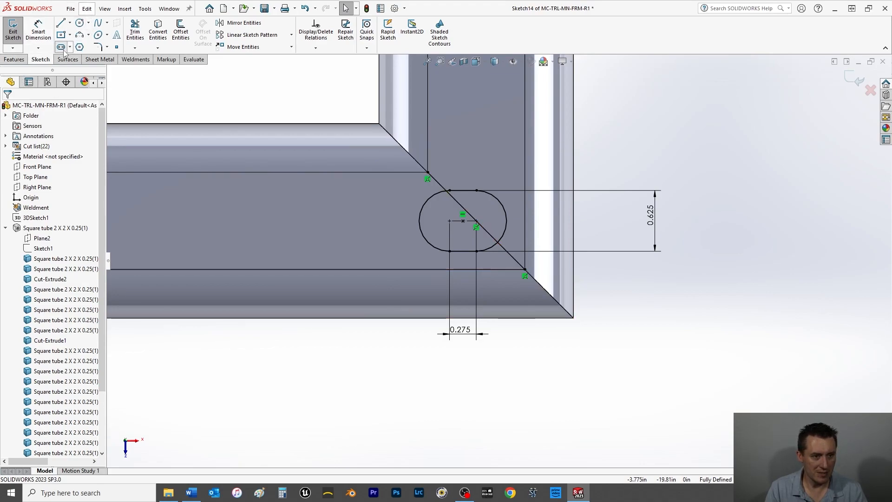
Draw a second vertical centerpoint slot crossing the first and dimension its 0.651 in length.
click(62, 47)
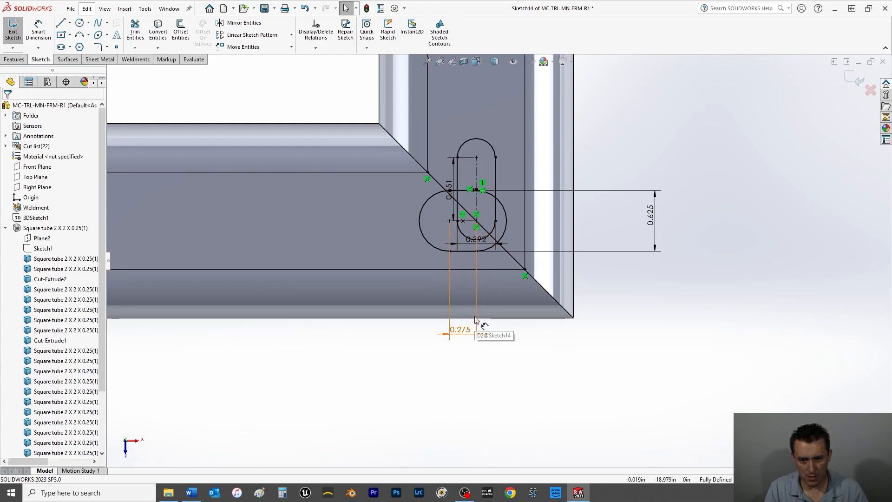
drag(475, 239, 541, 356)
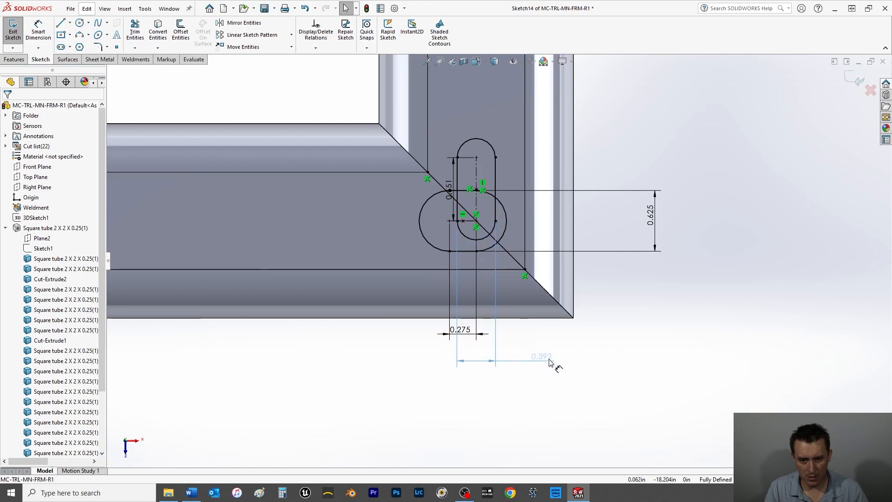
click(541, 356)
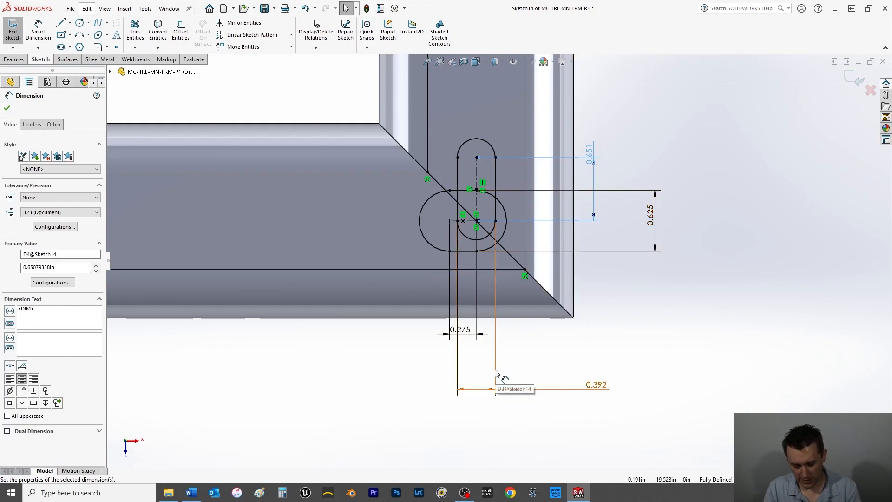
click(456, 224)
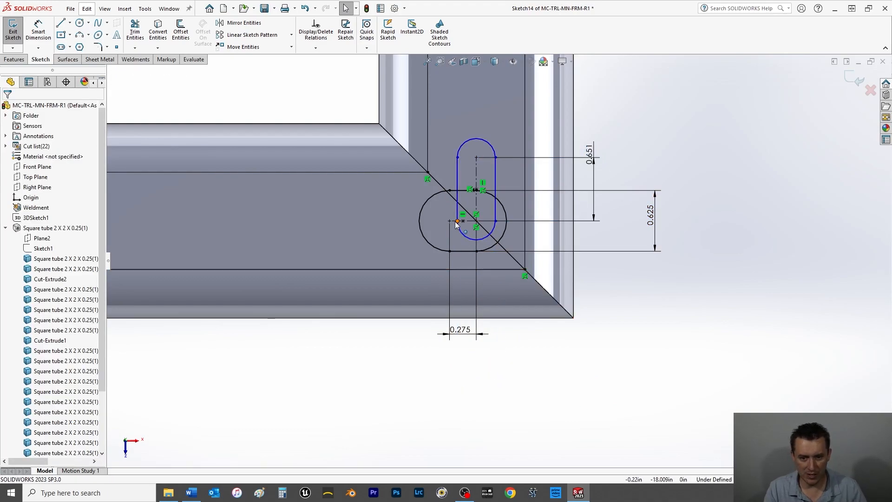
click(70, 23)
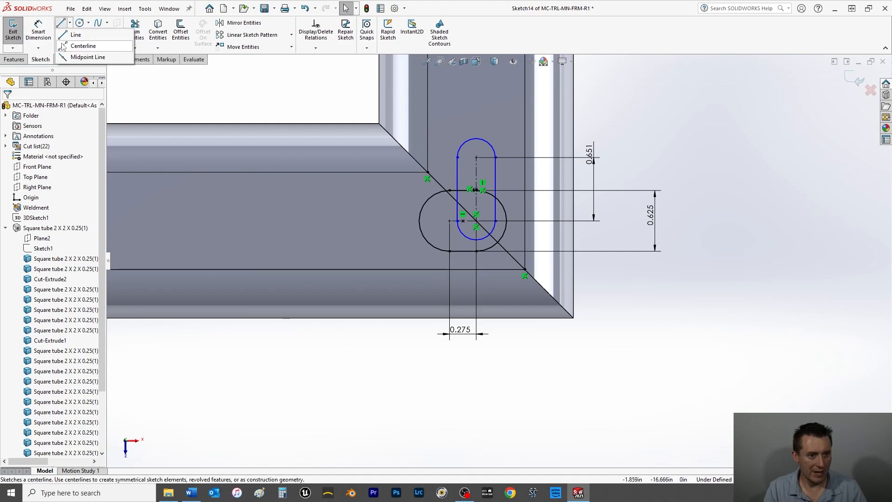
Draw horizontal and vertical construction centerlines through the slot centres to fully define Sketch14.
click(83, 45)
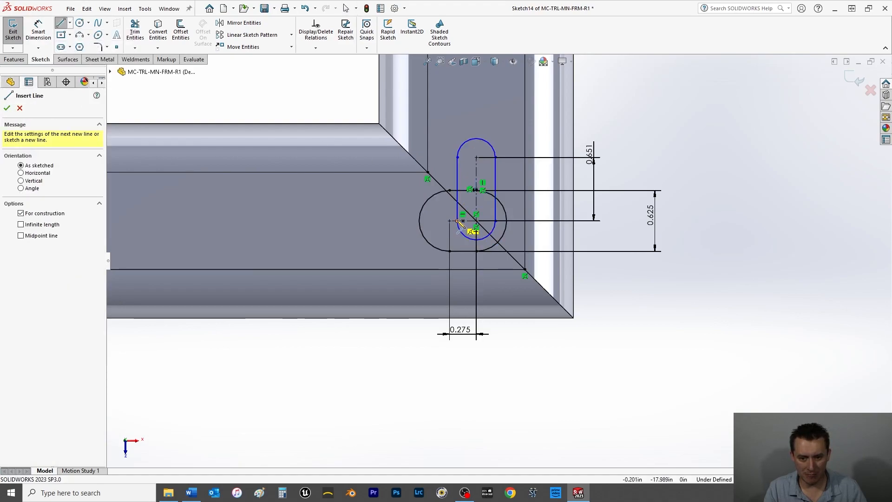
right_click(474, 222)
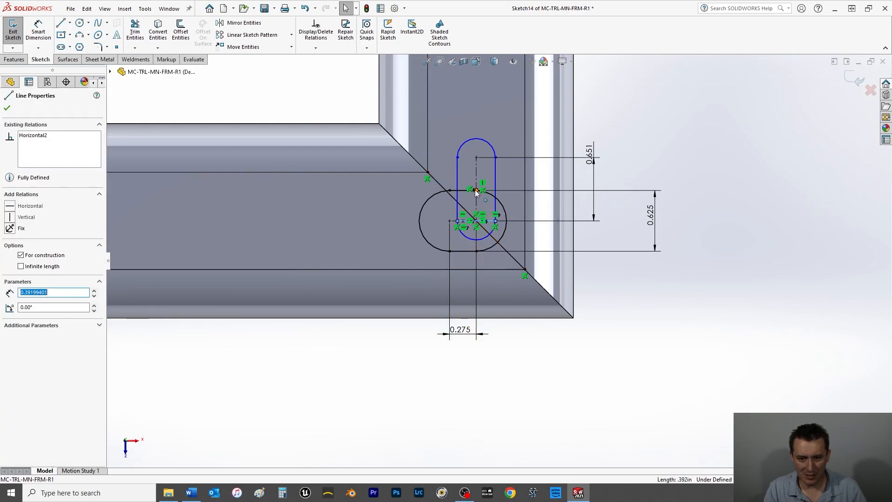
click(70, 23)
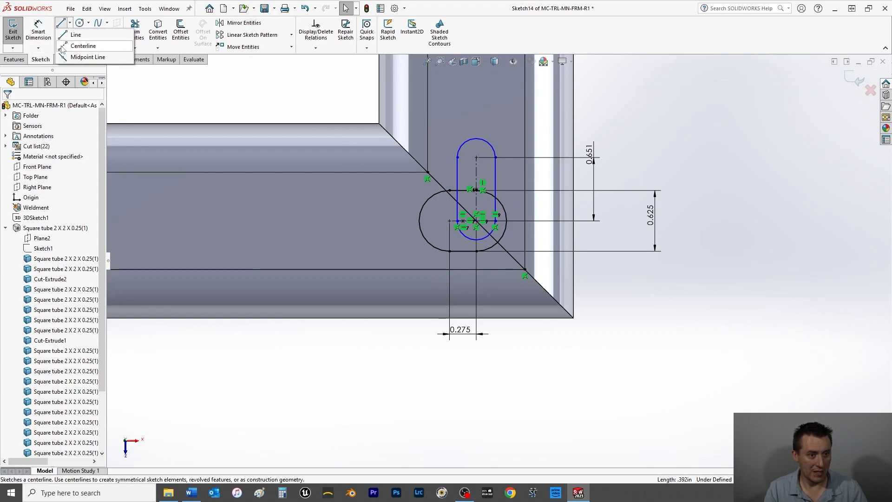
click(84, 46)
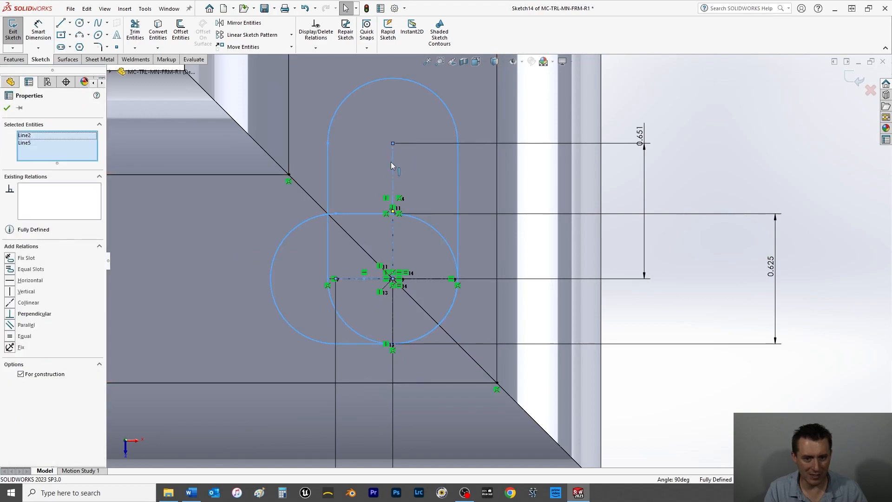
Make the two slot centerlines Equal and delete the 0.651 in dimension, keeping 0.625 in.
click(24, 335)
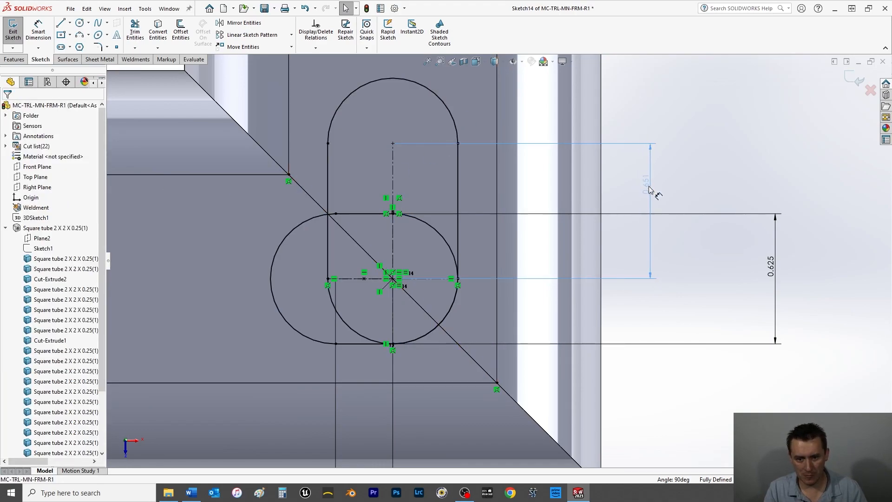
click(651, 182)
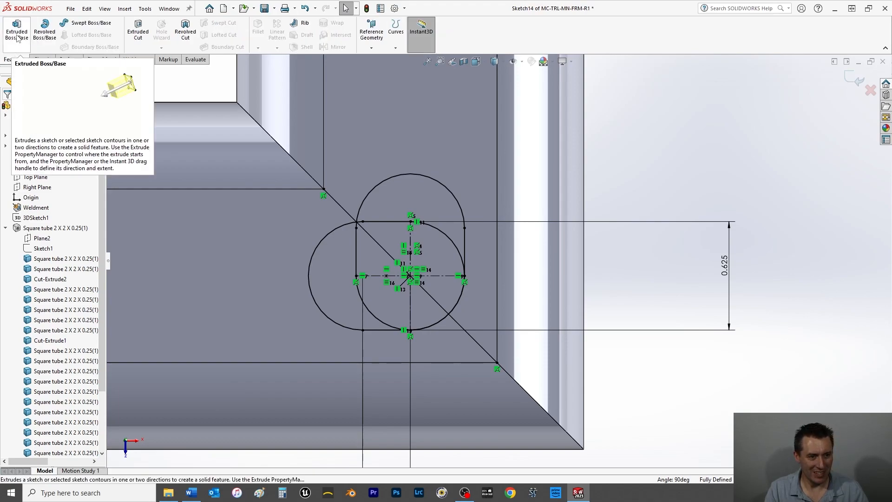
mouse_move(106, 99)
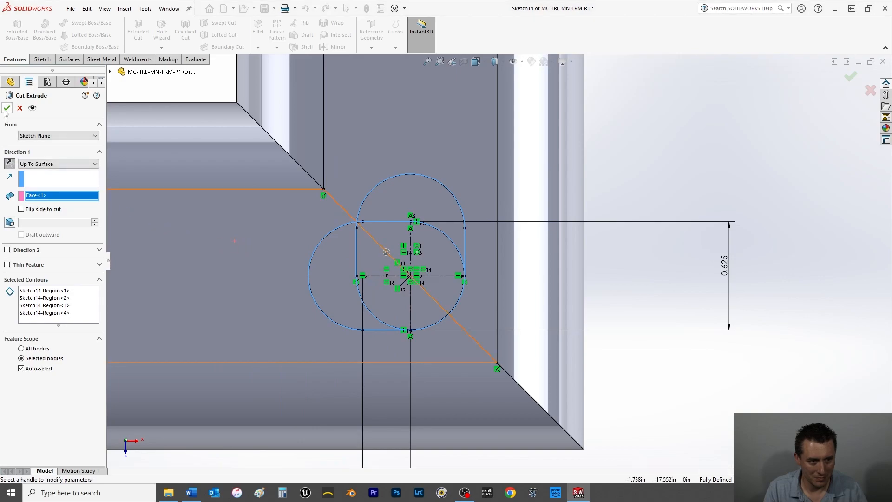
Confirm Cut-Extrude3, cutting Sketch14's overlapping slots Up To Surface through both corner tubes.
click(6, 108)
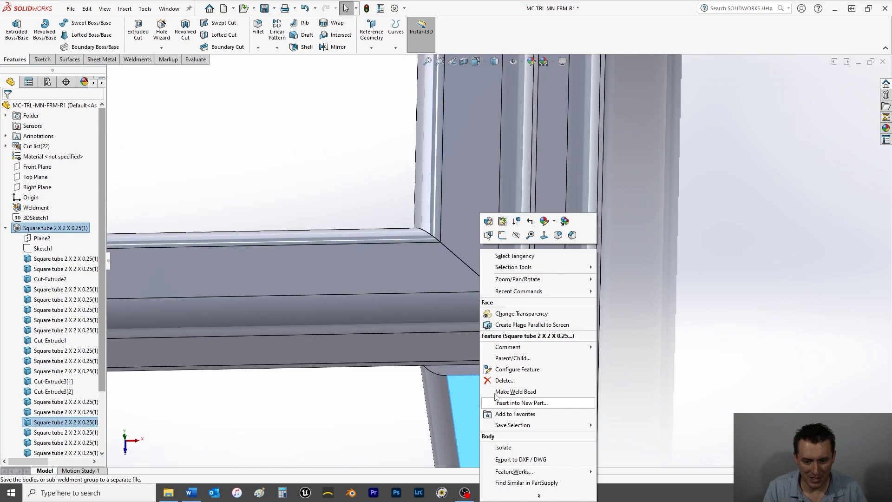
mouse_move(520, 313)
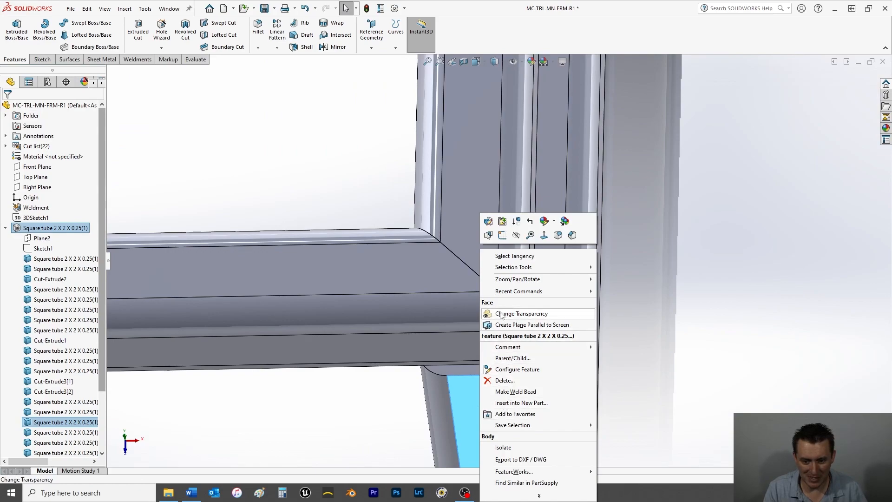
mouse_move(501, 417)
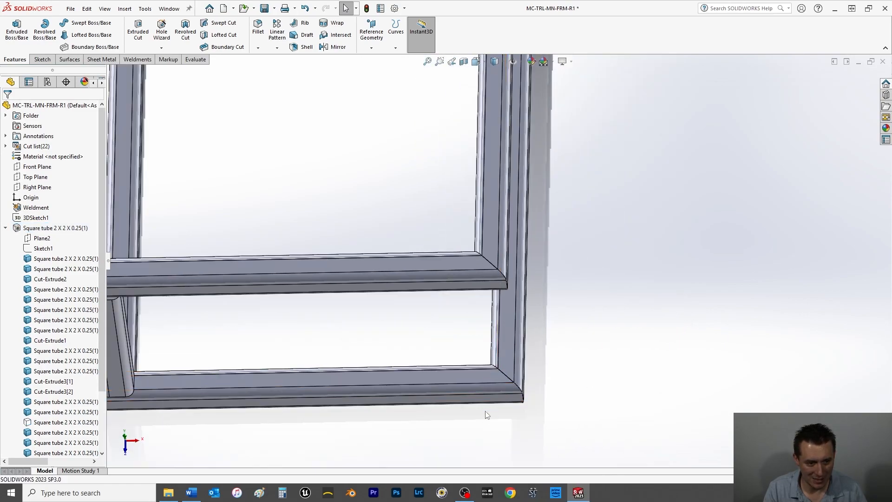
Select the vertical tube and the new Cut-Extrude3 slot feature to review the corner cut.
click(65, 422)
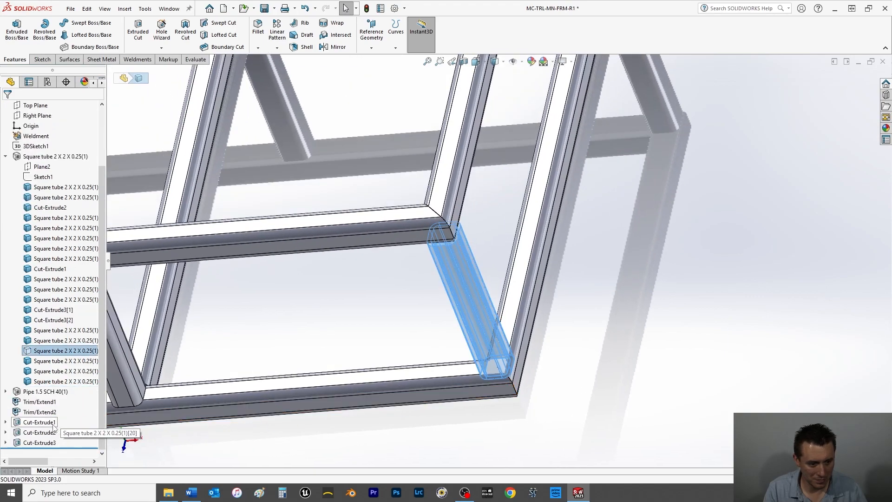
click(38, 421)
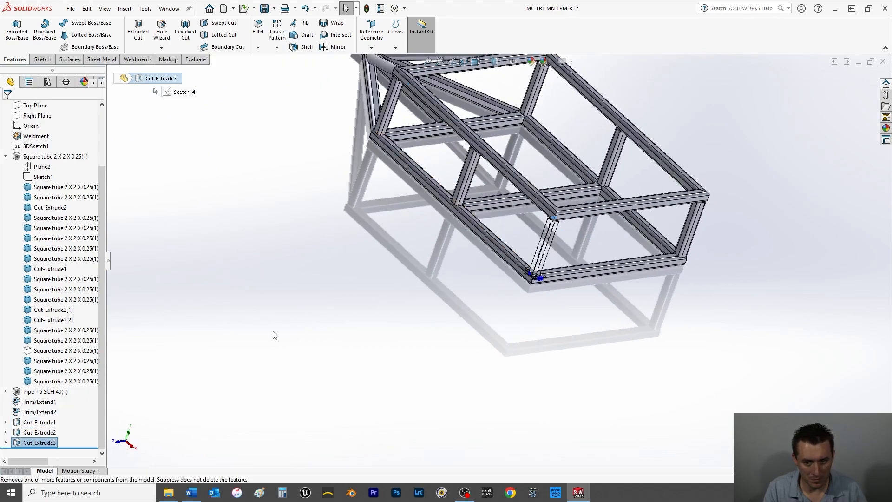
scroll(down, 3)
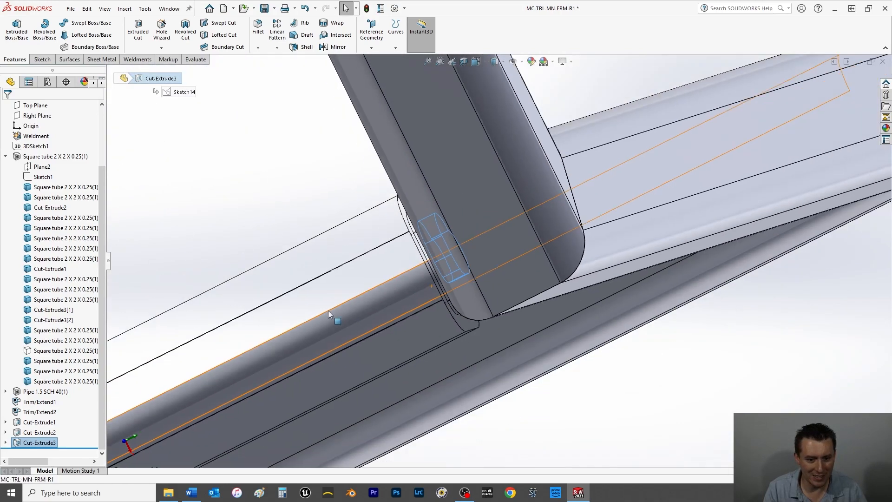
Redefine Cut-Extrude3 to end Up To the hidden tube face, this configuration only, leaving a clover hole.
right_click(39, 442)
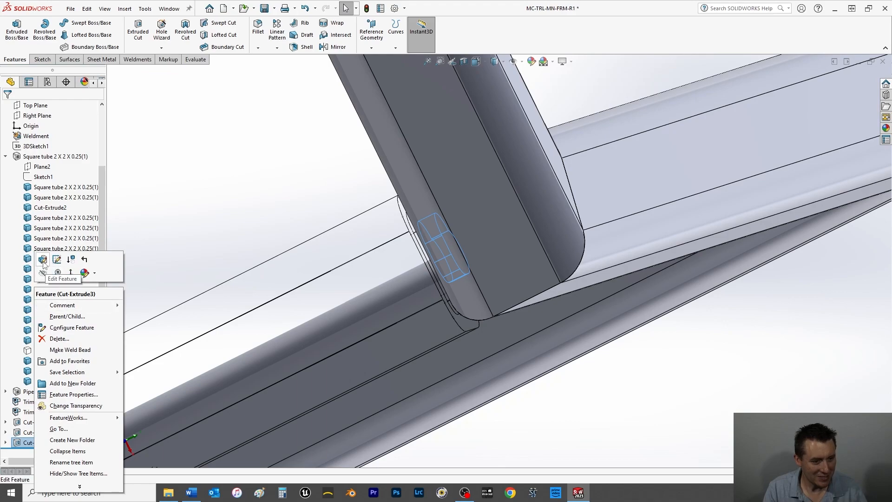
click(43, 260)
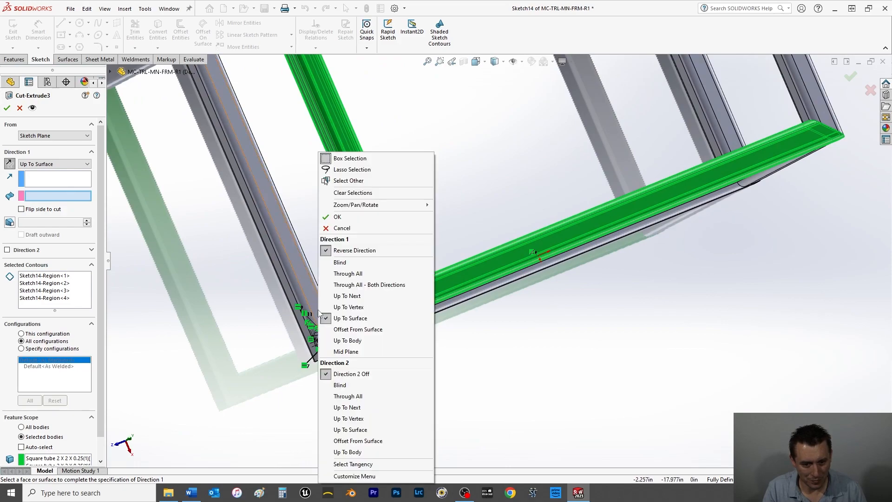
click(349, 180)
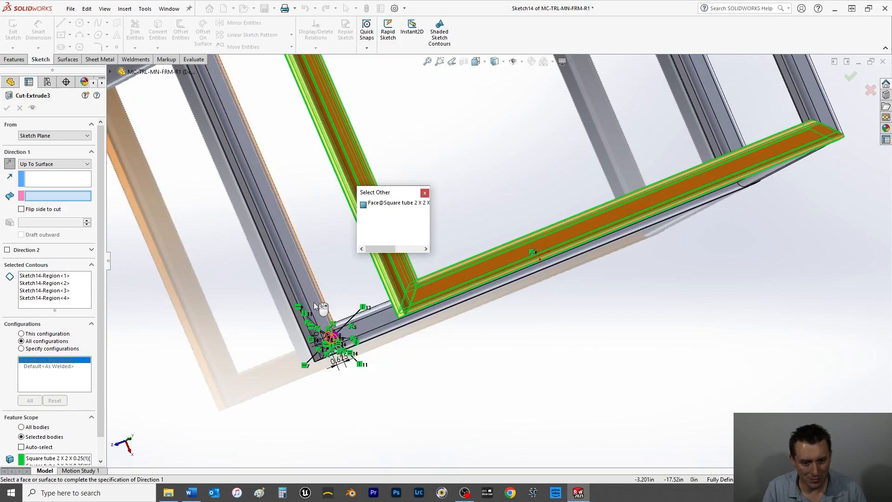
click(397, 203)
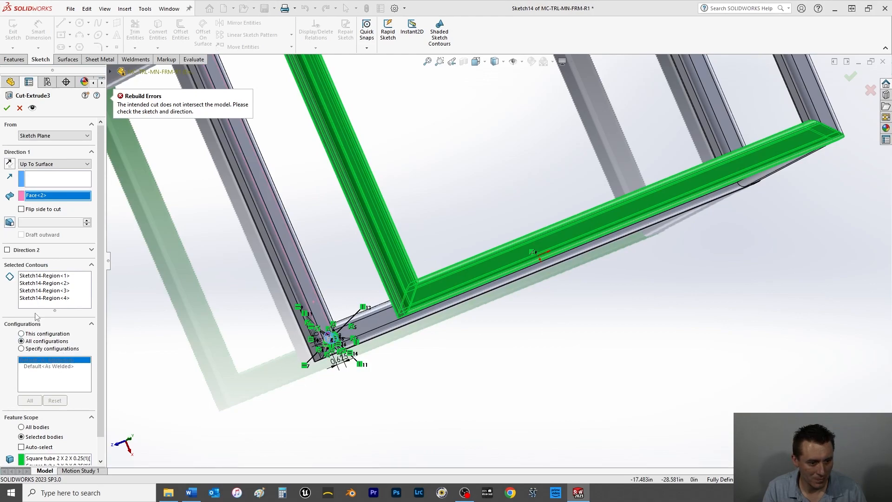
click(22, 333)
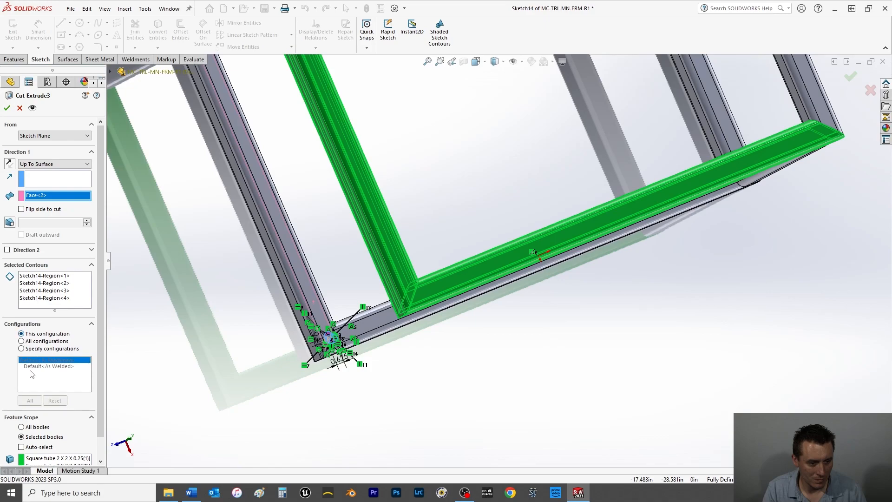
click(21, 427)
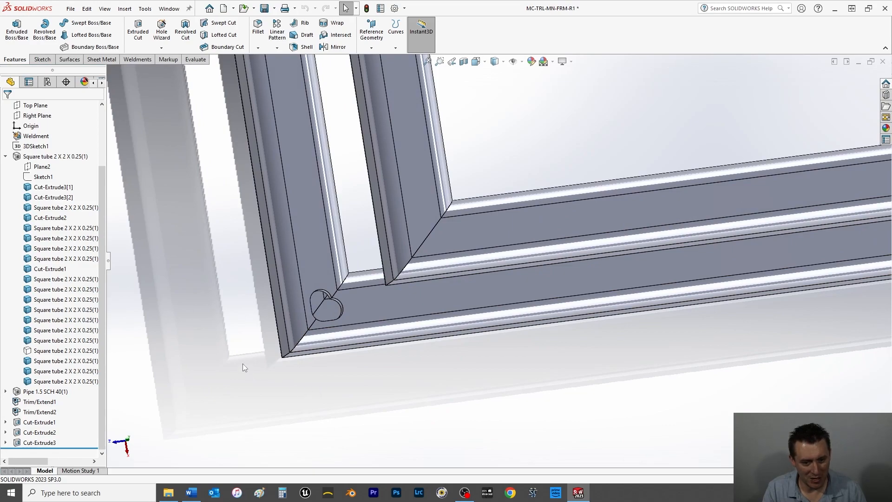
click(53, 197)
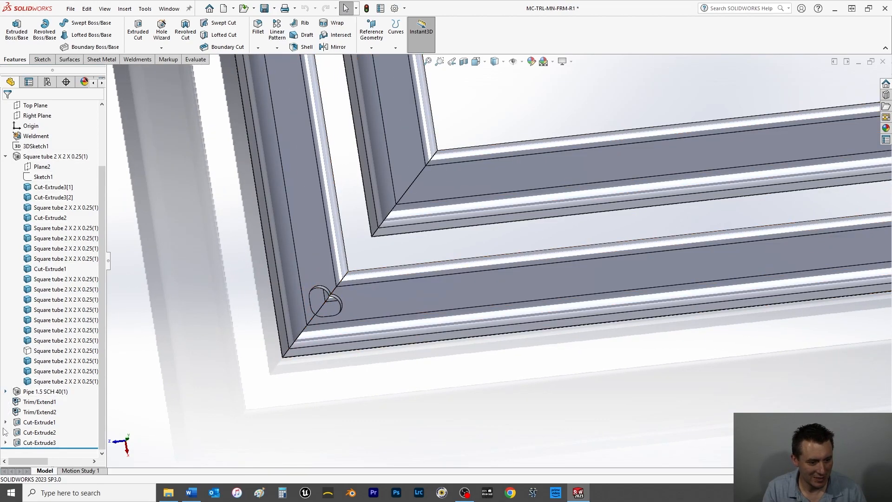
right_click(65, 309)
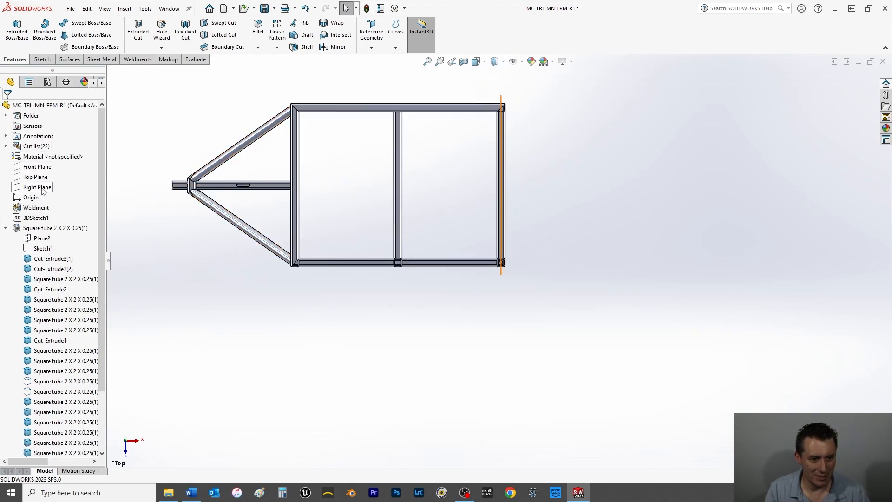
Mirror Cut-Extrude3 across the Front Plane as Mirror1 to the opposite frame corner.
click(38, 166)
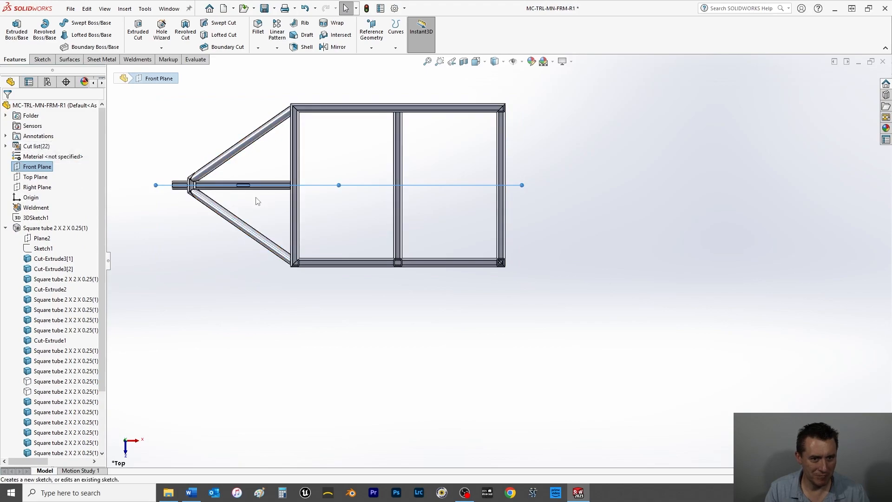
click(338, 46)
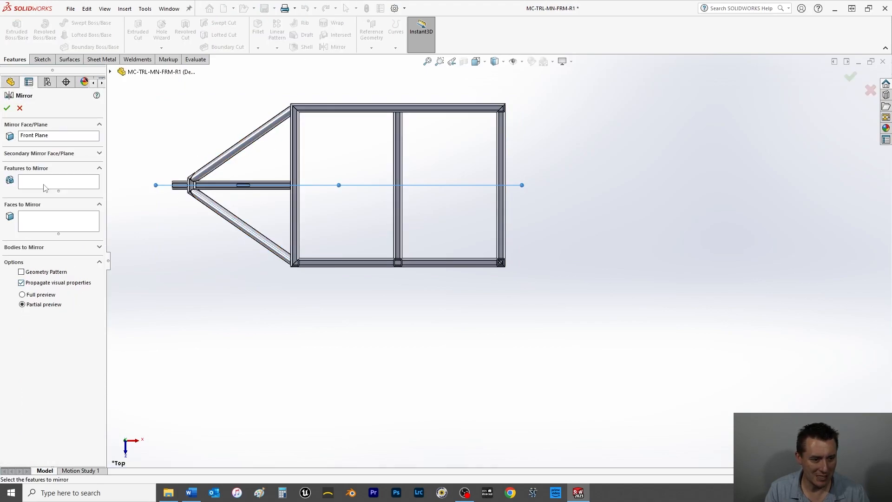
click(110, 71)
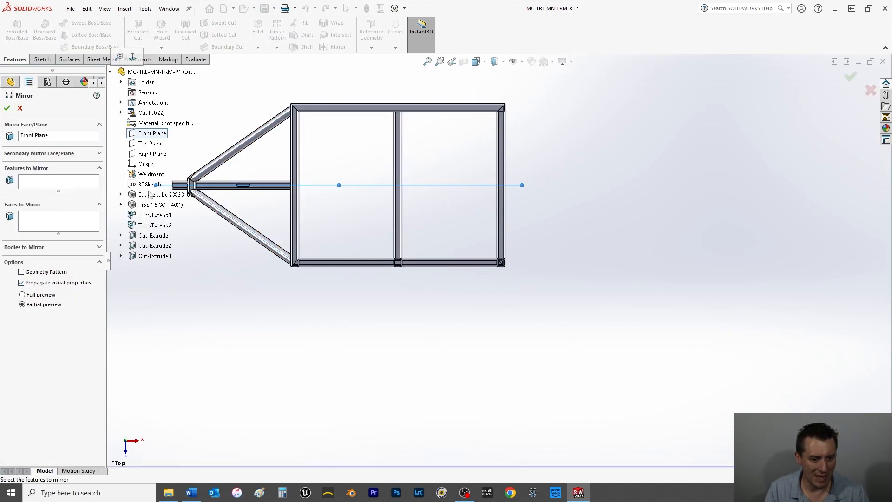
click(154, 256)
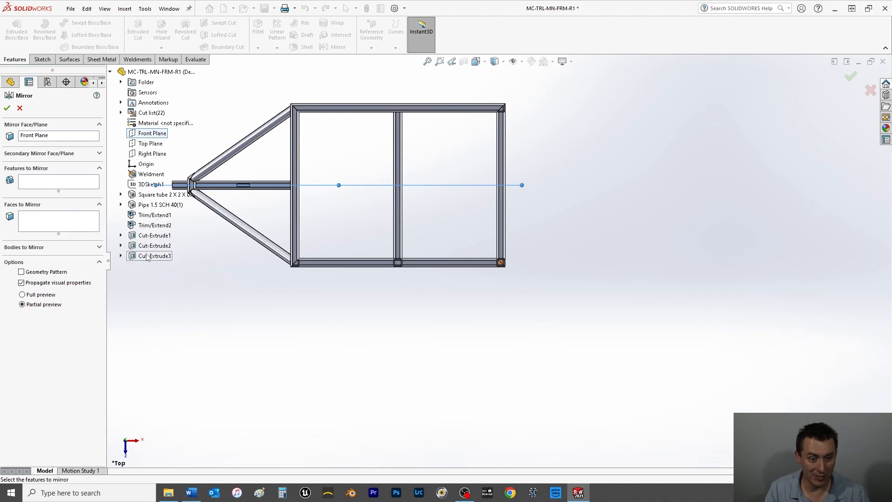
click(57, 181)
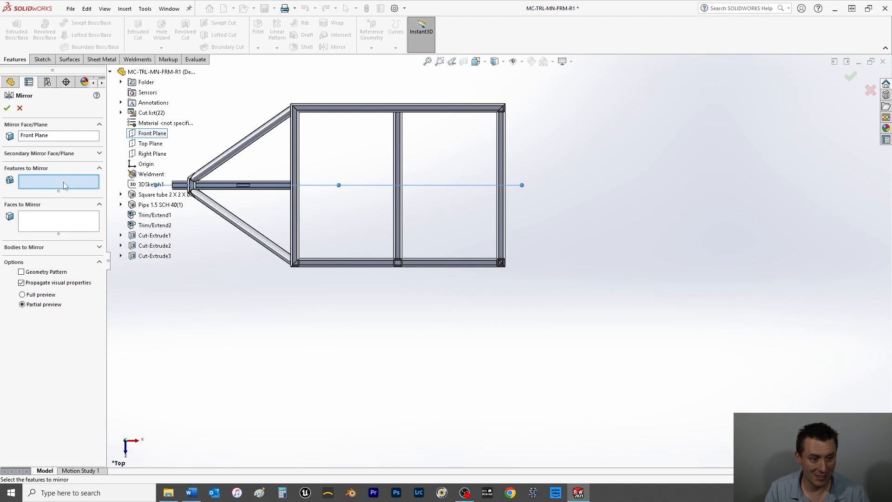
click(154, 255)
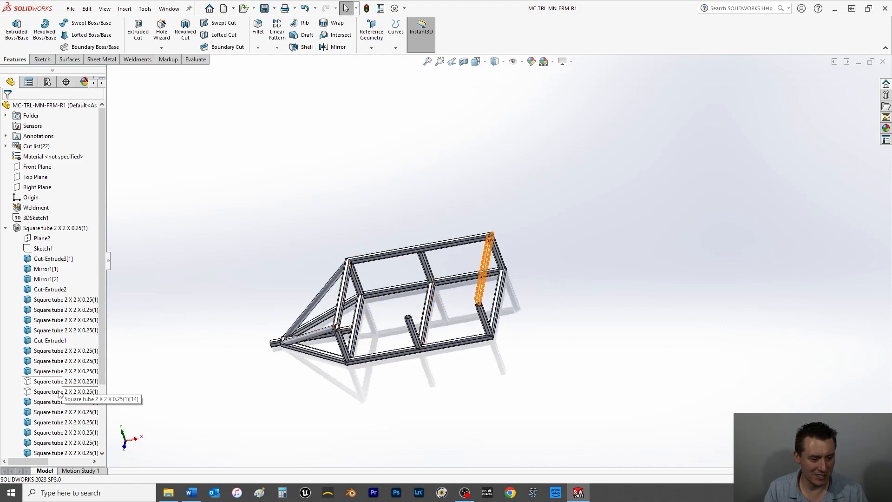
click(66, 391)
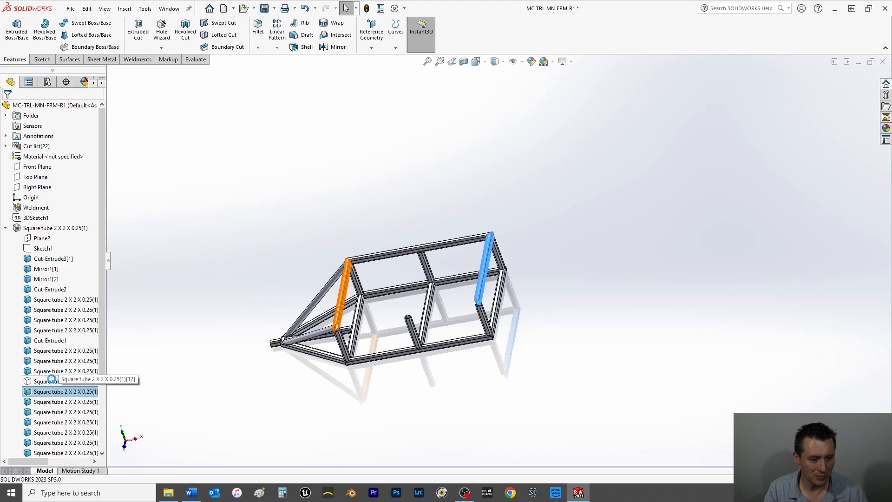
click(65, 381)
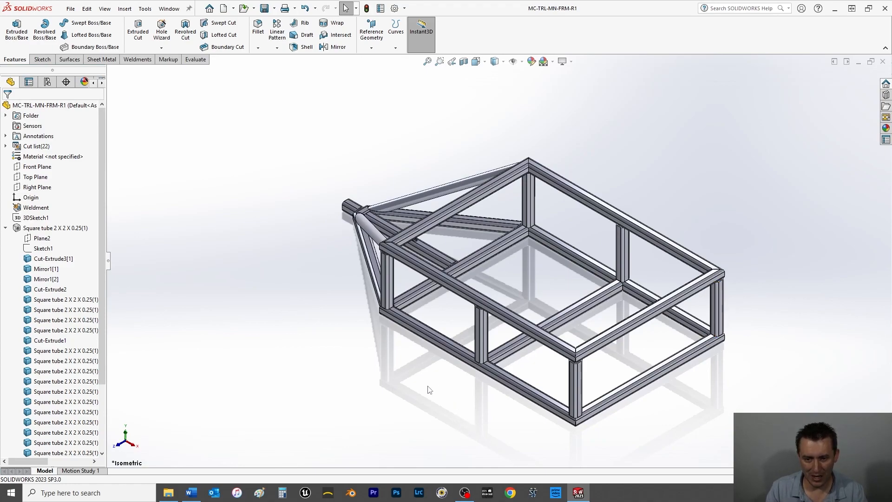
mouse_move(423, 388)
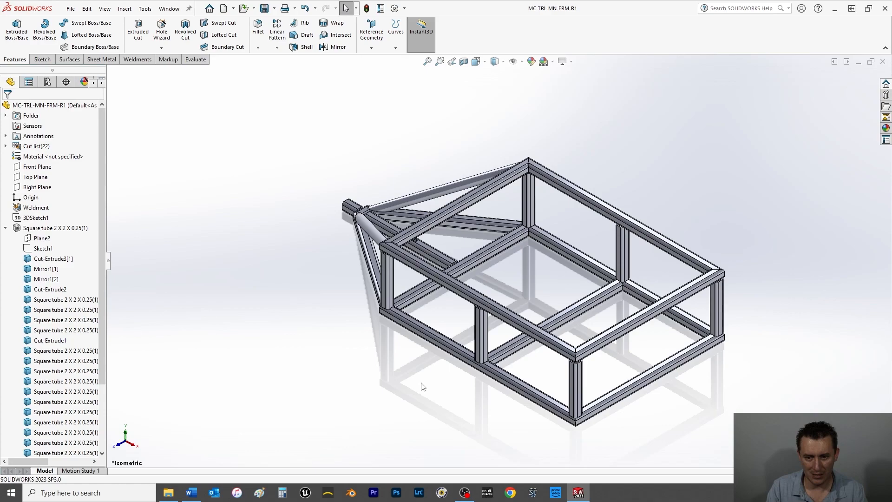
mouse_move(423, 384)
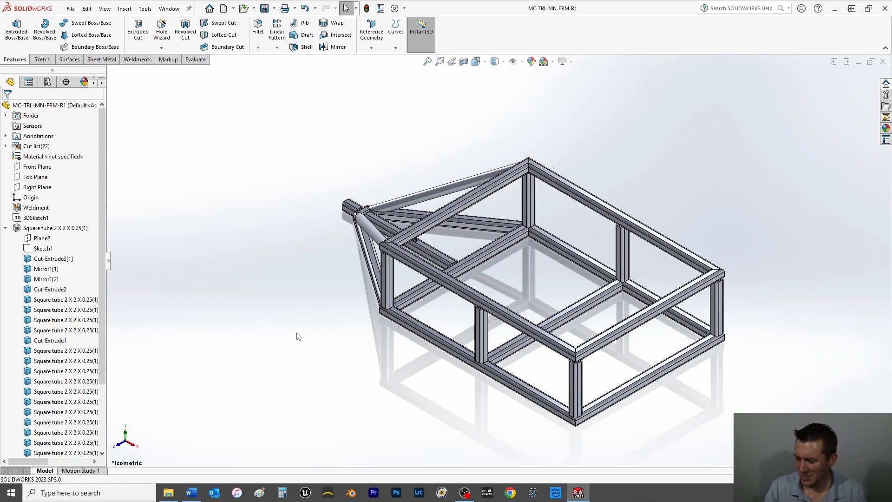
mouse_move(791, 410)
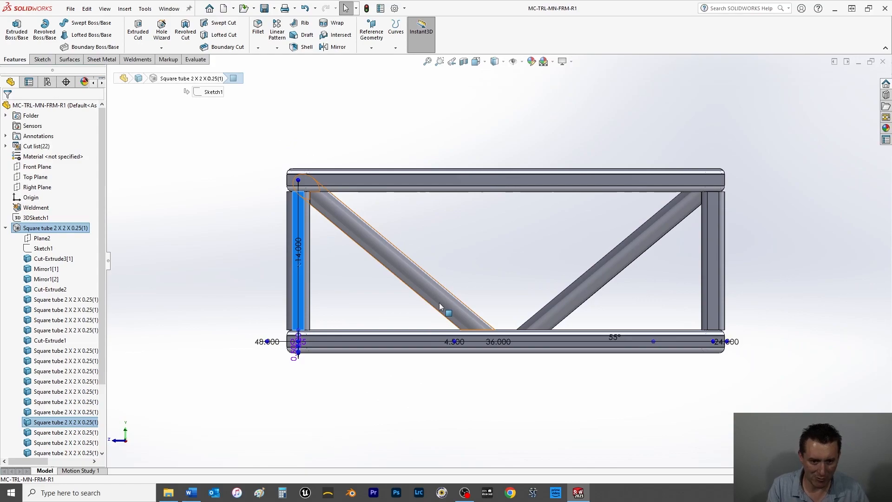
Draw a centerline along the left vertical tube and sketch a centerpoint slot on it.
click(187, 268)
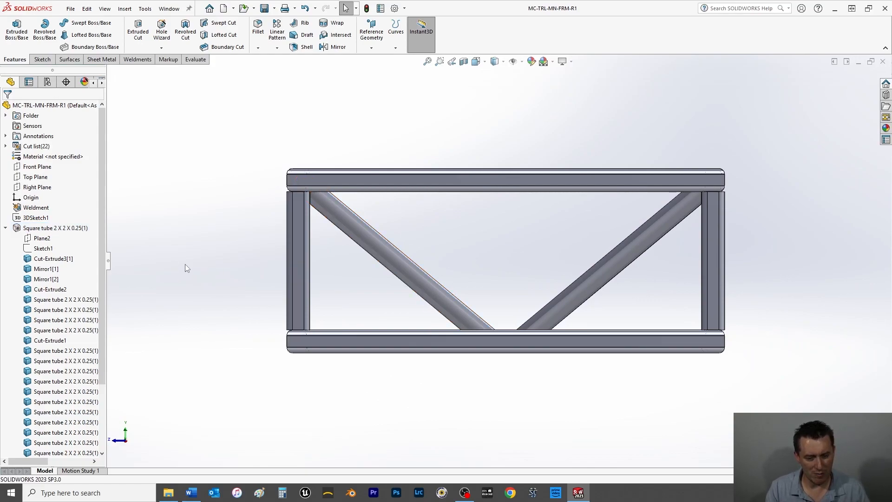
mouse_move(263, 214)
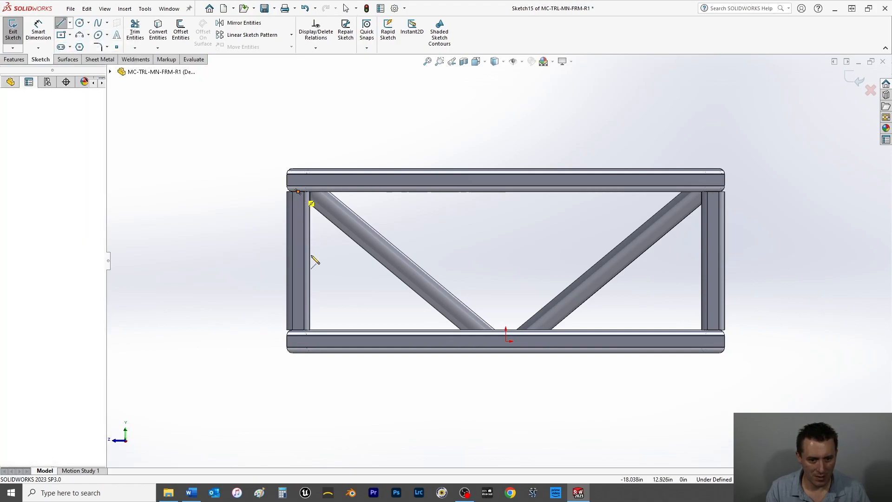
drag(312, 203, 300, 330)
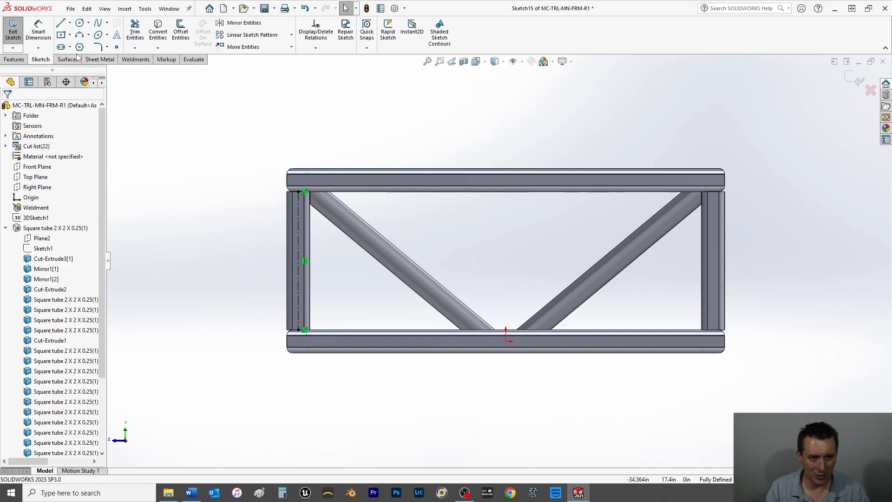
mouse_move(323, 246)
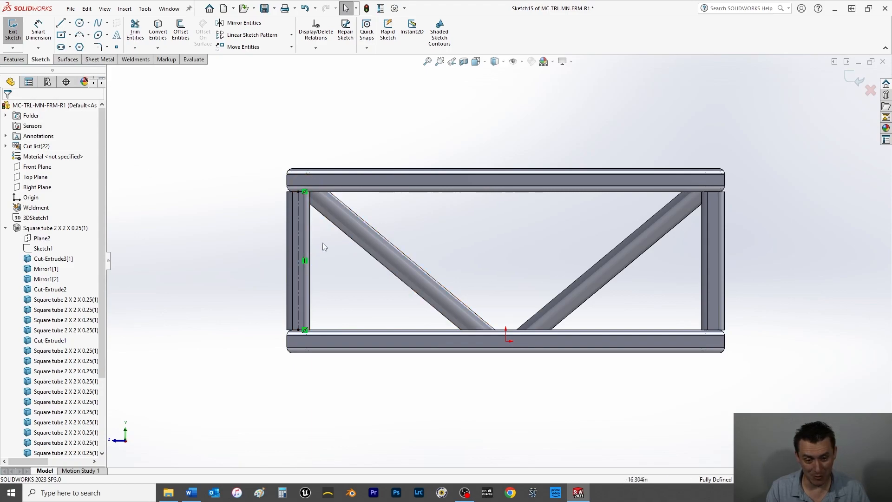
mouse_move(643, 224)
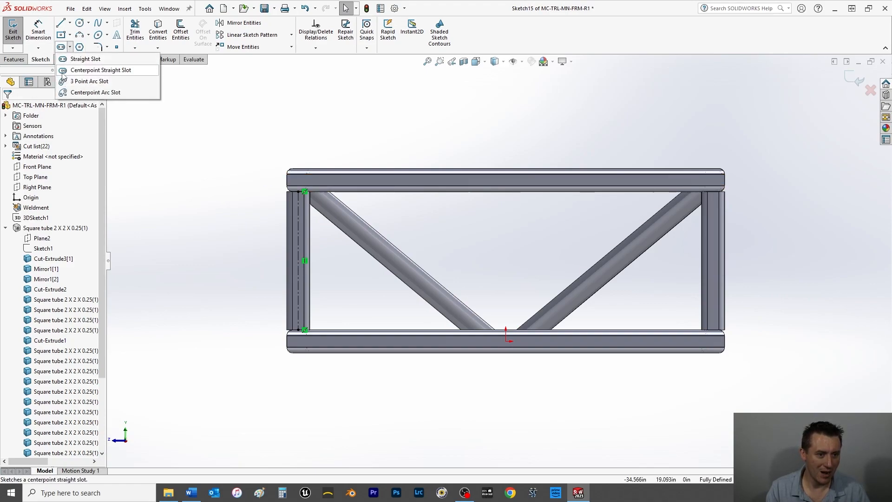
click(85, 58)
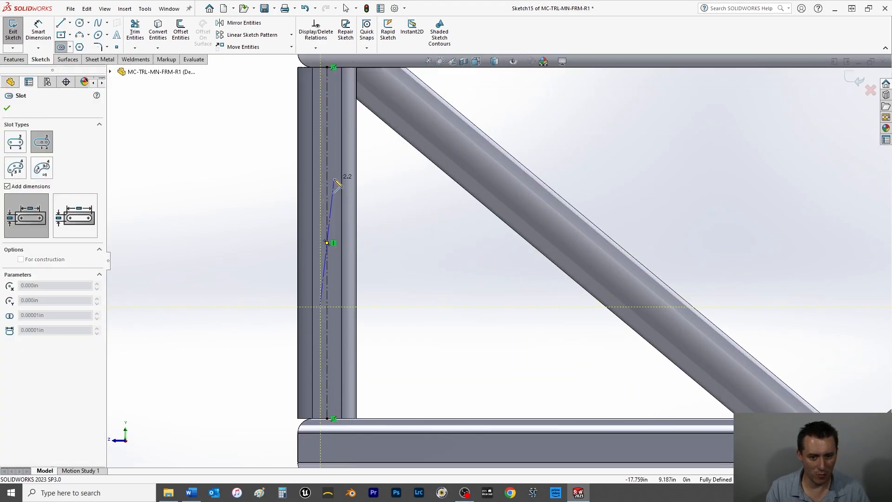
click(340, 187)
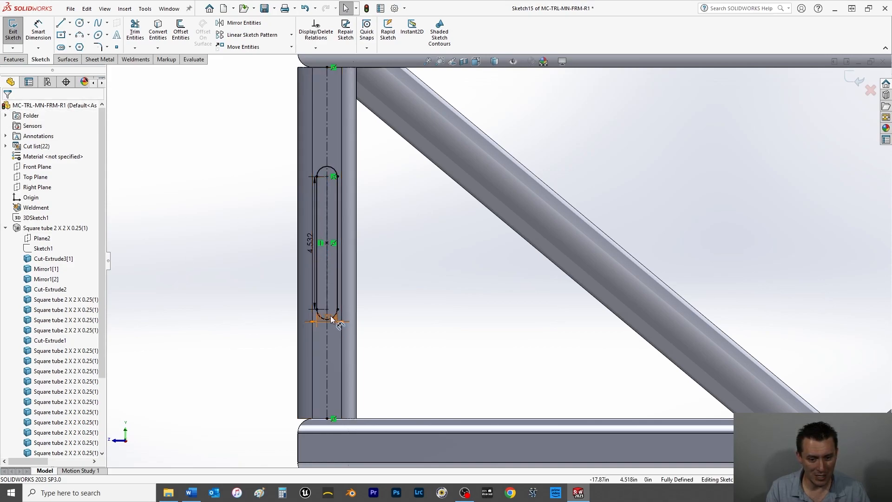
click(333, 319)
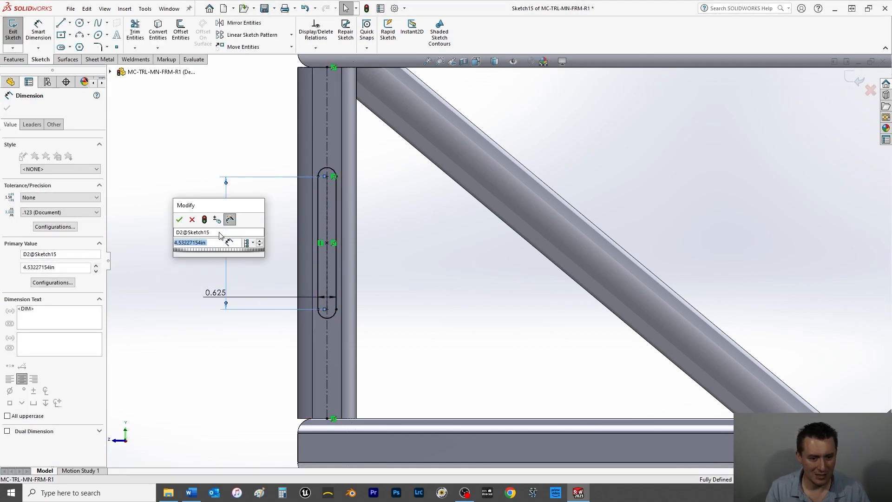
Dimension the slot 0.625 in length and 0.625 in width, fully defining Sketch15.
click(179, 219)
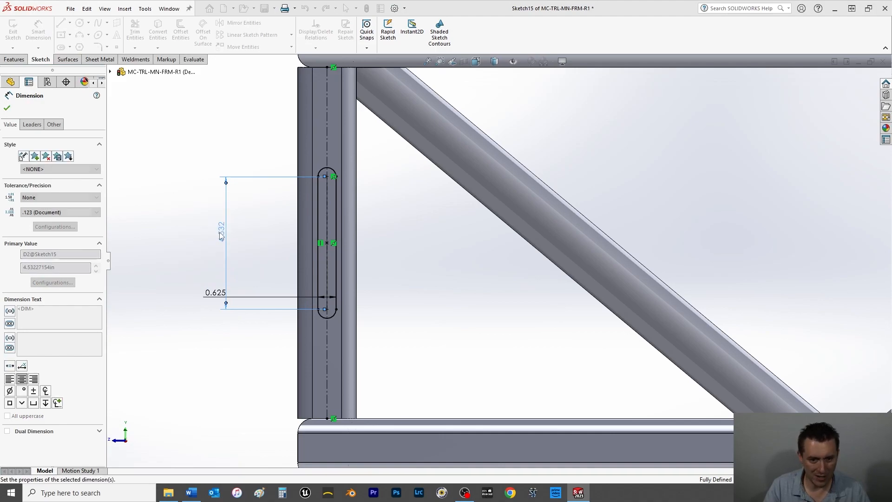
click(7, 108)
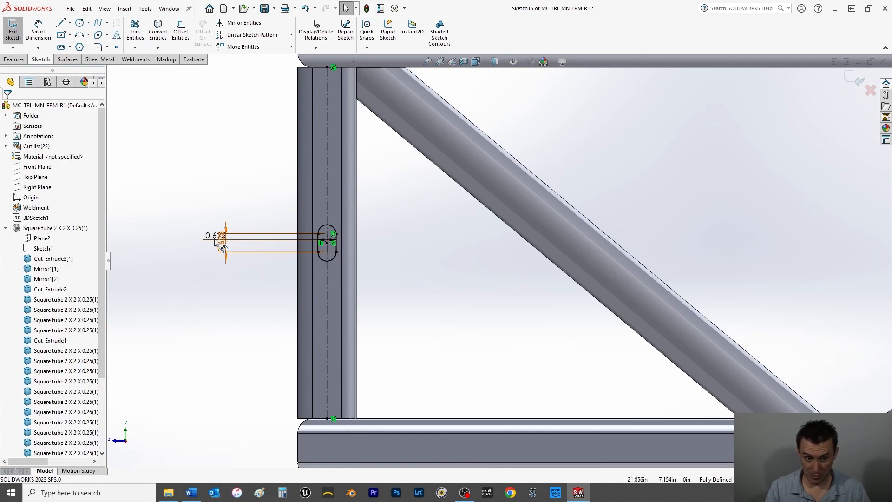
click(215, 235)
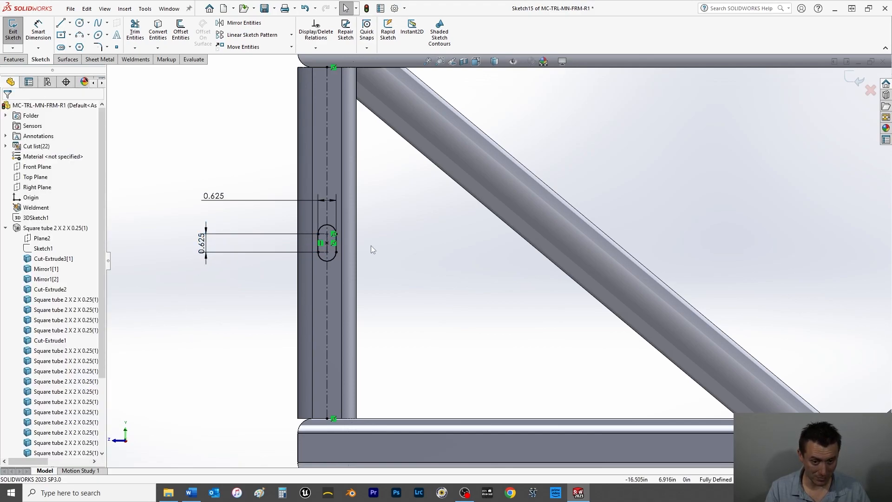
click(13, 60)
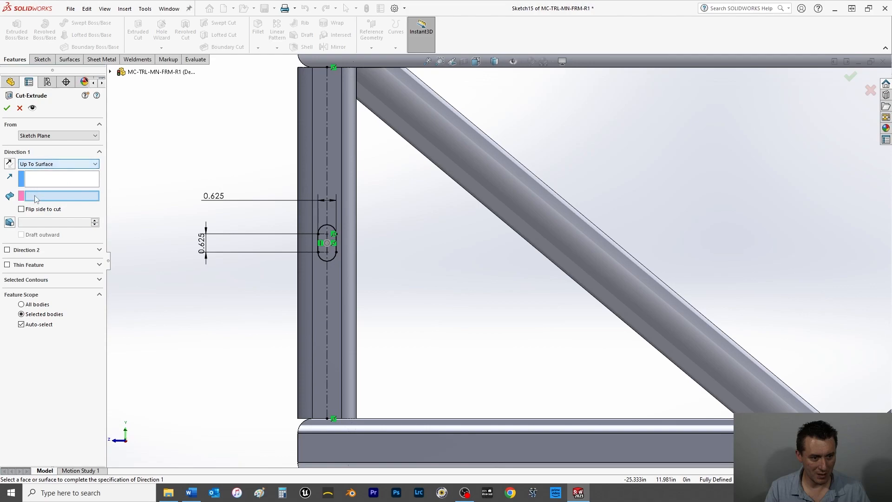
Finish Cut-Extrude4 Up To the tube's inner face via Select Other, cutting the slot through the front wall.
right_click(327, 242)
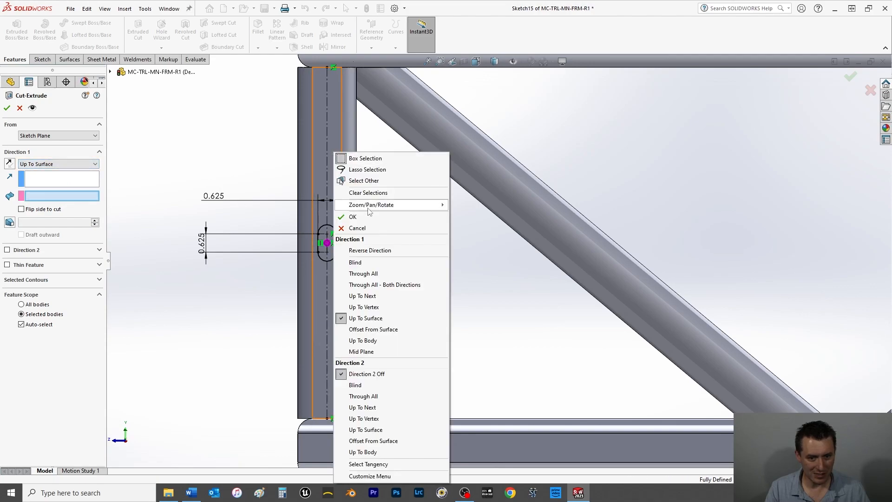
click(363, 180)
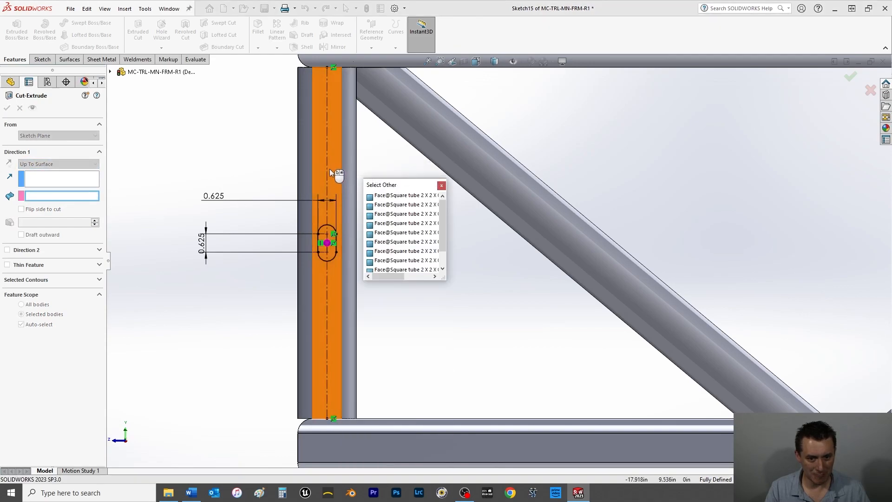
click(404, 195)
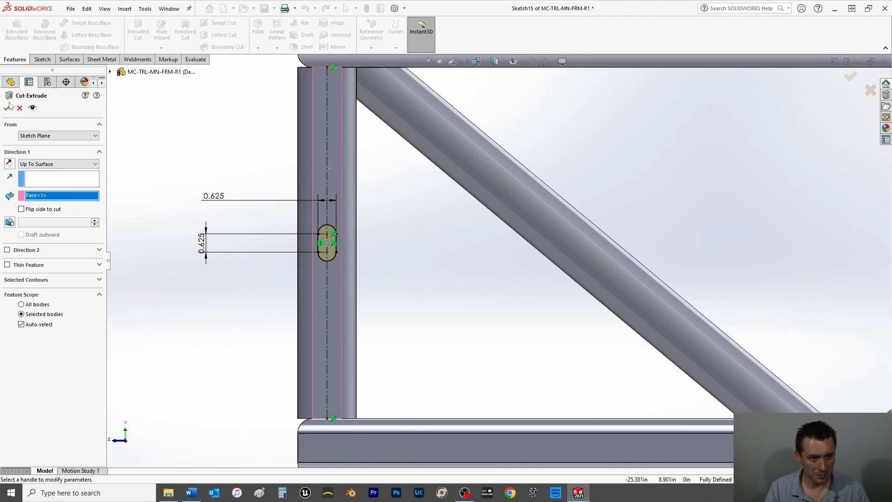
click(8, 108)
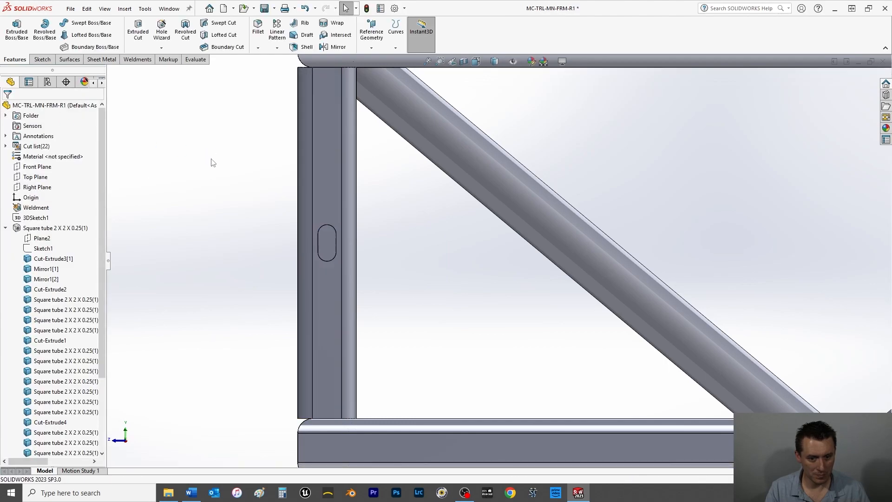
click(37, 187)
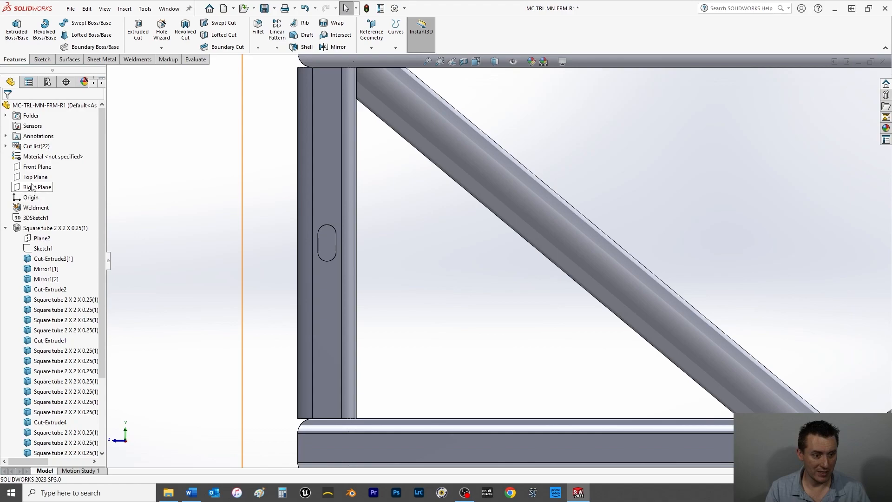
click(37, 167)
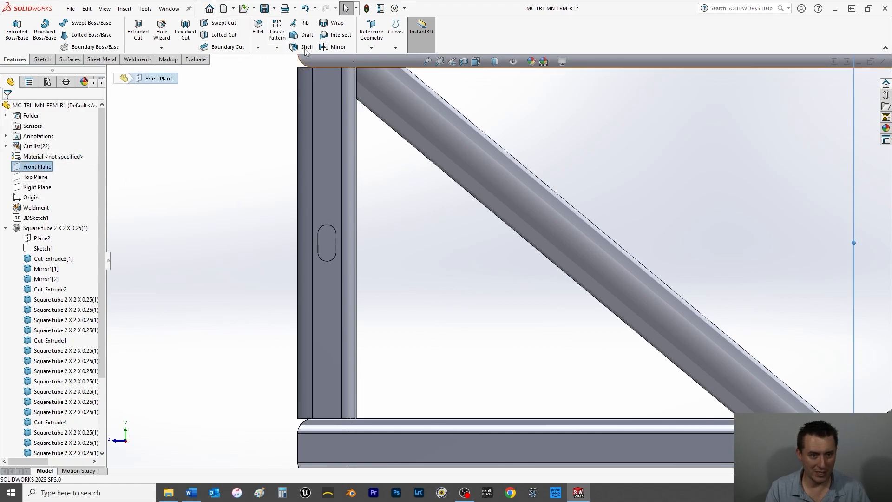
click(338, 46)
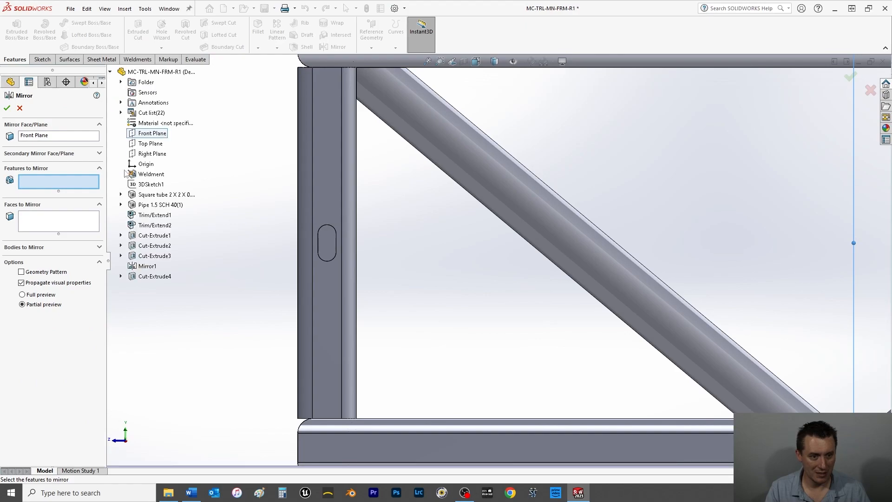
click(155, 276)
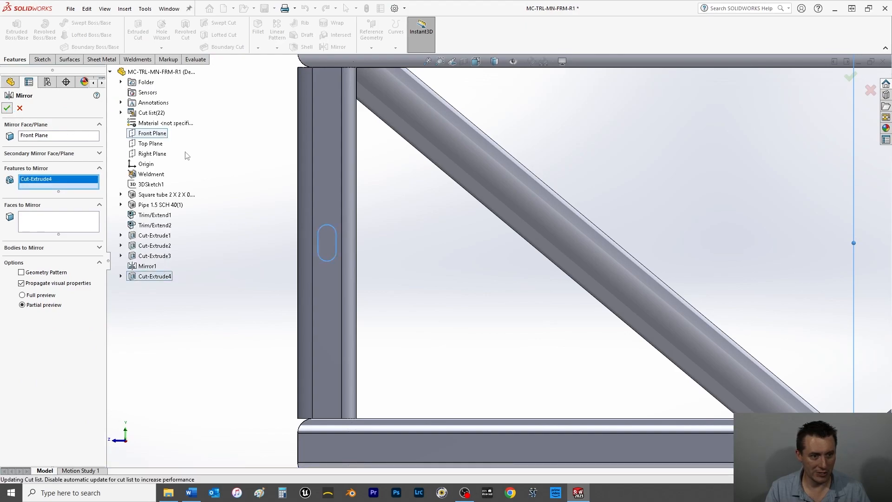
click(7, 107)
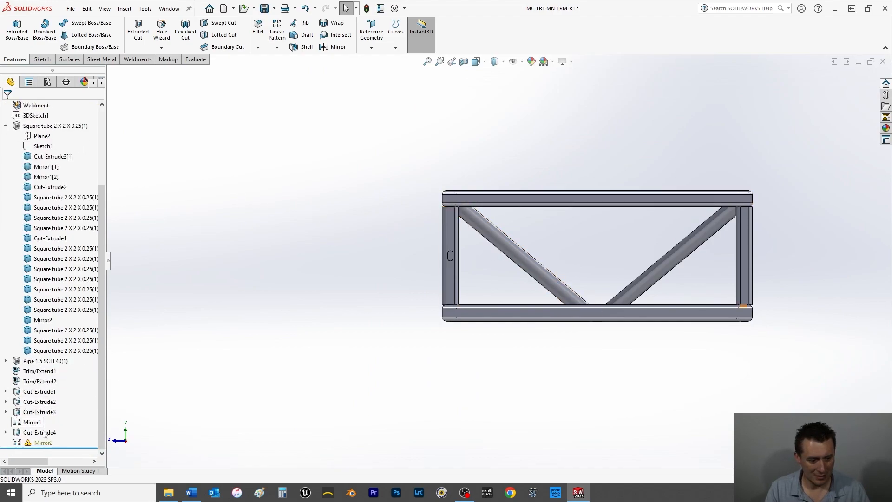
double_click(44, 442)
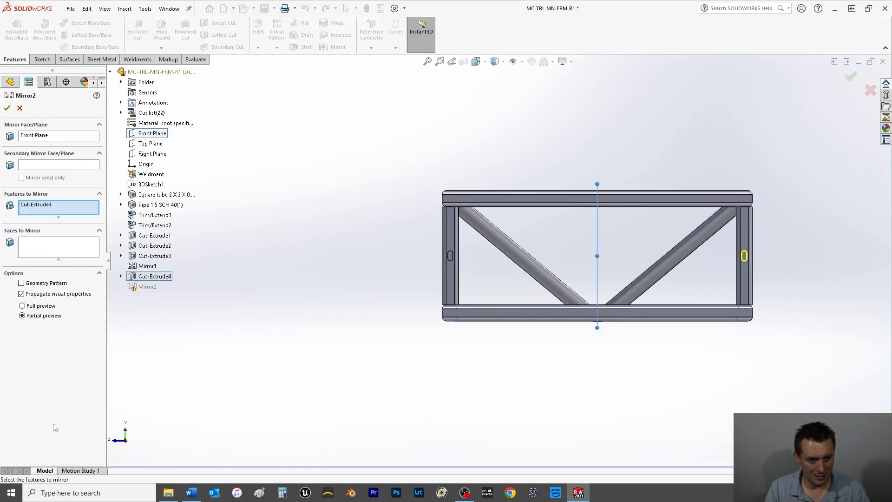
mouse_move(52, 383)
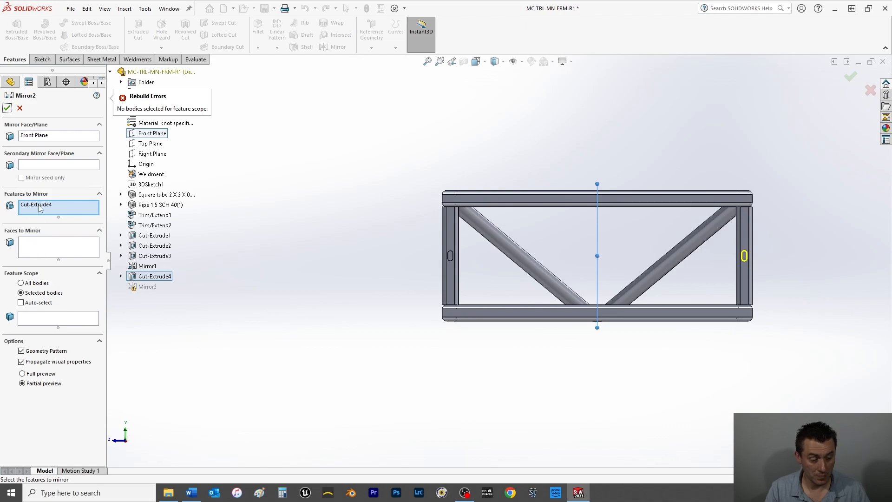
double_click(36, 204)
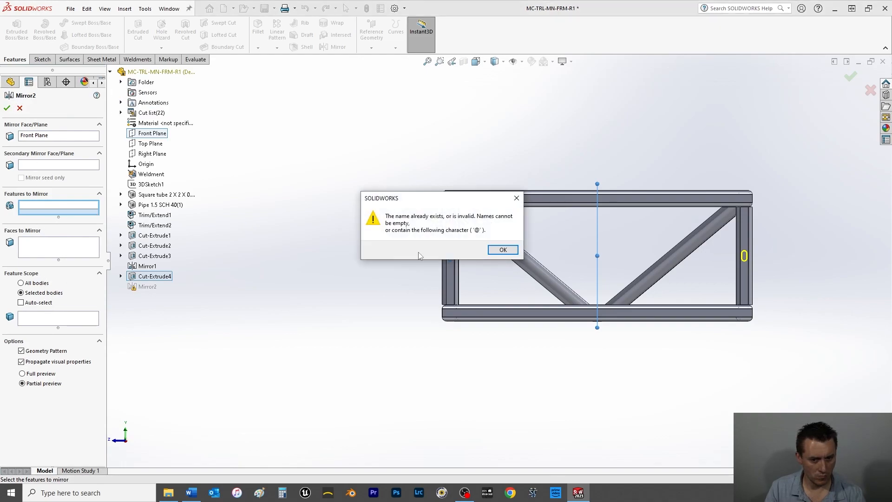
click(502, 249)
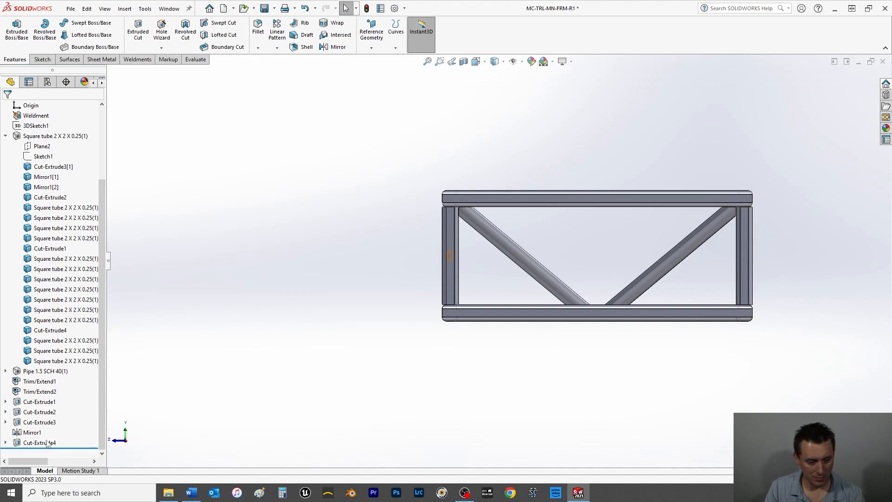
Attempt mirroring Cut-Extrude4 across Front Plane, then delete the failed Mirror3.
click(43, 156)
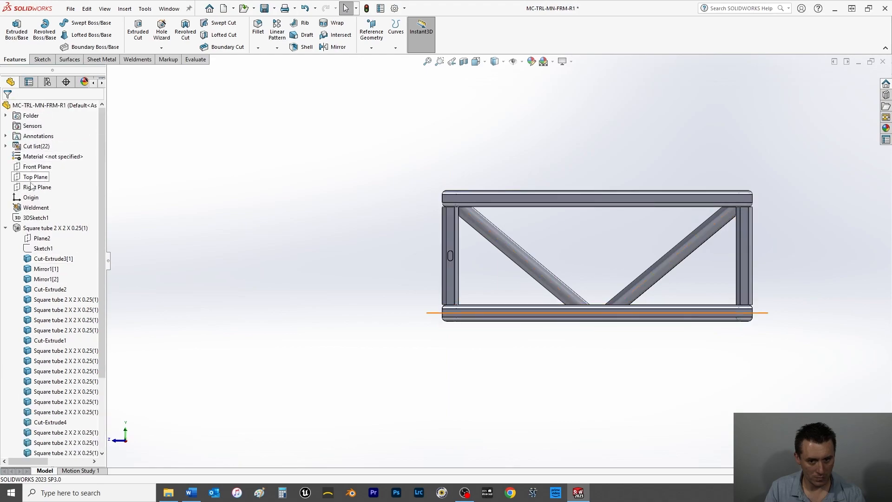
click(38, 166)
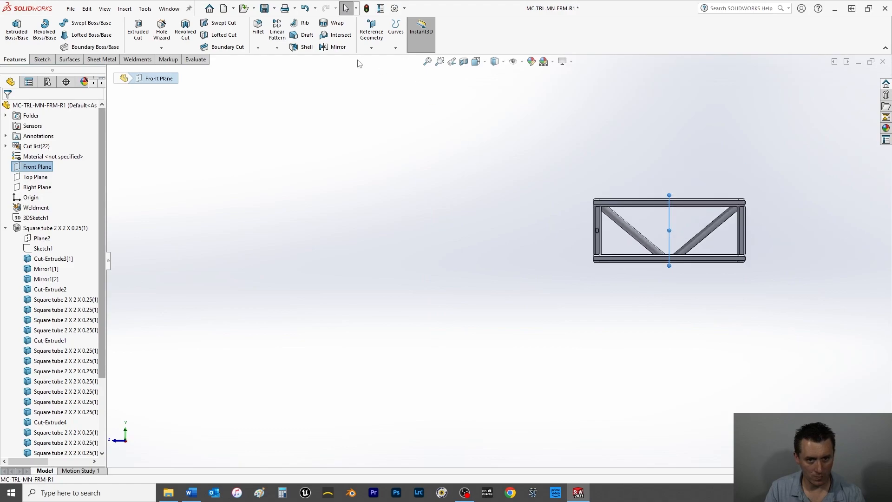
click(338, 46)
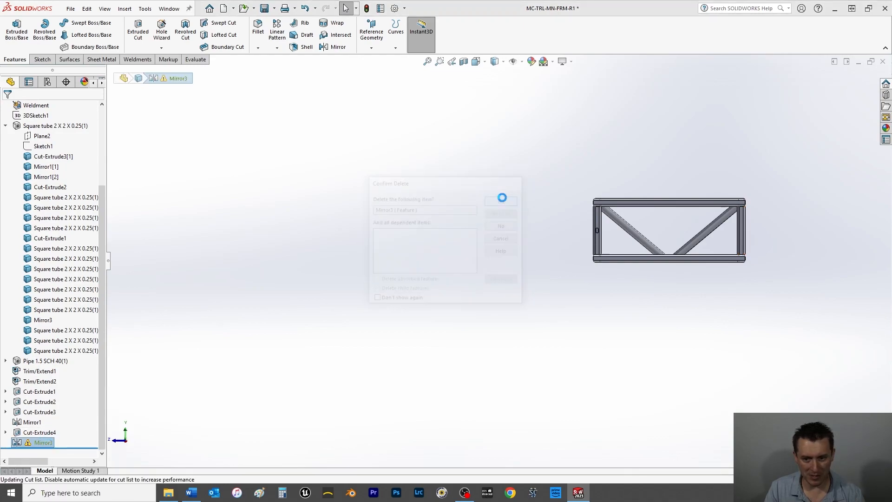
click(500, 212)
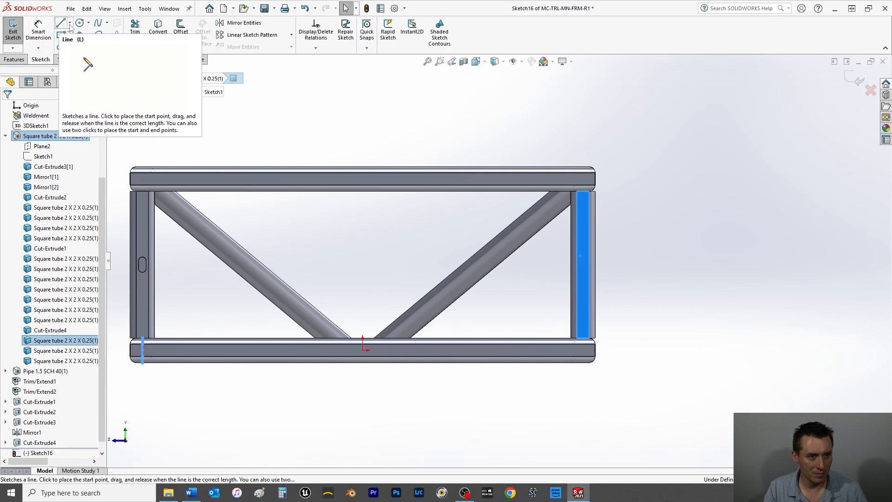
Draw a centerline on the right vertical tube and sketch a centerpoint slot on it.
click(60, 22)
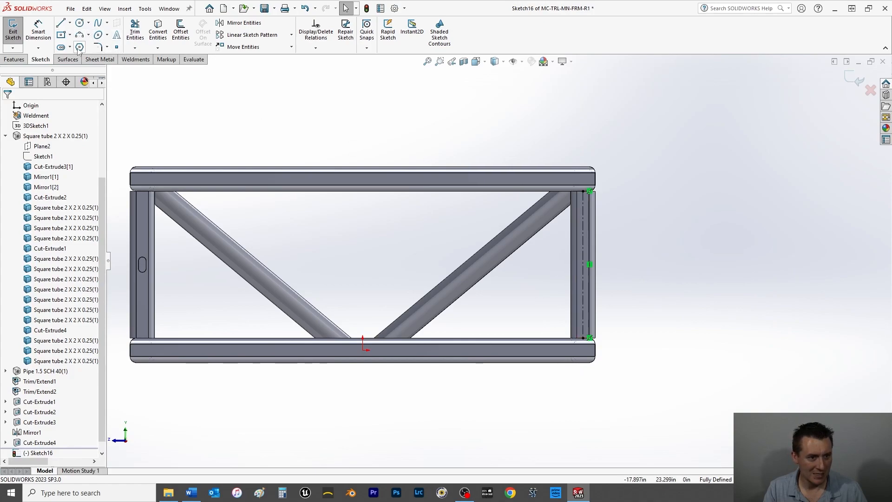
click(59, 46)
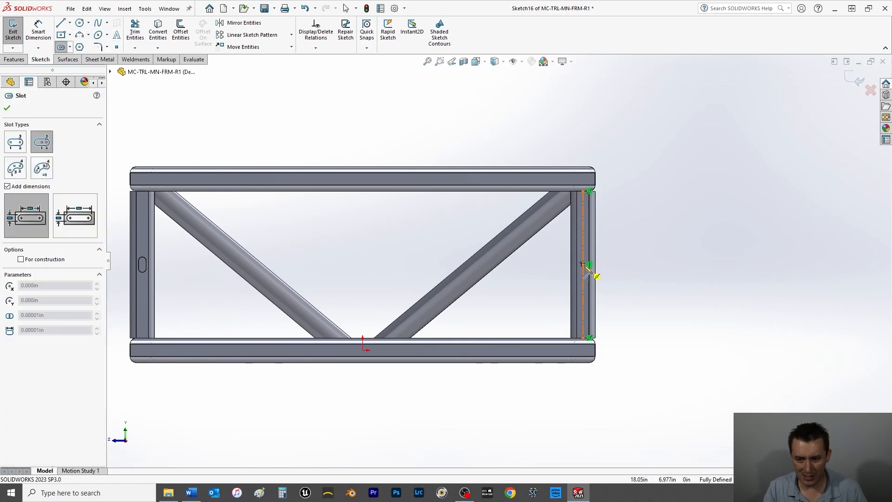
right_click(589, 265)
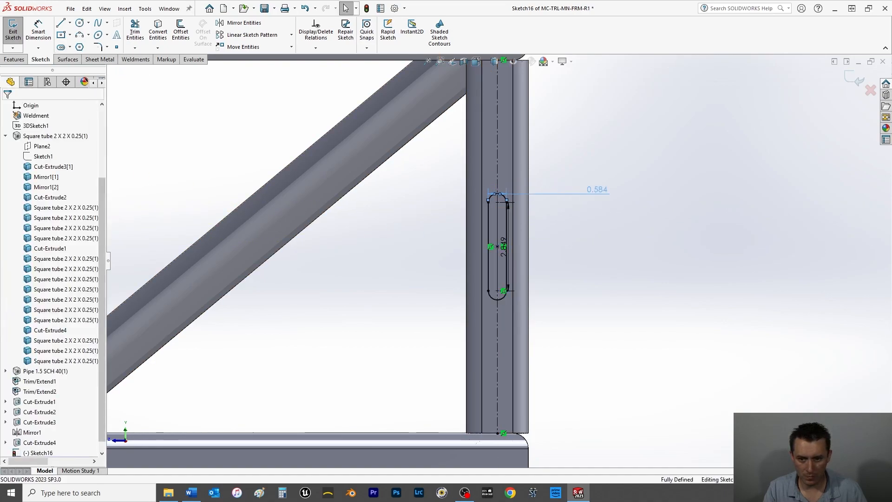
Dimension the slot 0.625 in width and 0.625 in length, fully defining Sketch16.
click(596, 190)
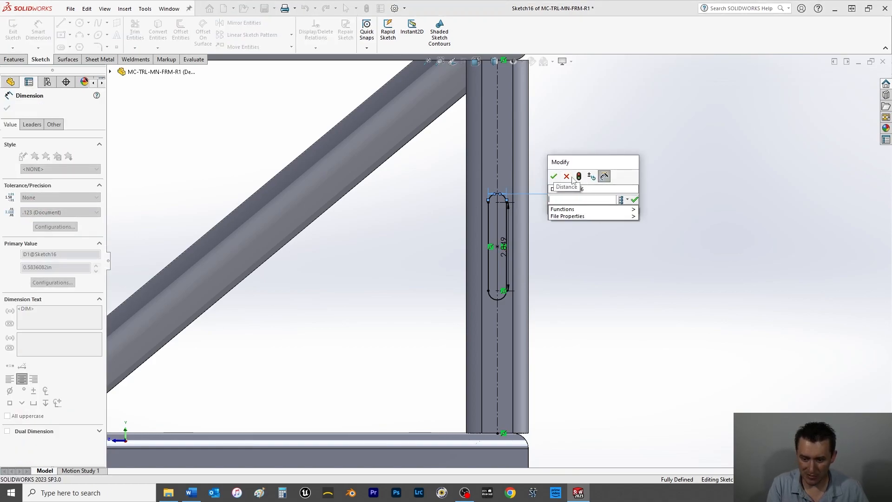
click(554, 175)
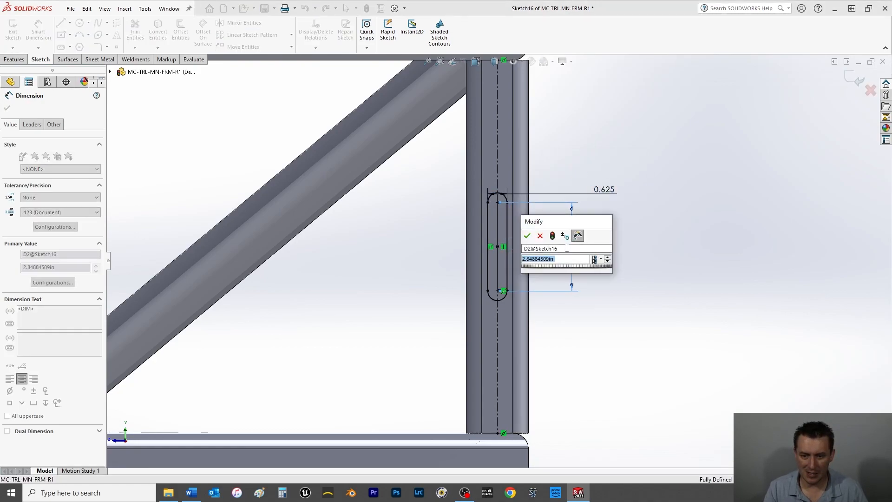
click(526, 235)
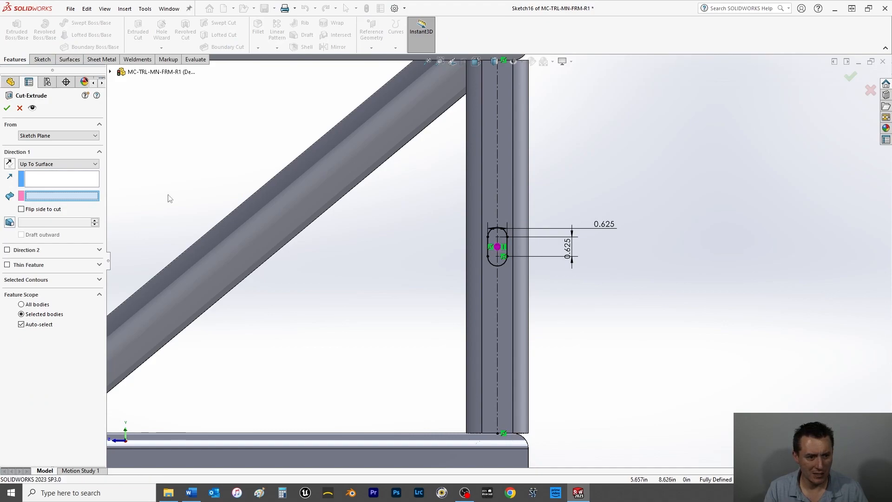
Use Select Other to pick the right tube's hidden inner face as Cut-Extrude5's Up To Surface limit.
right_click(506, 248)
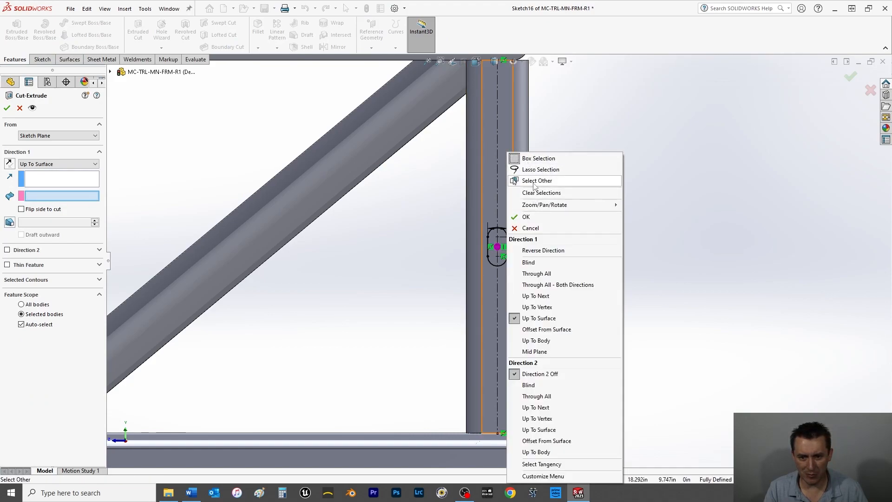
click(537, 181)
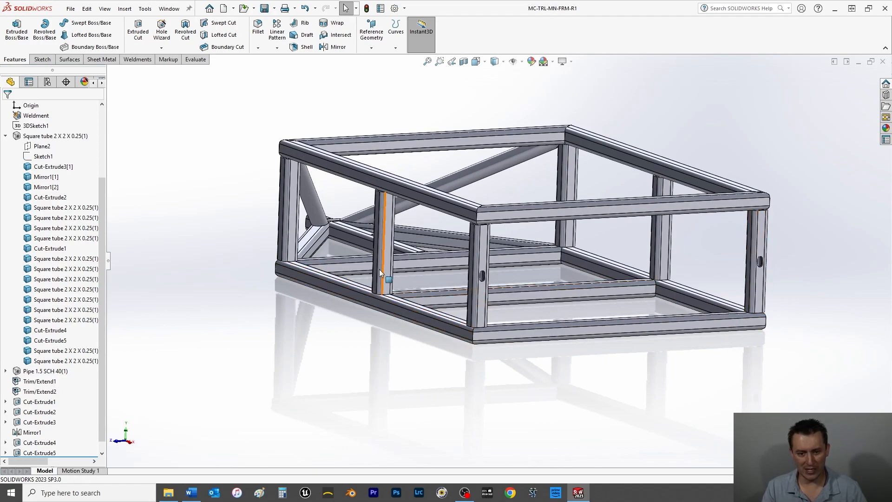
mouse_move(382, 255)
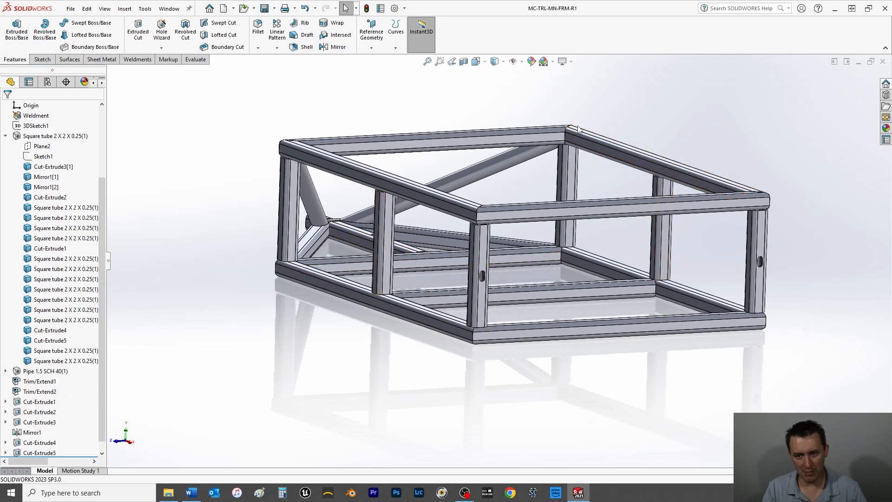
mouse_move(762, 260)
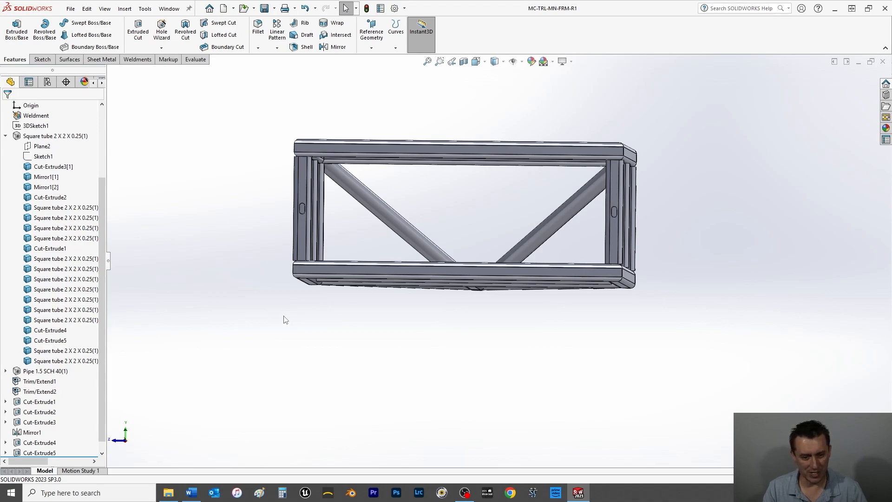
mouse_move(193, 257)
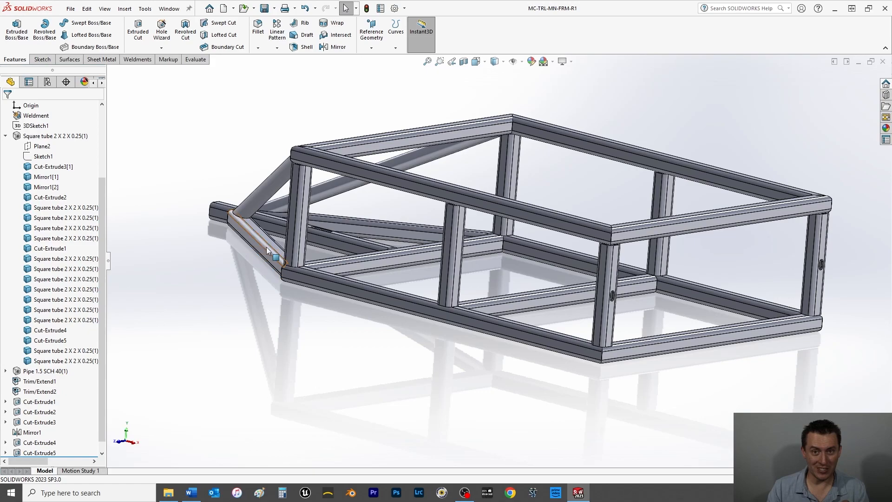
mouse_move(268, 251)
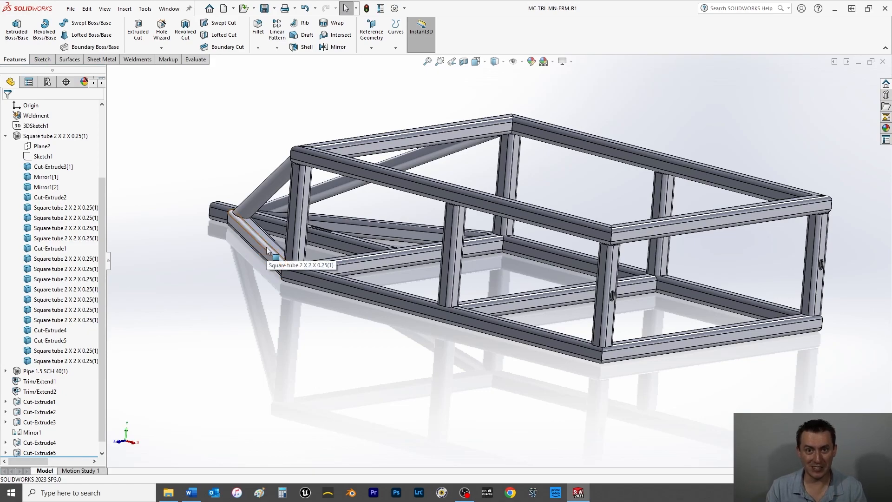